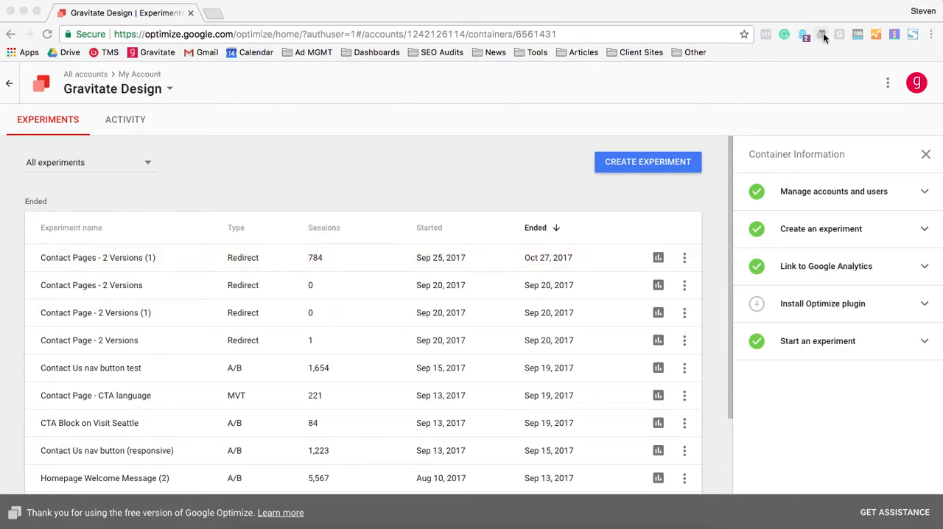
Step: Expand the Link to Google Analytics step, review it and collapse it again
click(821, 33)
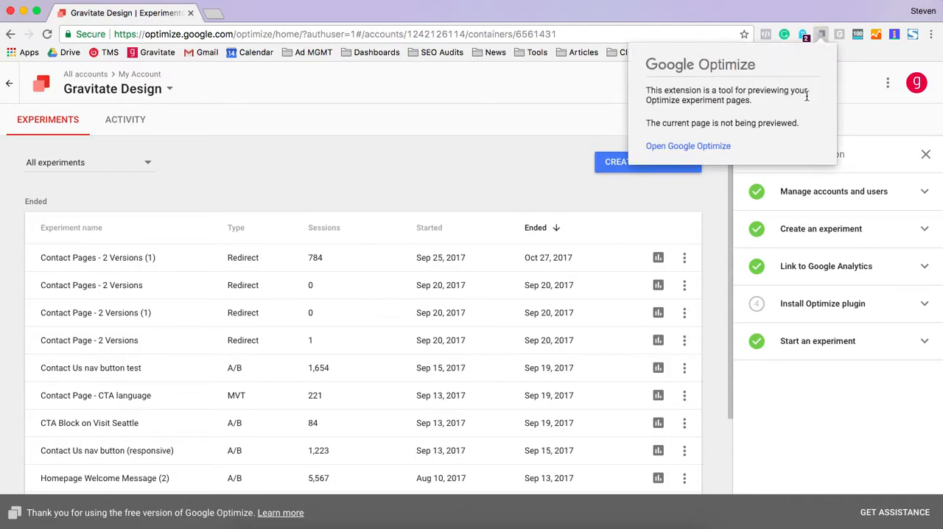
mouse_move(784, 136)
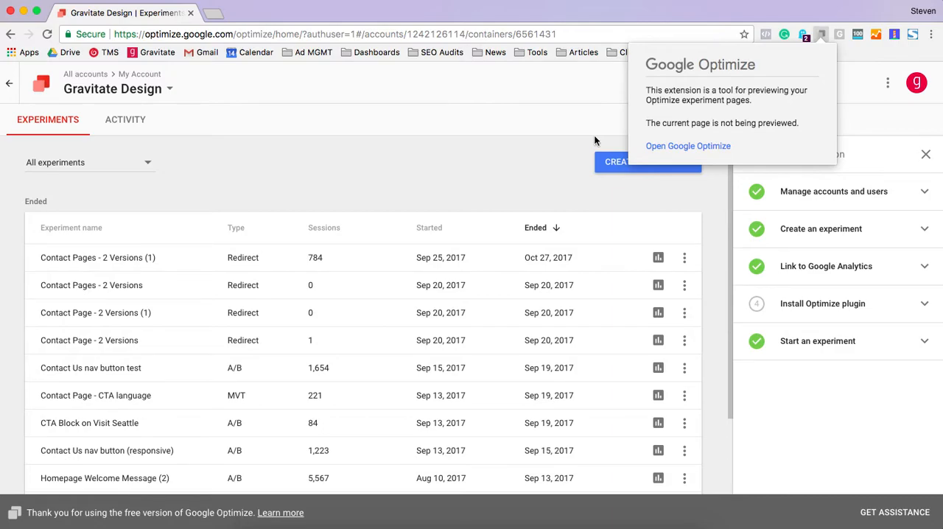
mouse_move(810, 61)
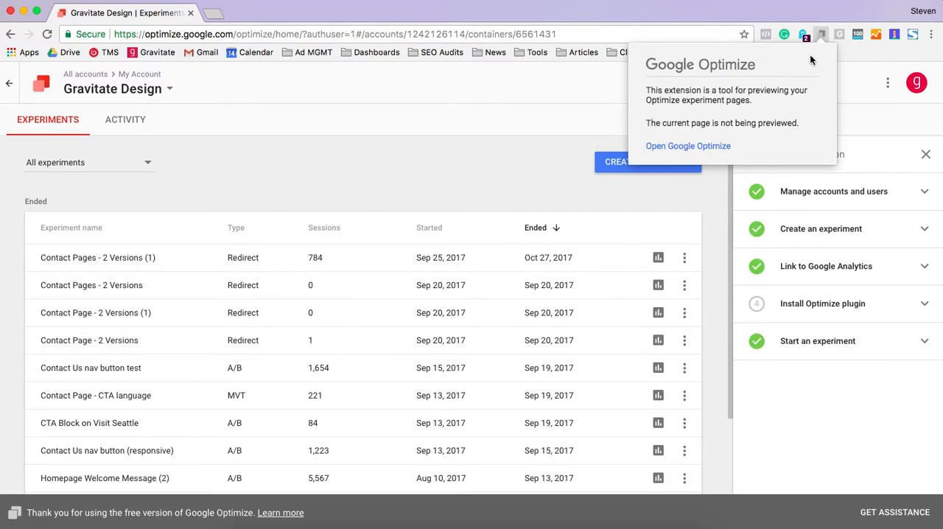
mouse_move(831, 170)
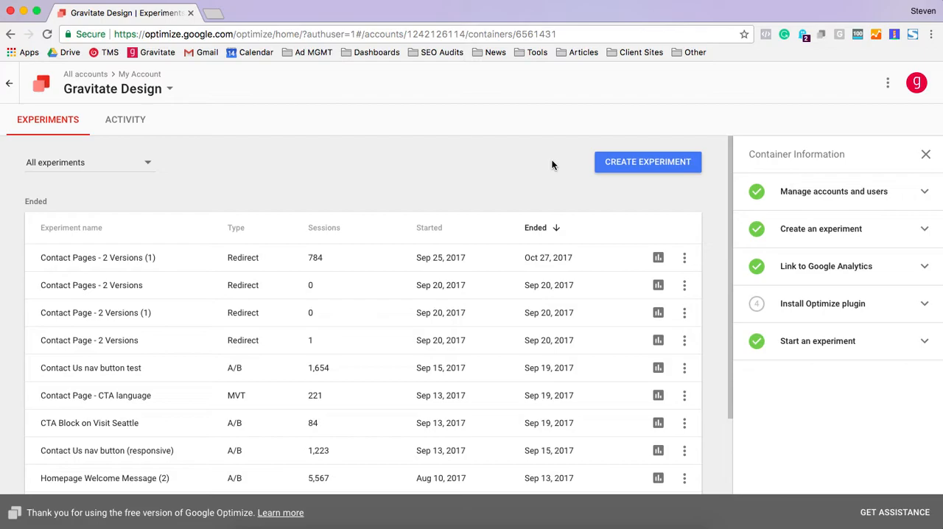
mouse_move(710, 215)
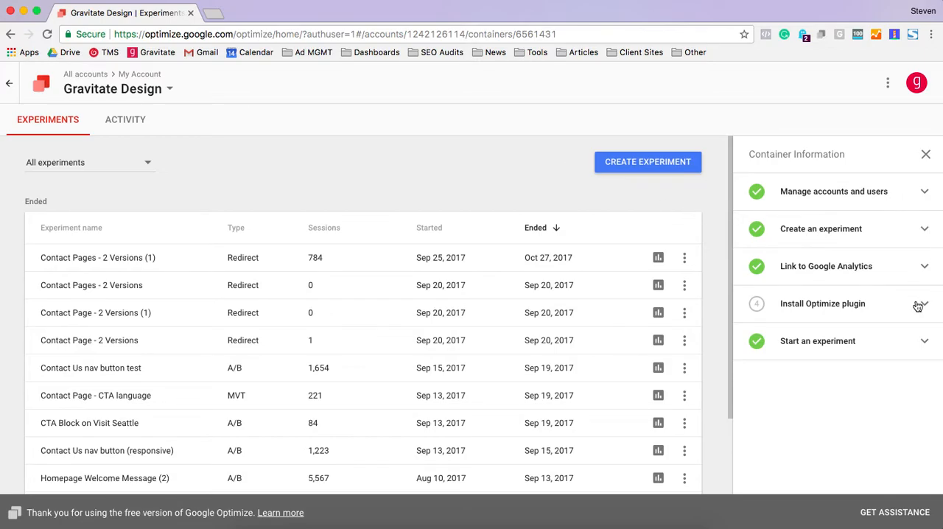
mouse_move(928, 268)
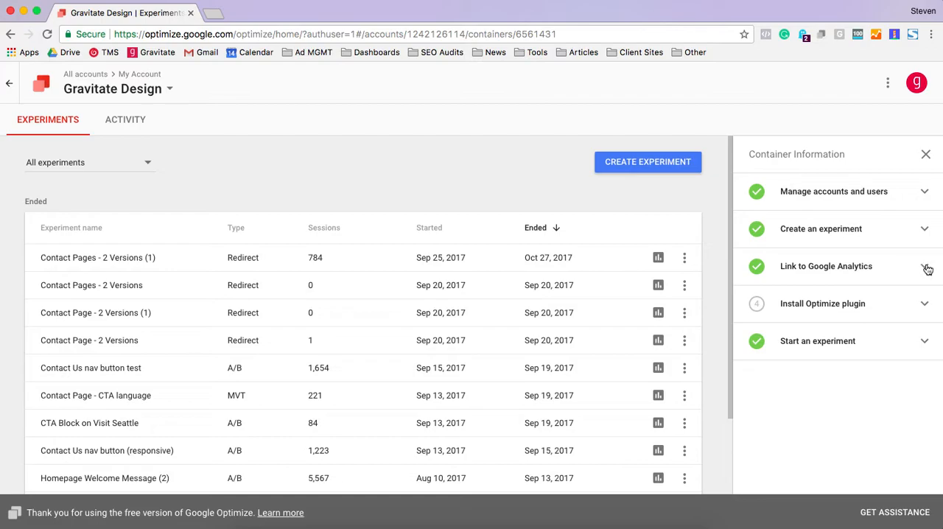
click(826, 265)
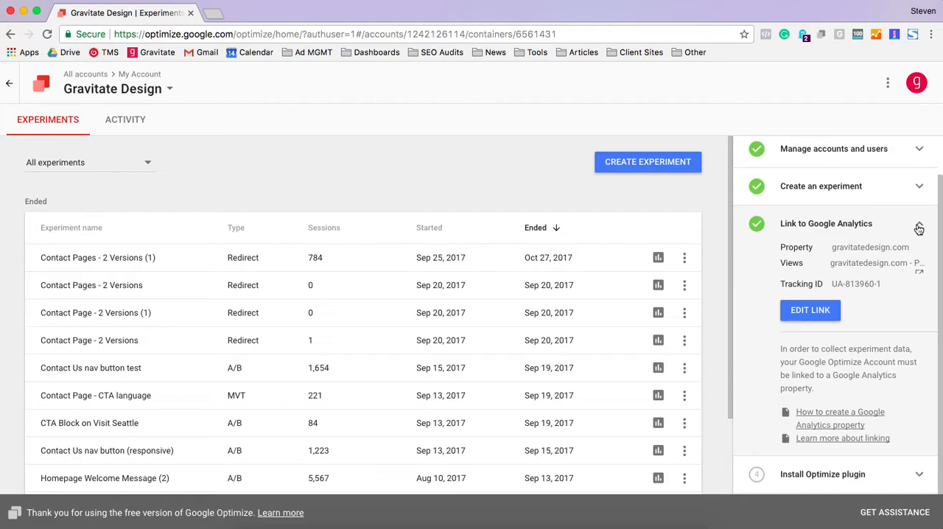
click(920, 228)
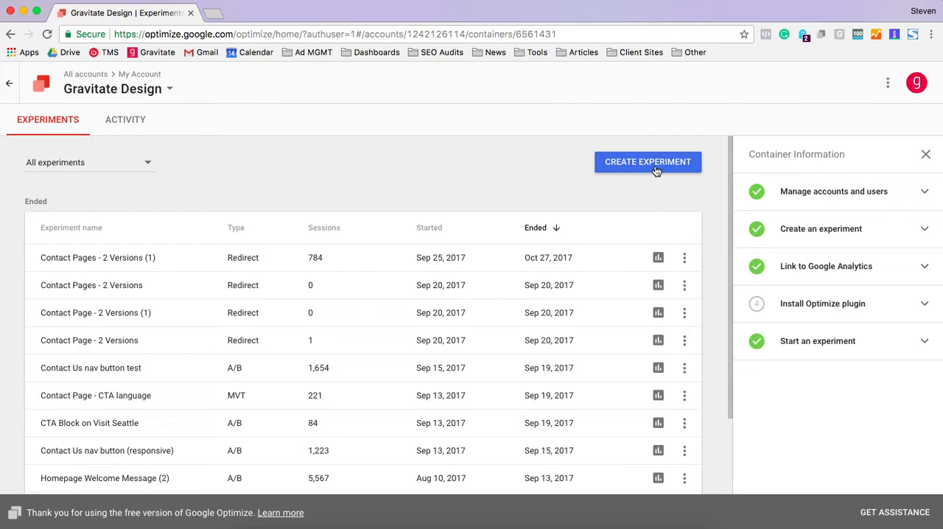
mouse_move(928, 292)
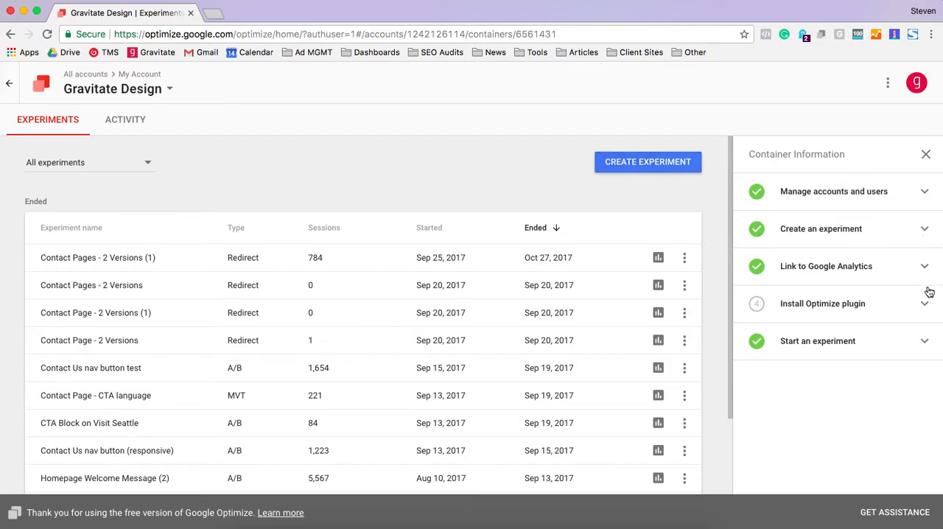
Step: Expand Install Optimize plugin and step through the tracking-code and page-flicker snippet instructions
click(823, 303)
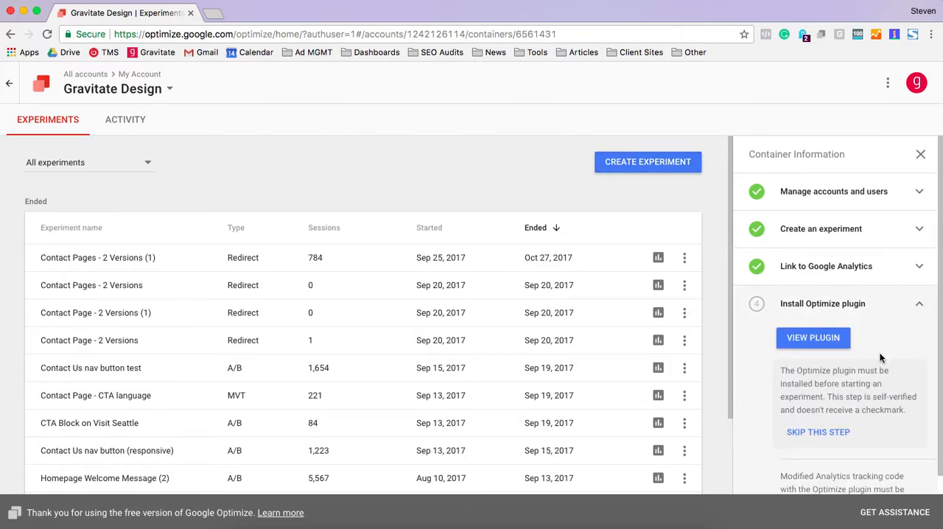
scroll(down, 3)
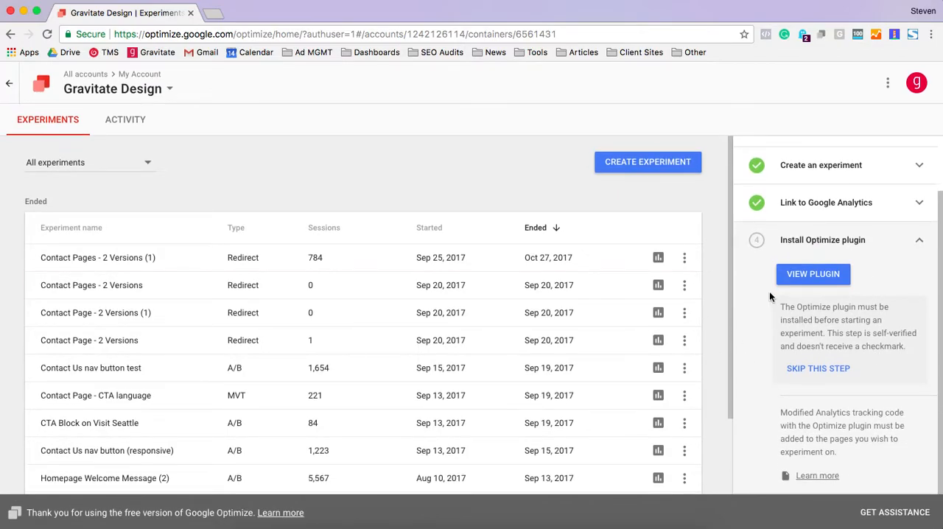
mouse_move(802, 286)
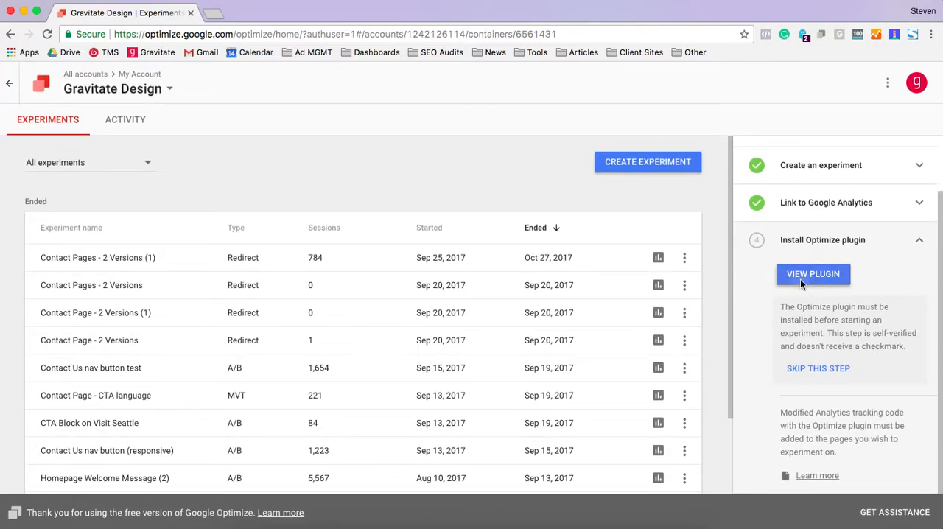
click(813, 274)
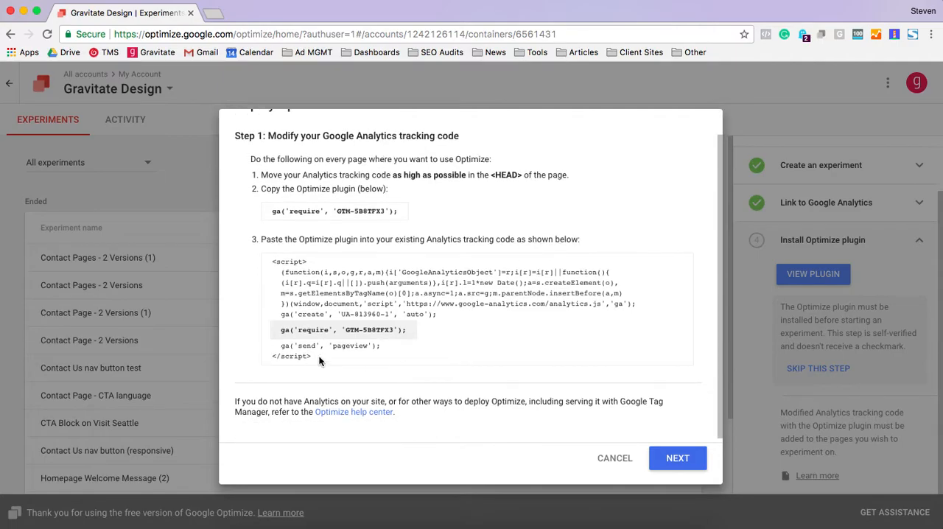
click(677, 457)
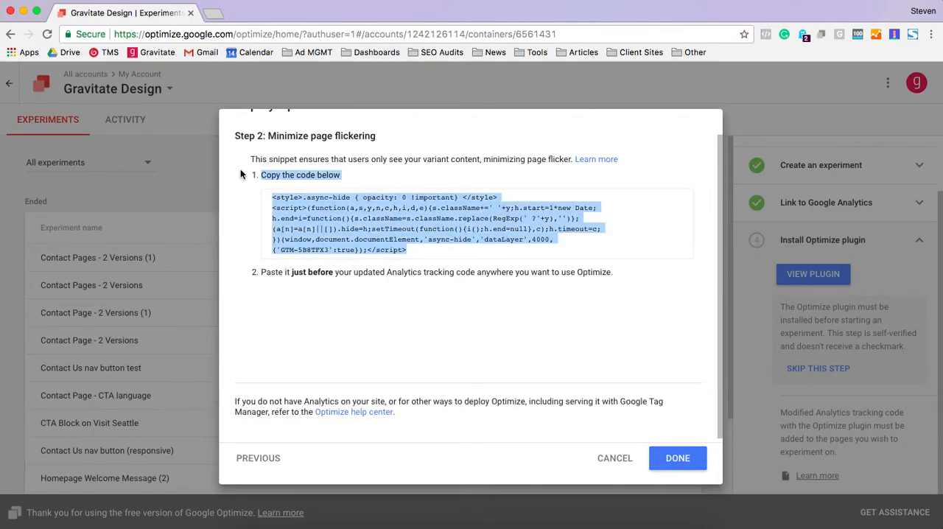
click(677, 457)
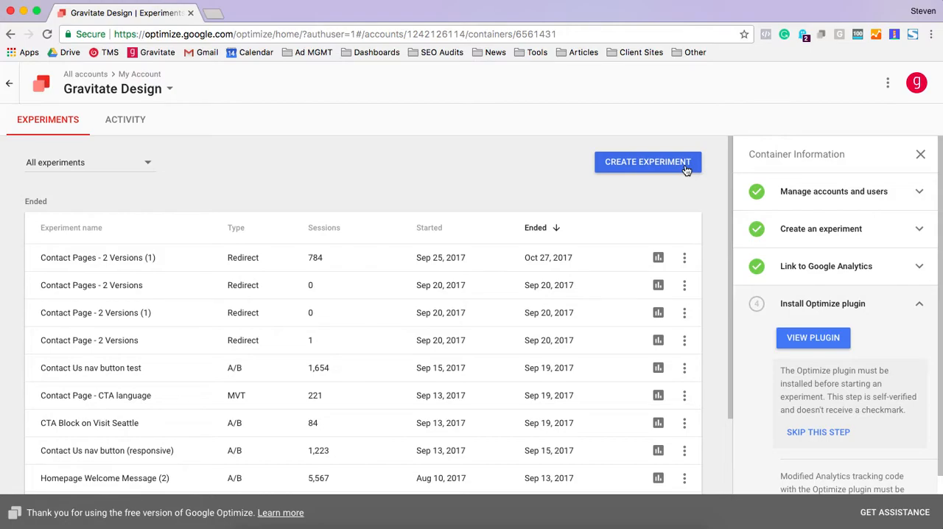
Step: Start a new experiment named 'Contact Button Test'
click(648, 162)
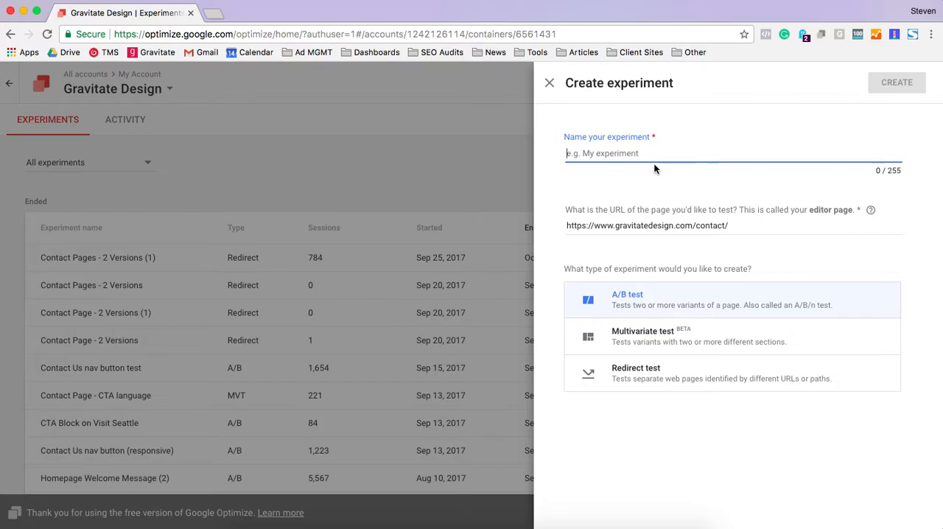
text(Con)
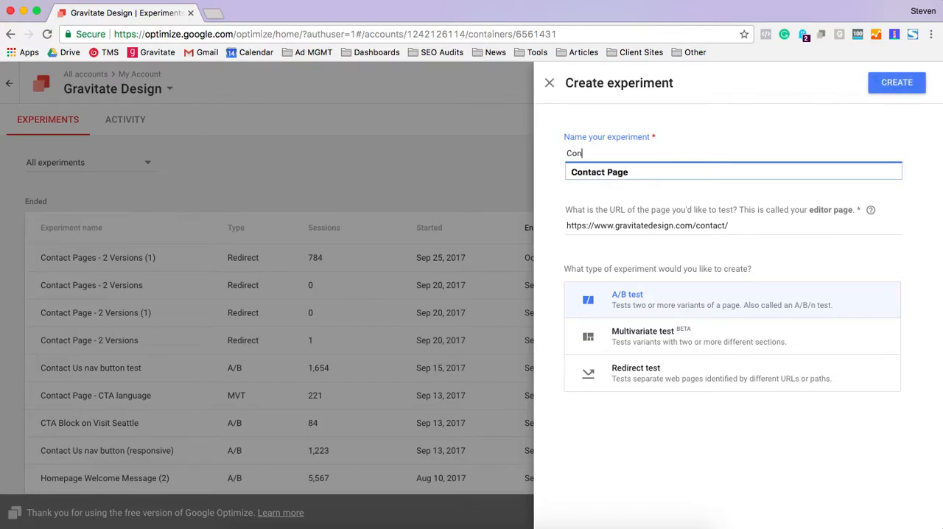
text(Contact Button)
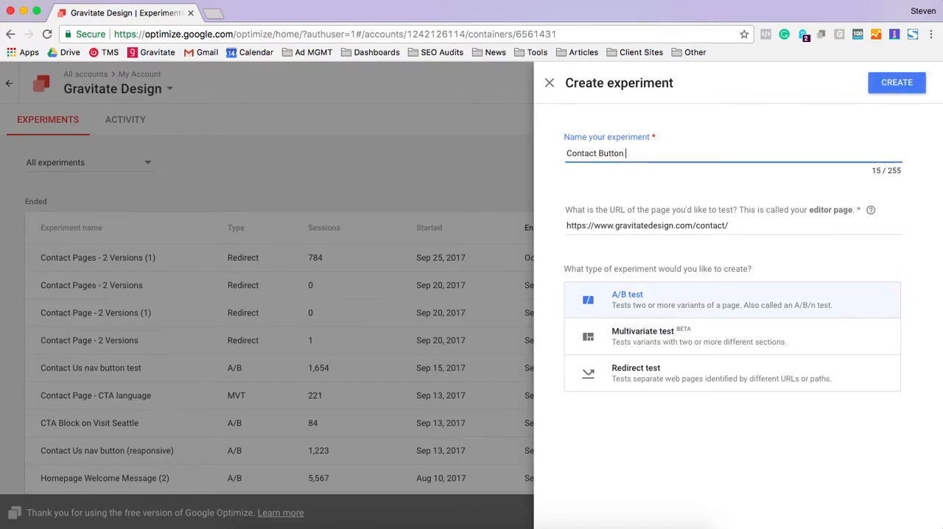
text(Test)
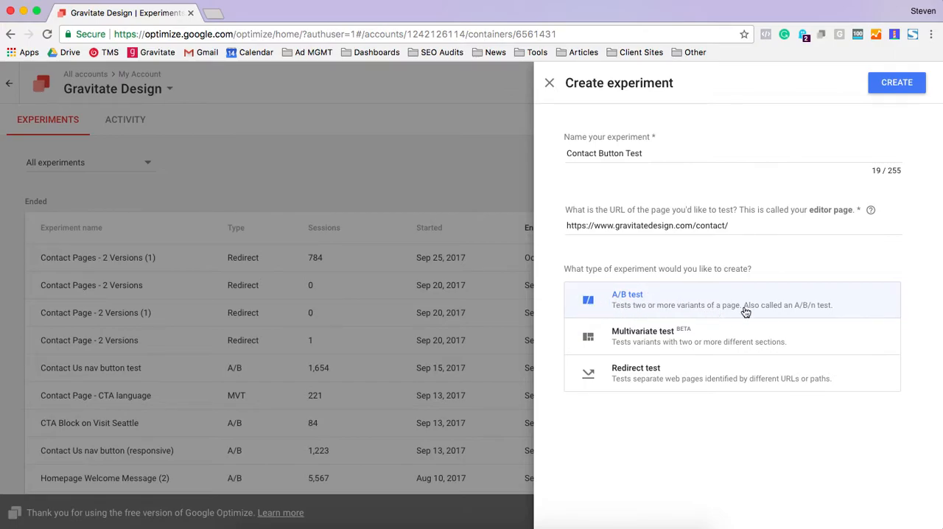
mouse_move(827, 215)
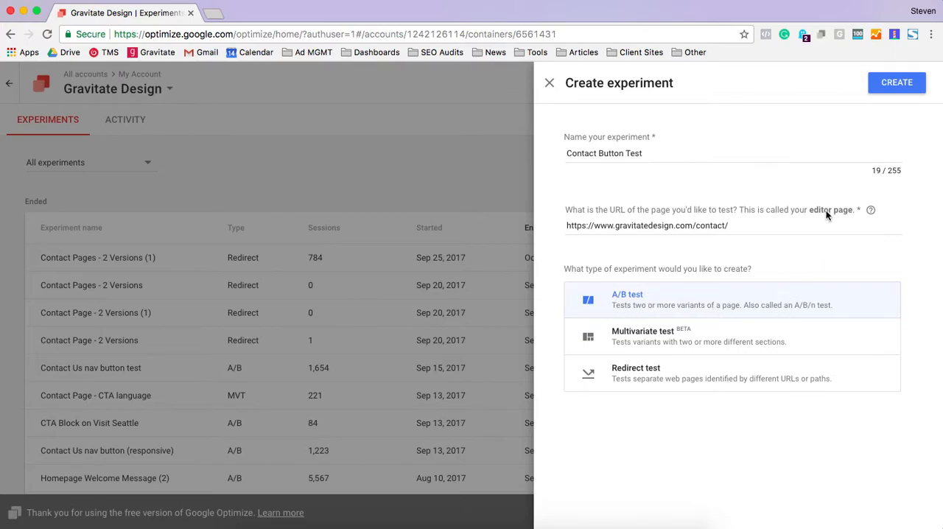
mouse_move(782, 244)
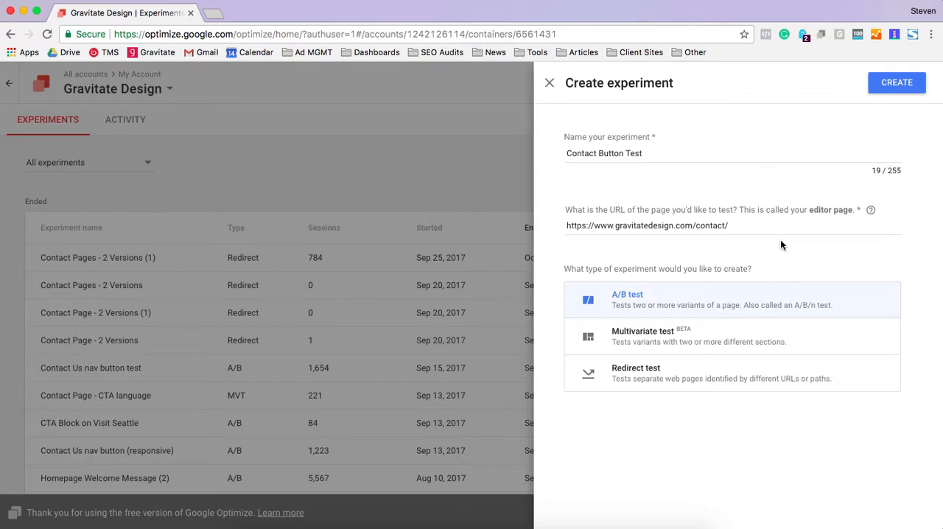
Step: Set the editor page to the gravitatedesign.com contact/ URL, choose A/B test and create it
double_click(711, 226)
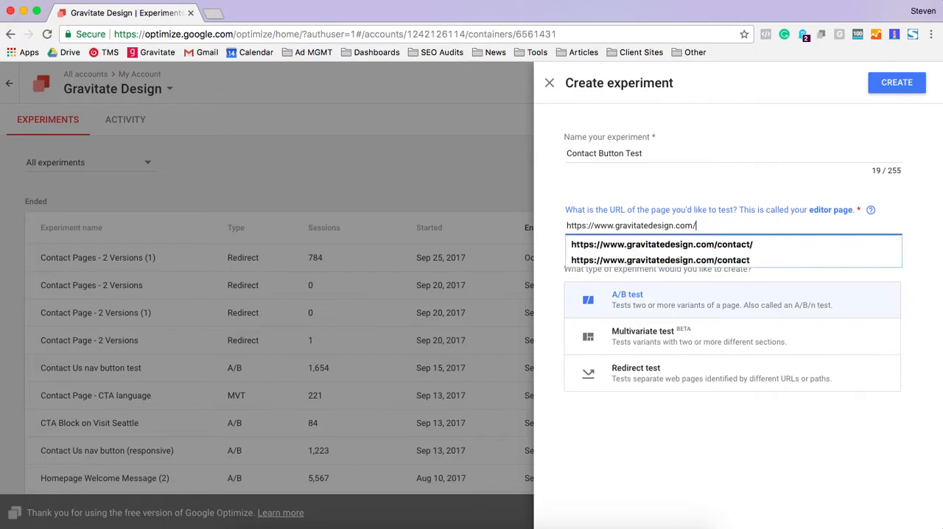
click(715, 225)
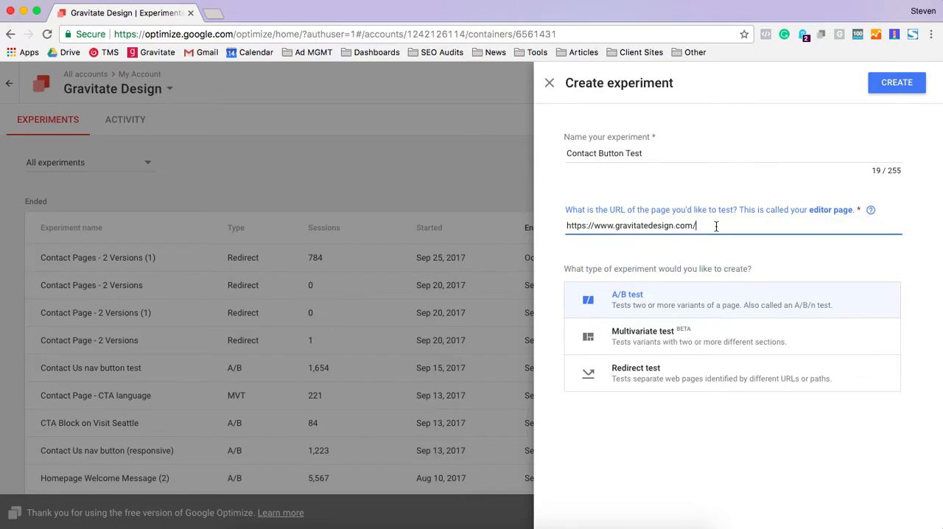
text(contact/)
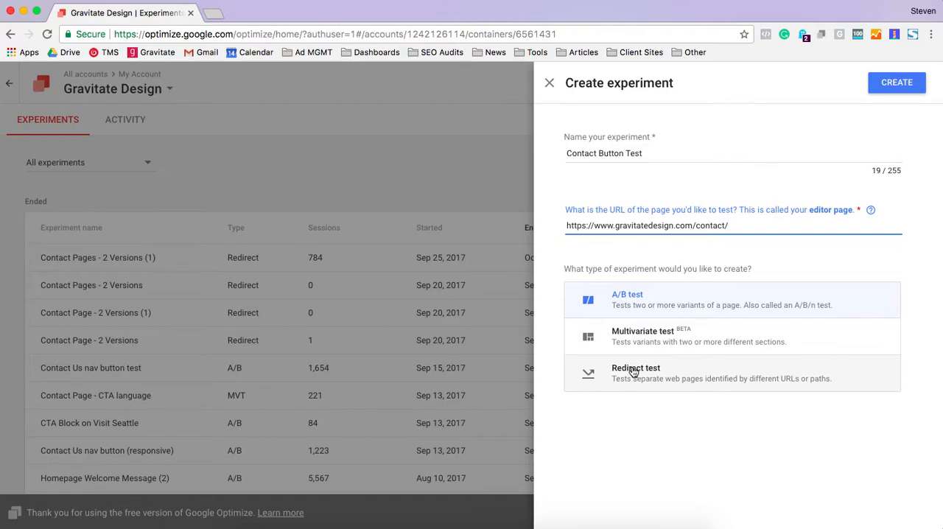
click(637, 372)
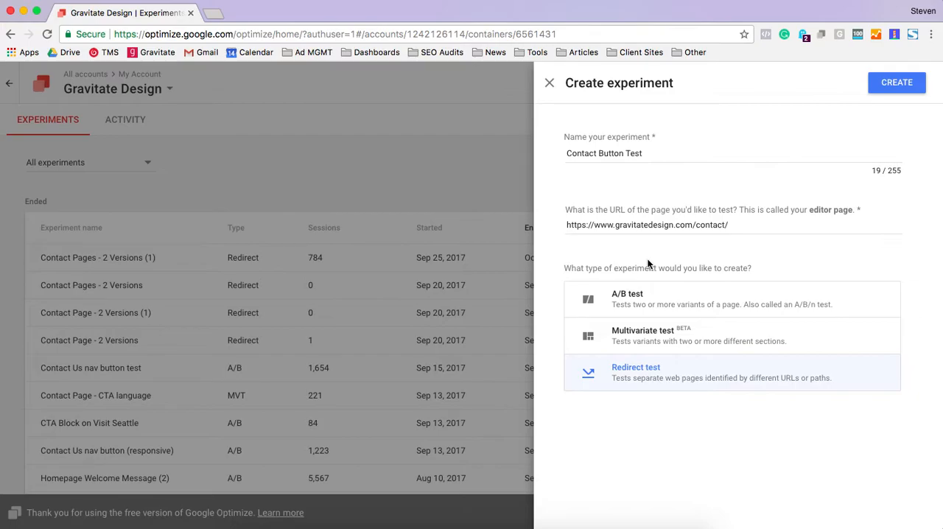
click(663, 298)
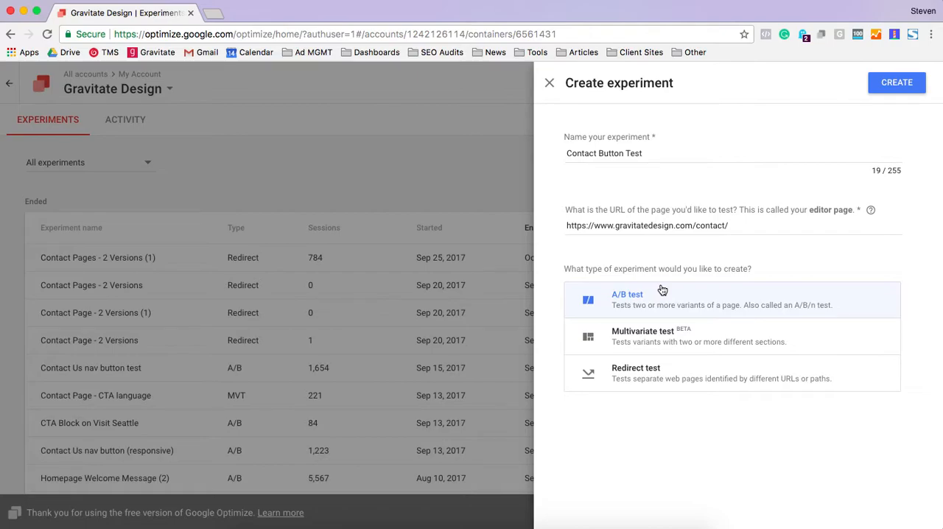
mouse_move(790, 86)
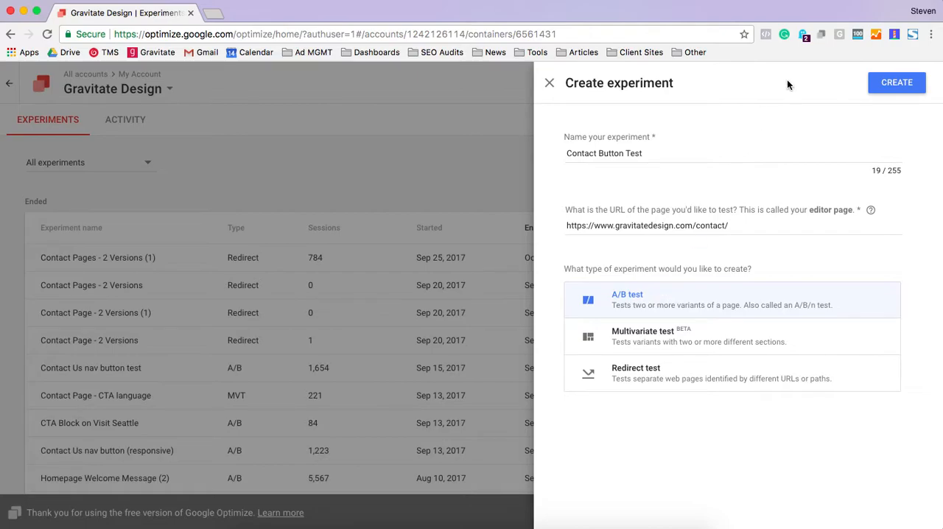
click(896, 83)
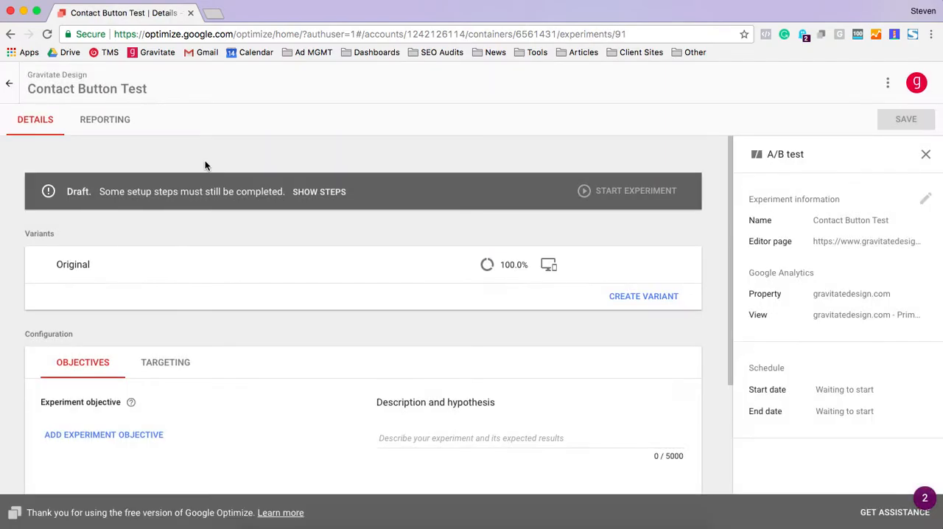
mouse_move(203, 235)
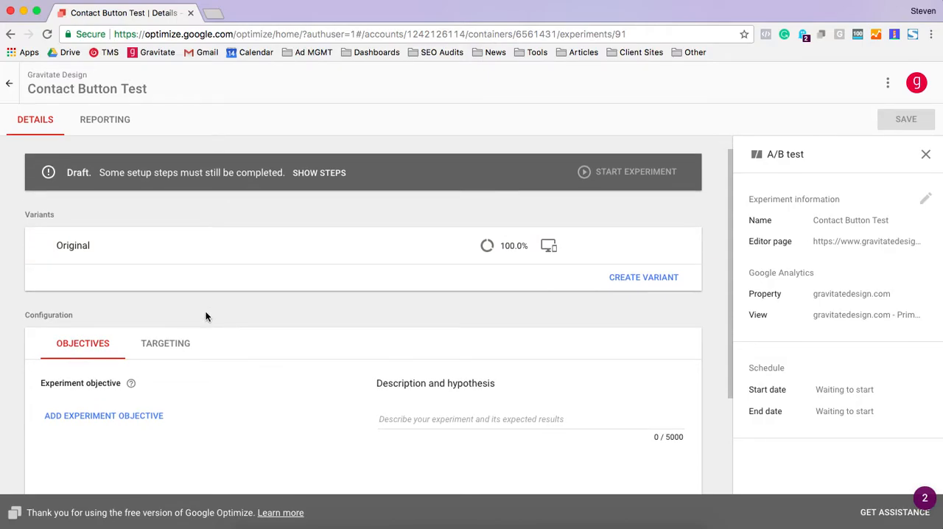
scroll(down, 3)
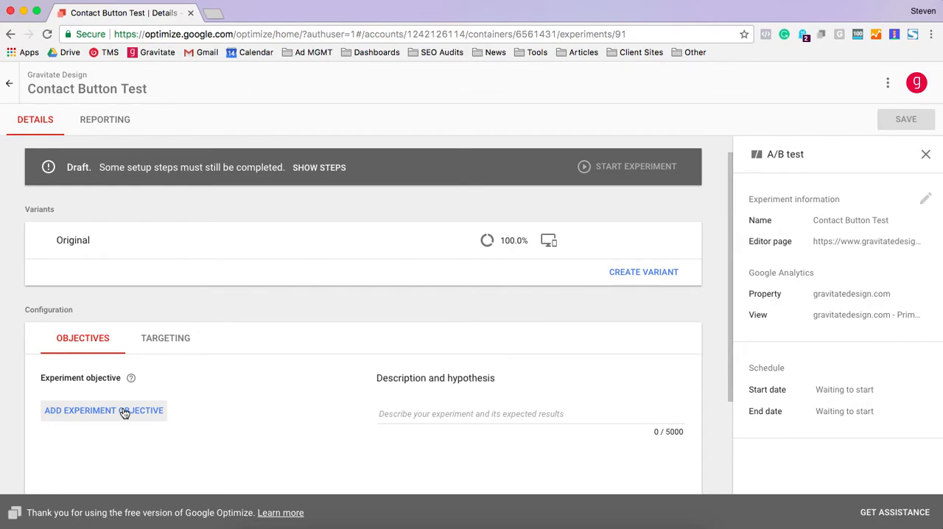
click(103, 410)
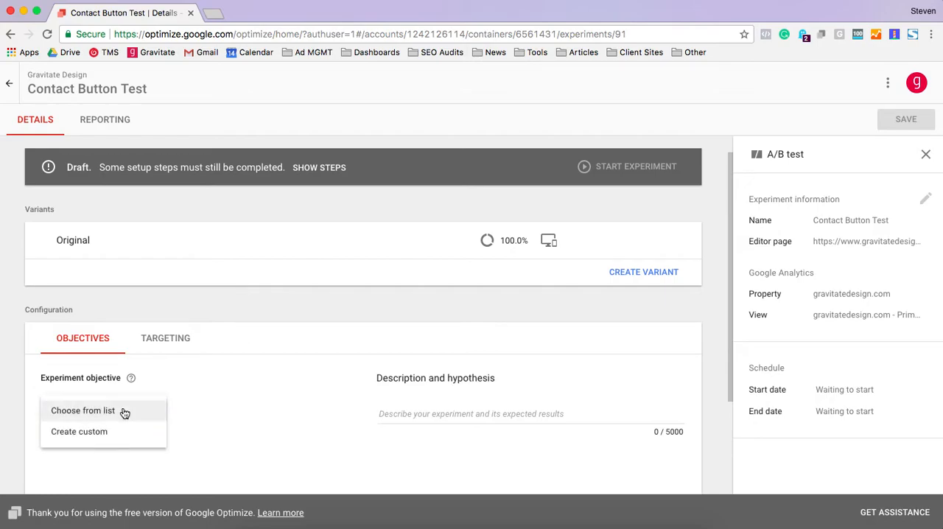
mouse_move(112, 432)
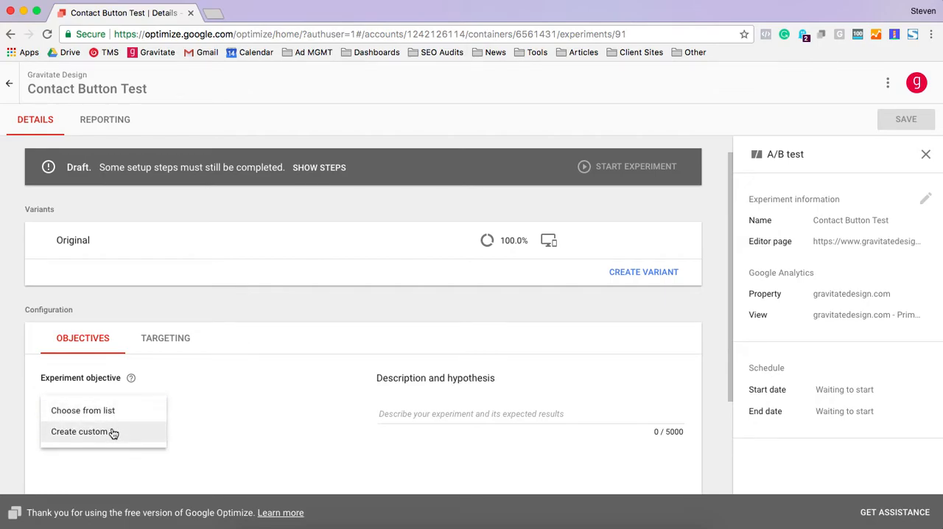
mouse_move(126, 436)
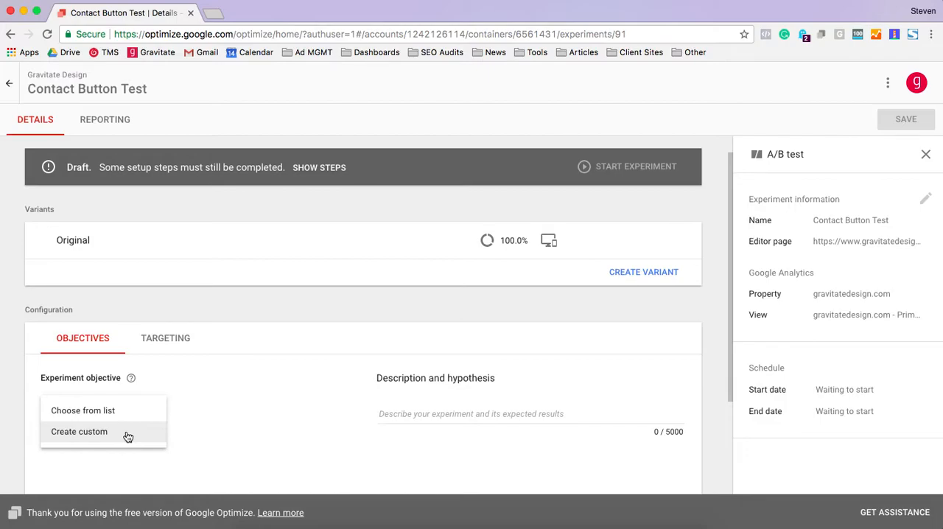
click(83, 409)
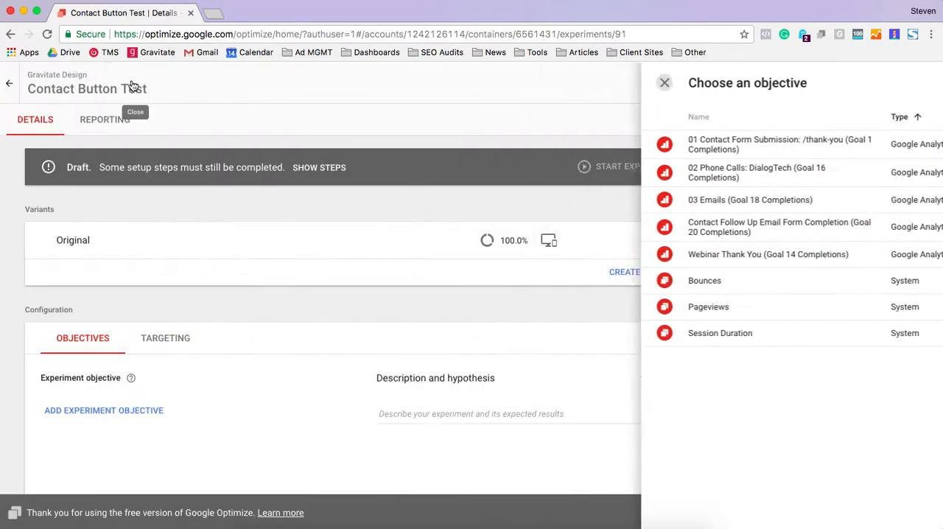
click(663, 83)
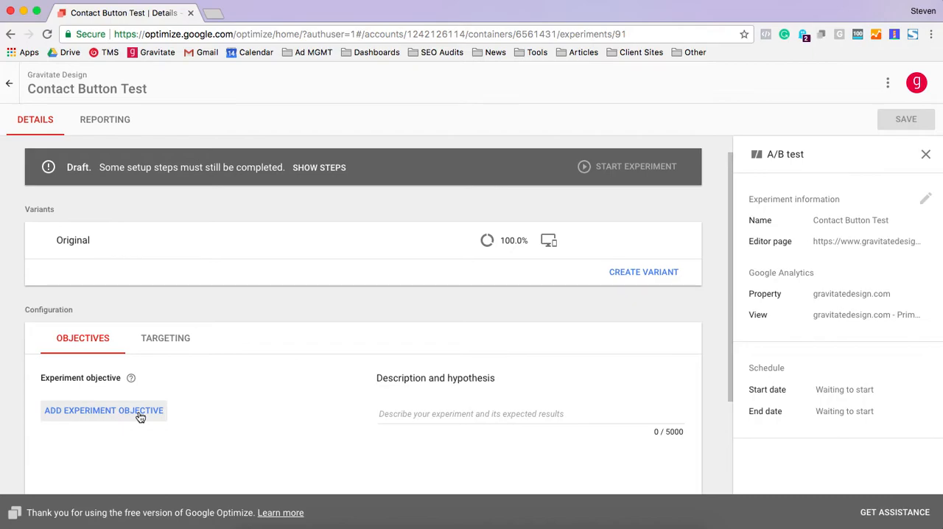
Step: Add a custom experiment objective that counts pageviews
click(103, 410)
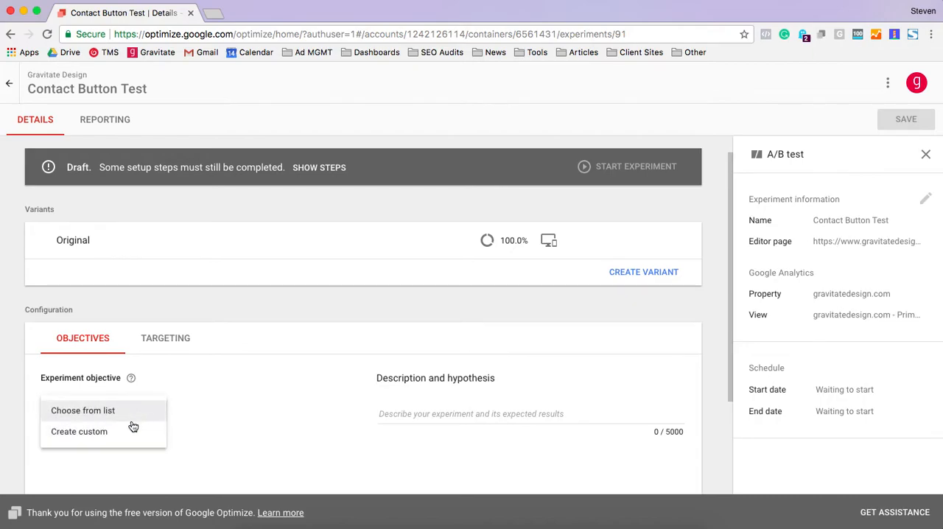
click(80, 430)
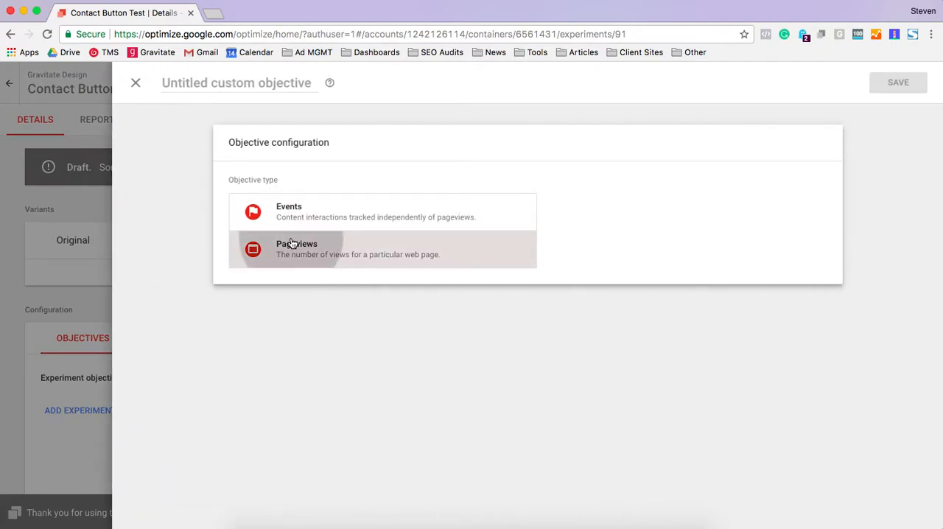
click(298, 248)
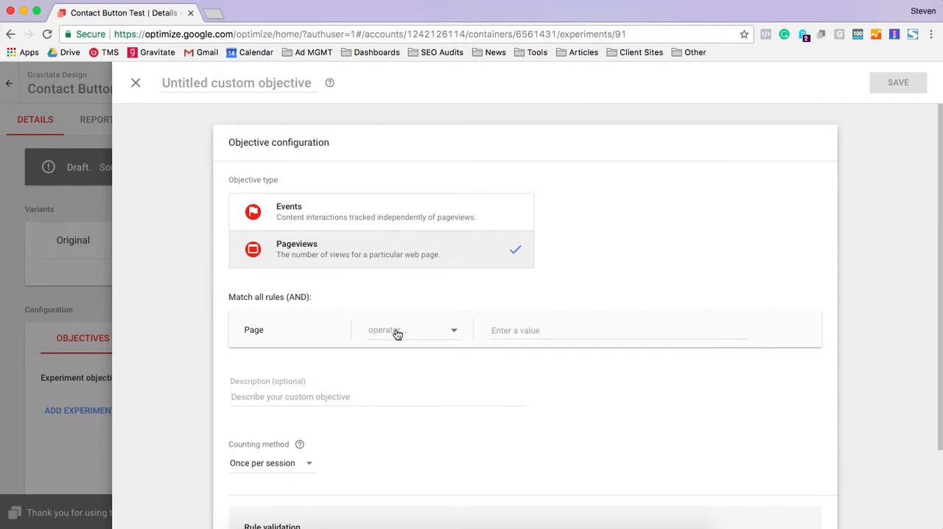
scroll(down, 3)
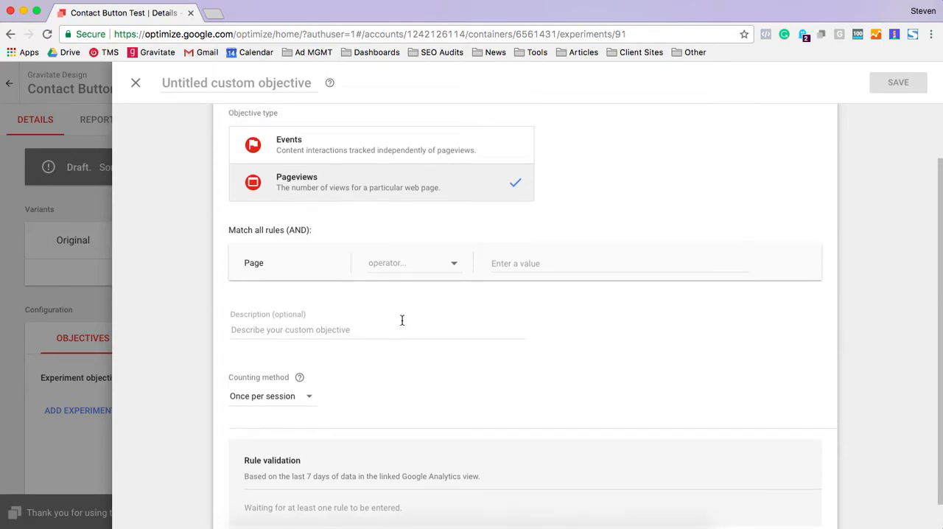
Step: Match the page by regex '(thank-you)', then back out of the unsaved objective
click(411, 263)
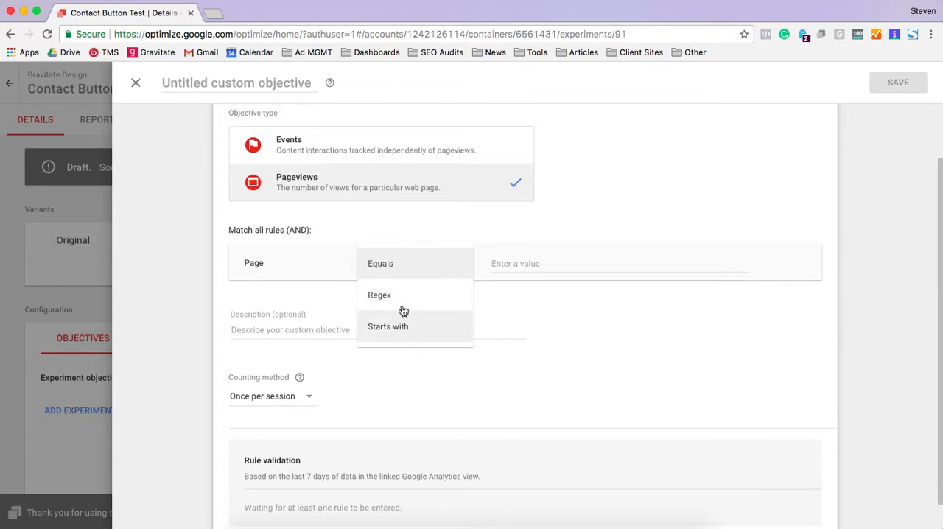
click(379, 295)
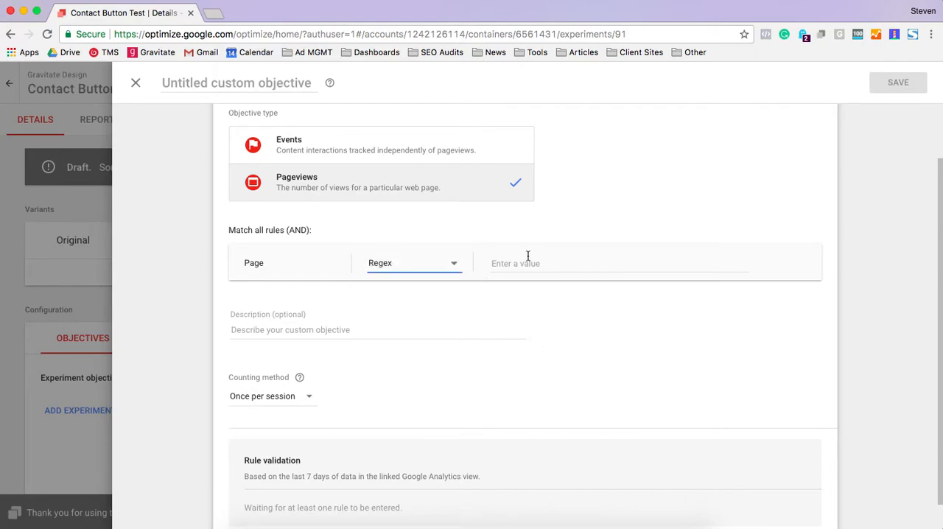
text((thank-you)
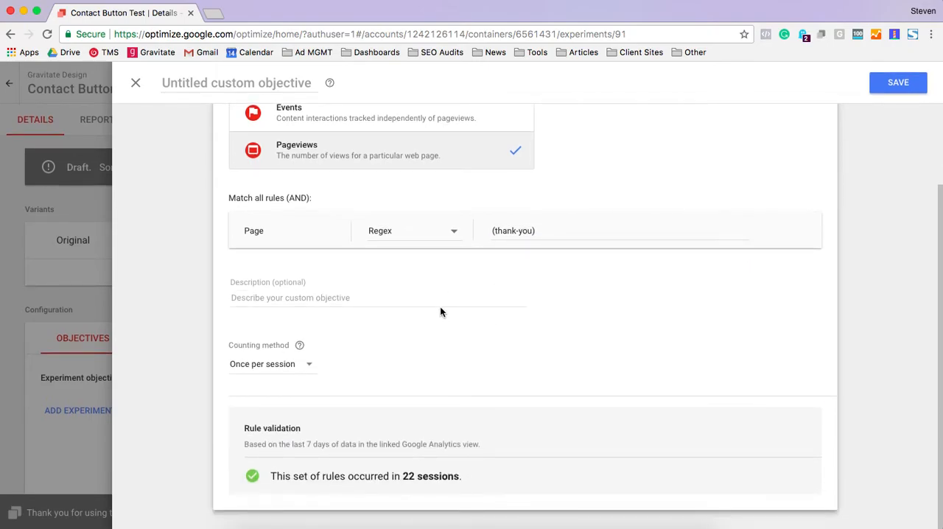
mouse_move(274, 374)
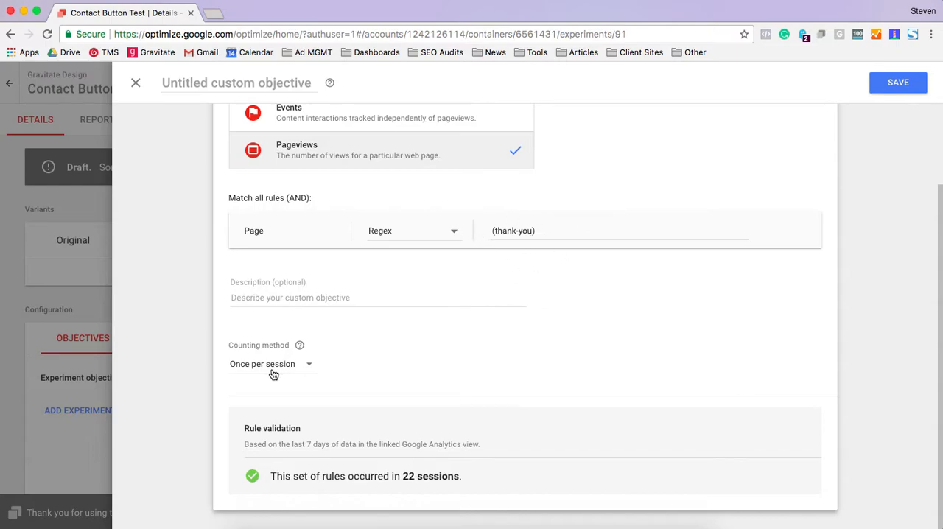
click(272, 363)
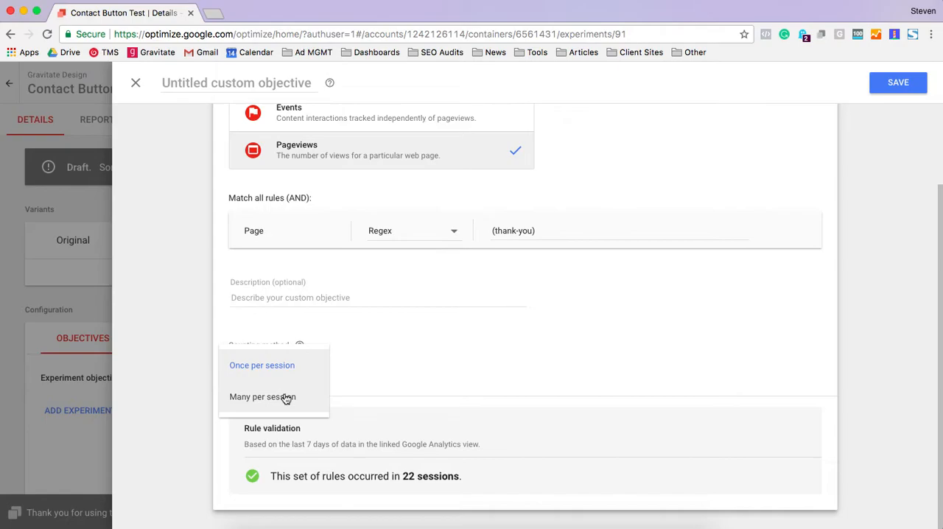
mouse_move(301, 398)
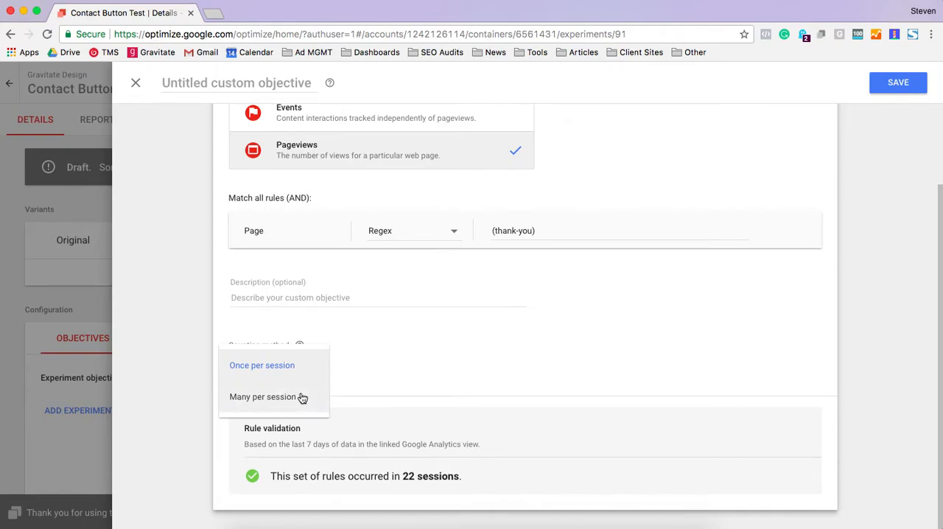
click(262, 366)
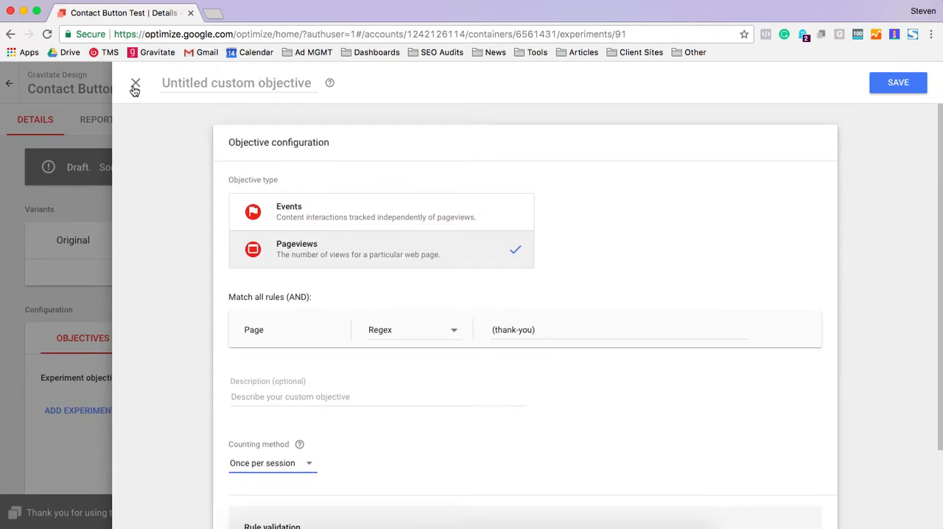
mouse_move(136, 82)
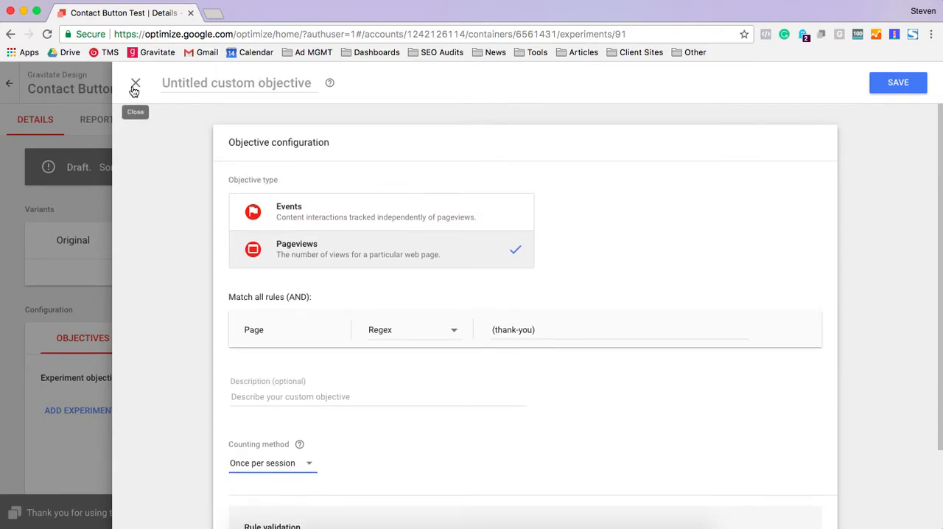
click(135, 83)
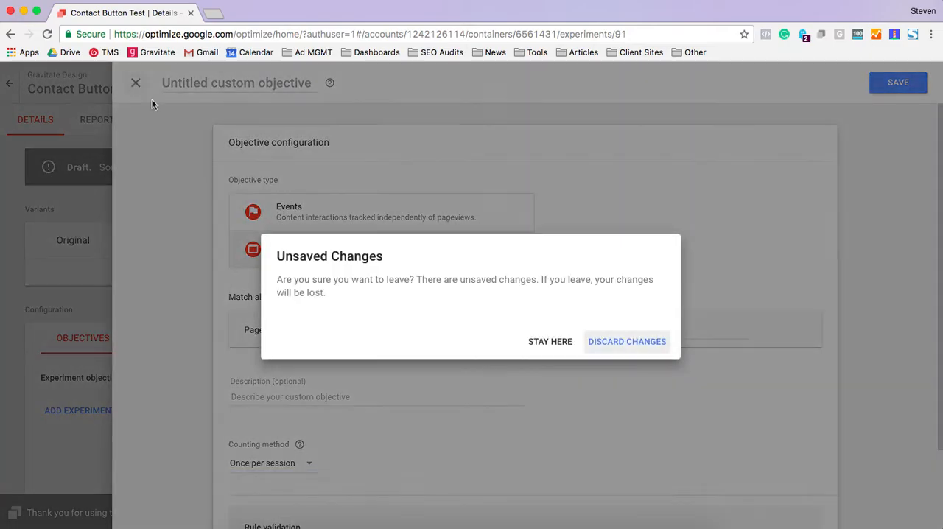
Step: Discard the draft objective and add a variant named 'Blue Button' at 50/50 with Original
click(627, 342)
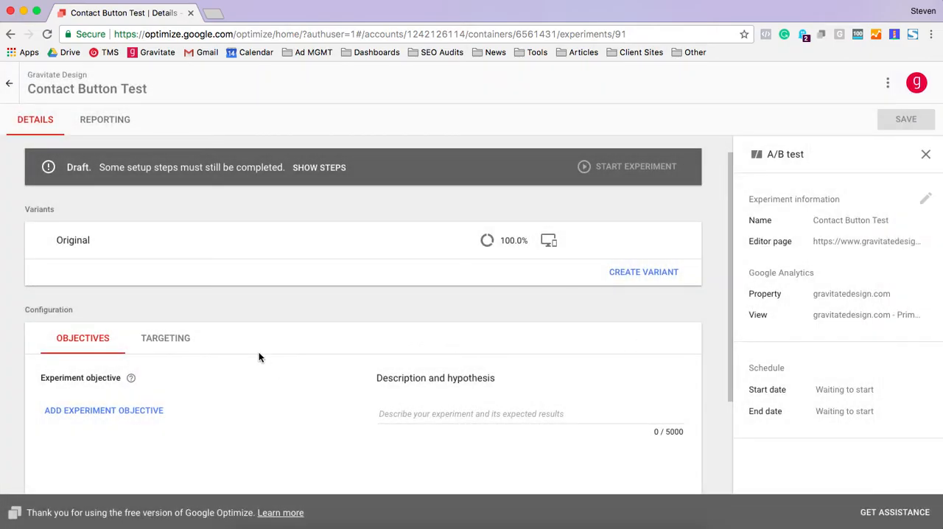
mouse_move(642, 272)
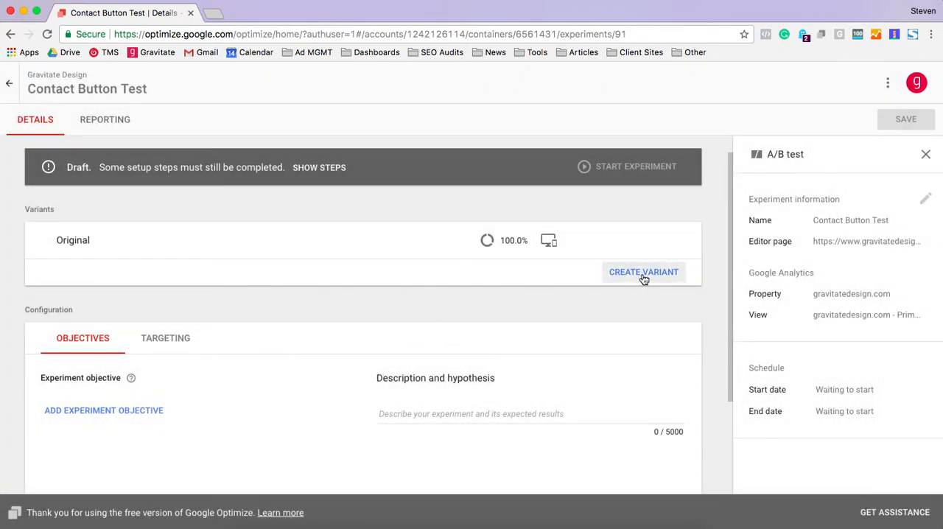
click(643, 271)
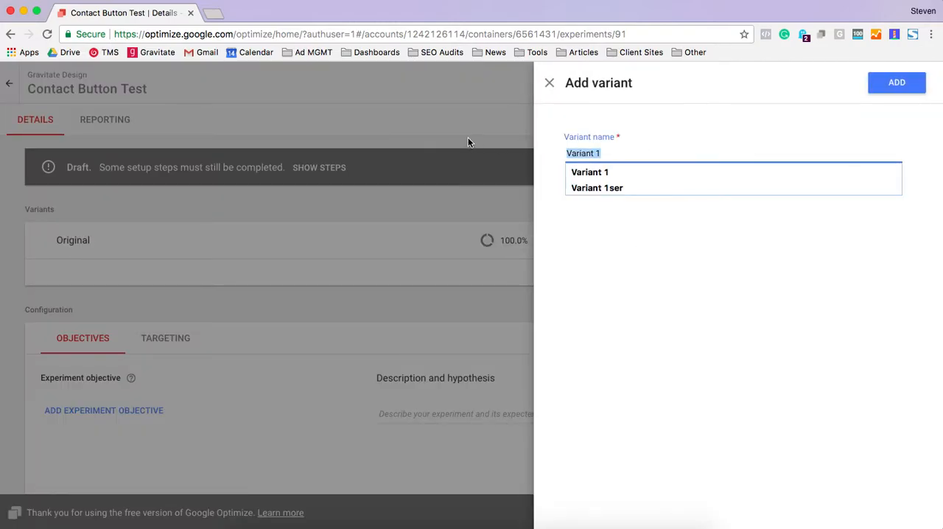
text(Blue b)
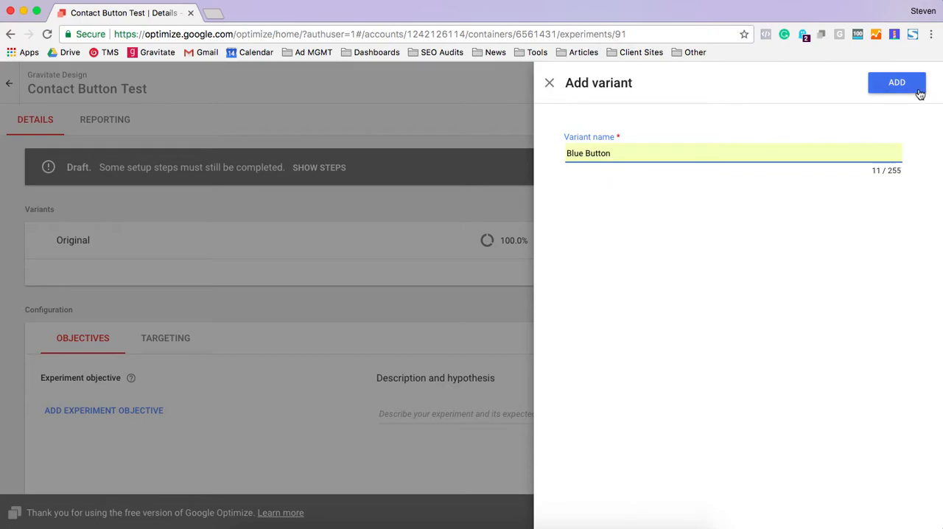
click(897, 82)
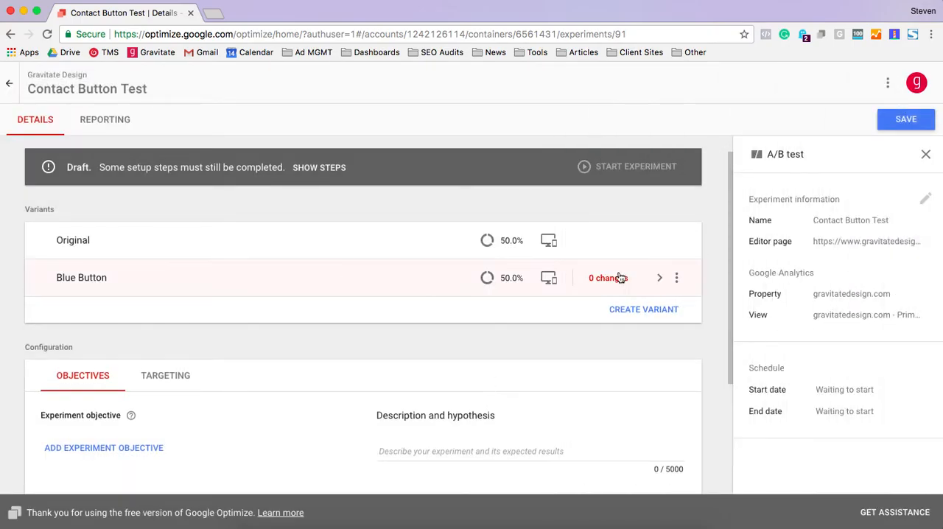
mouse_move(659, 277)
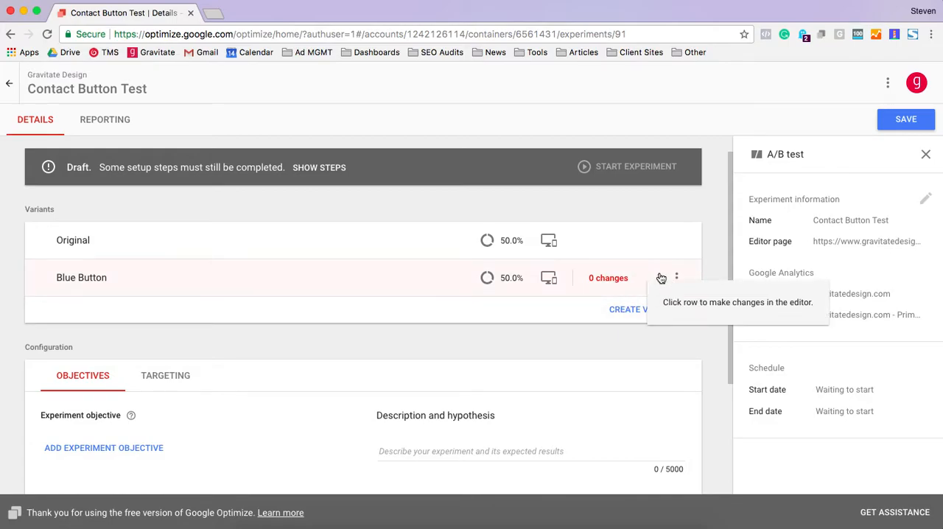
mouse_move(487, 327)
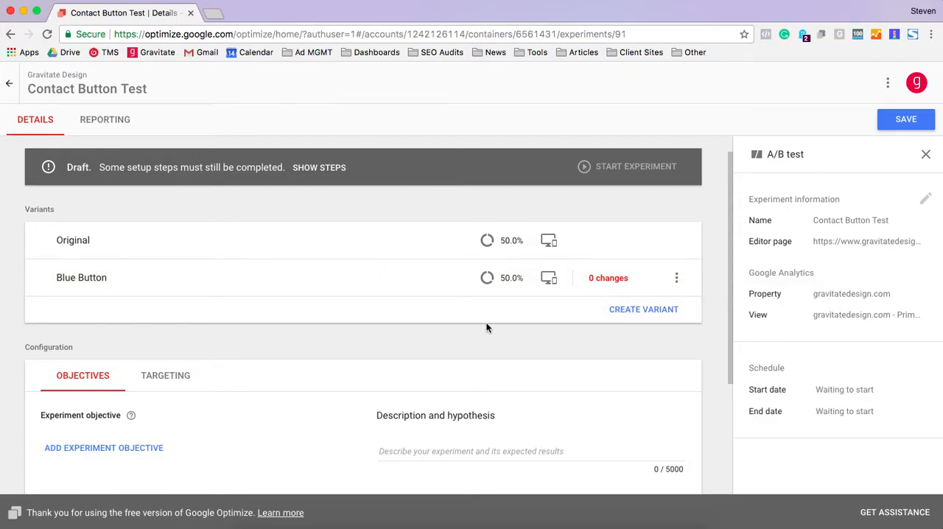
mouse_move(165, 340)
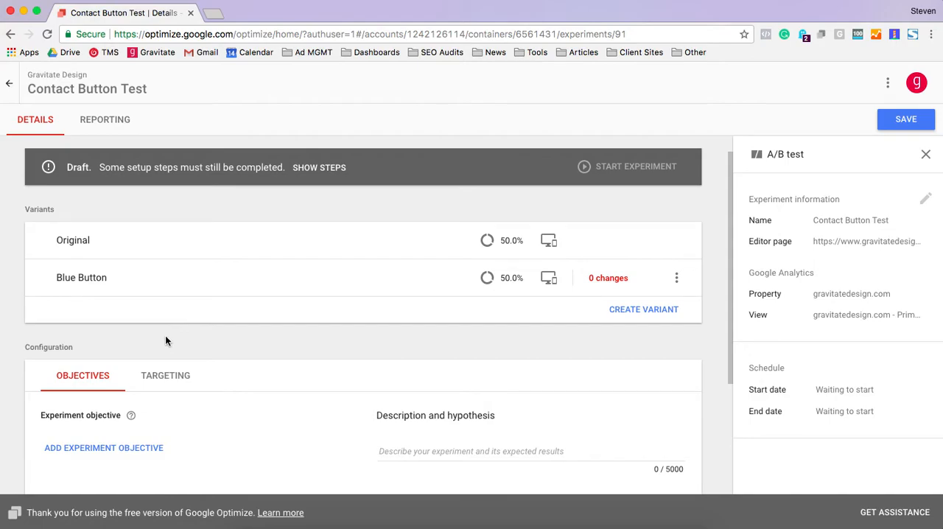
scroll(down, 3)
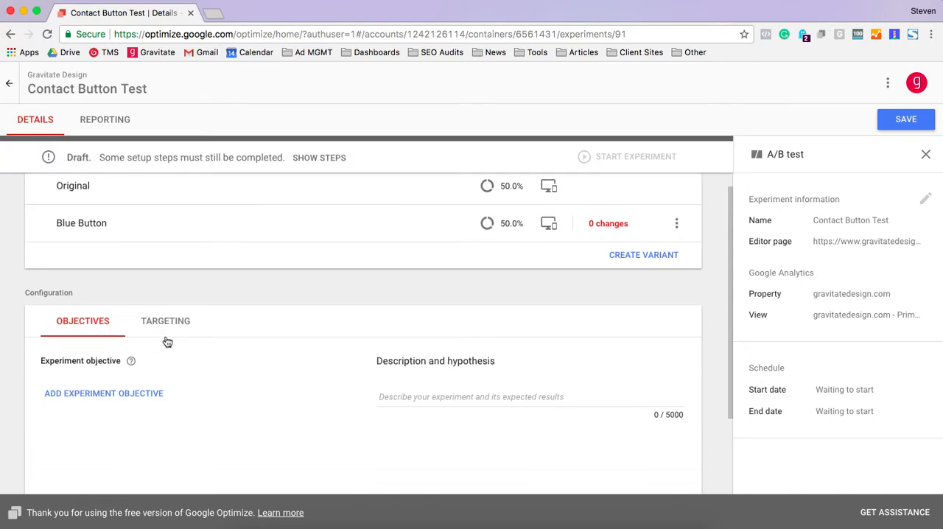
scroll(down, 3)
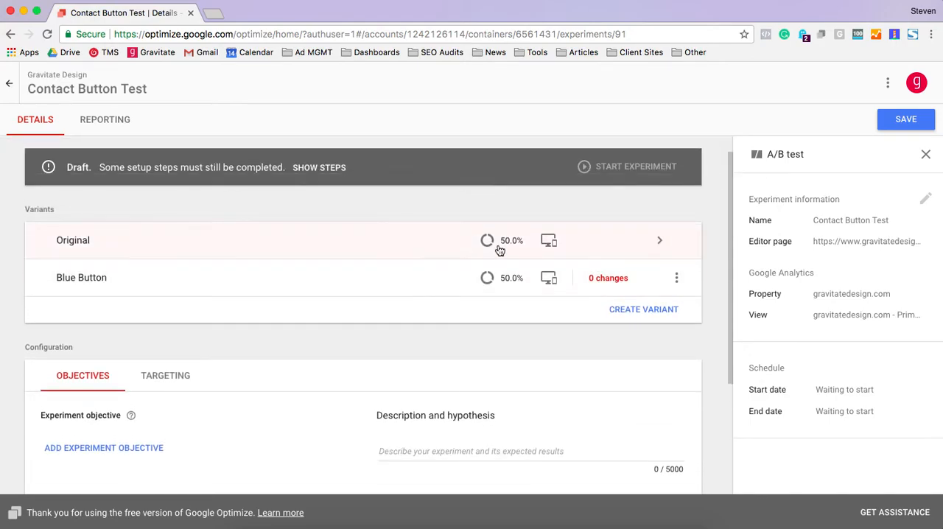
mouse_move(477, 293)
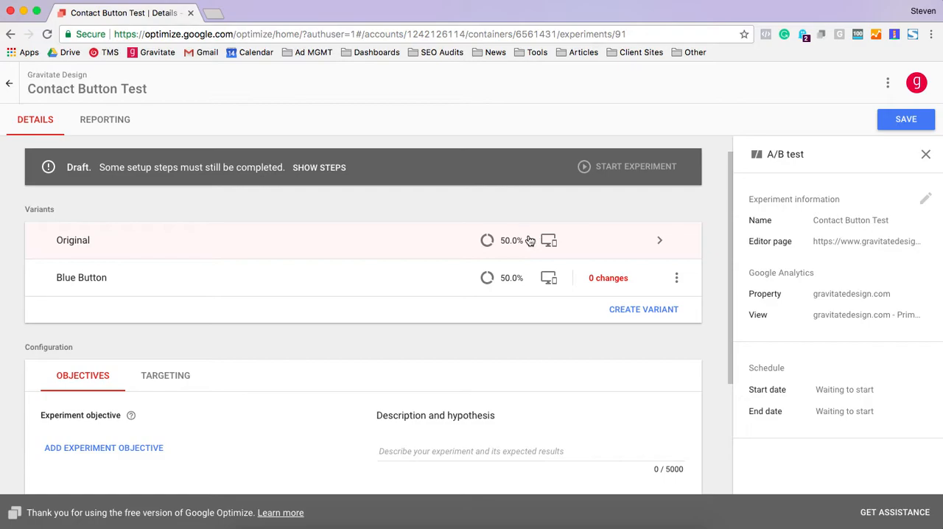
mouse_move(259, 278)
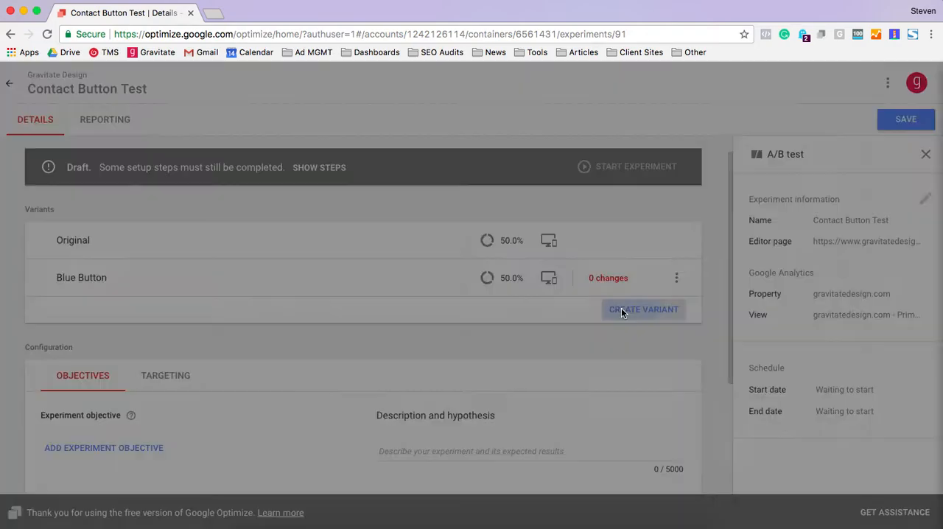
Step: Add another variant named 'Red Button'
click(642, 309)
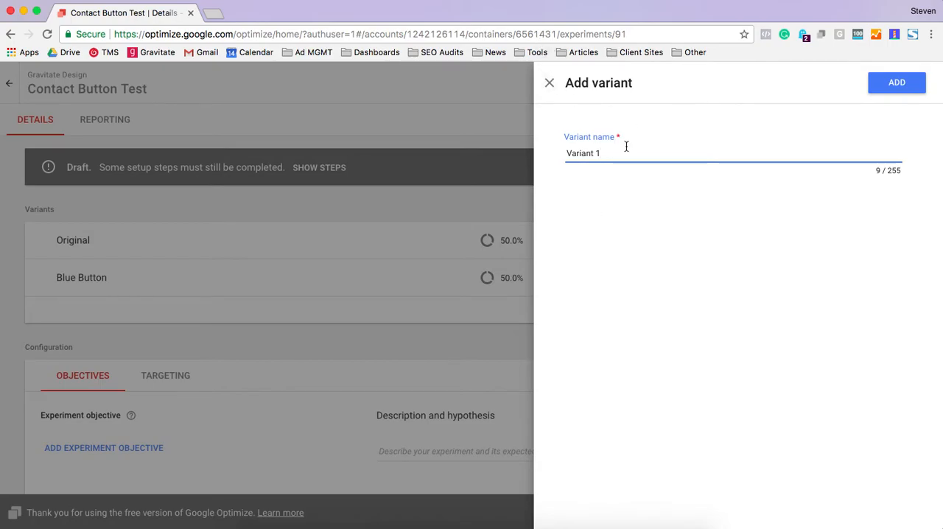
text(Red B)
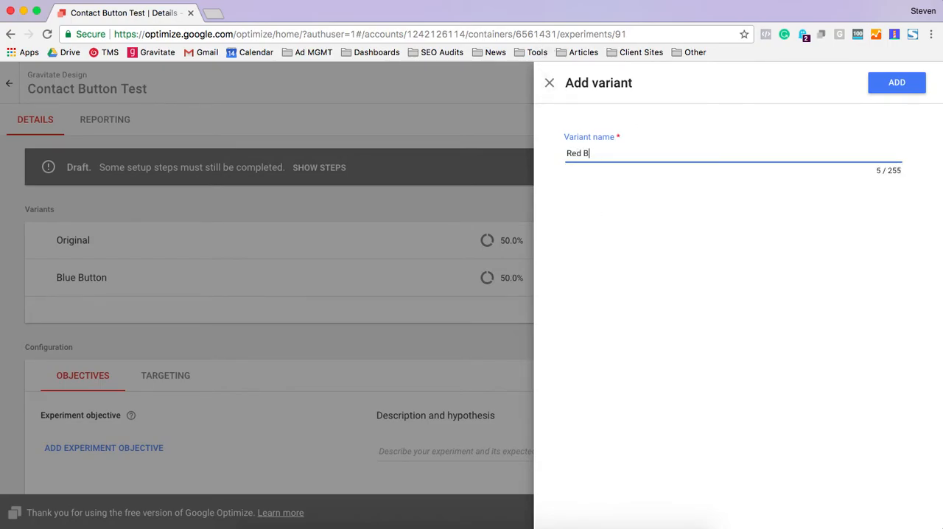
click(896, 83)
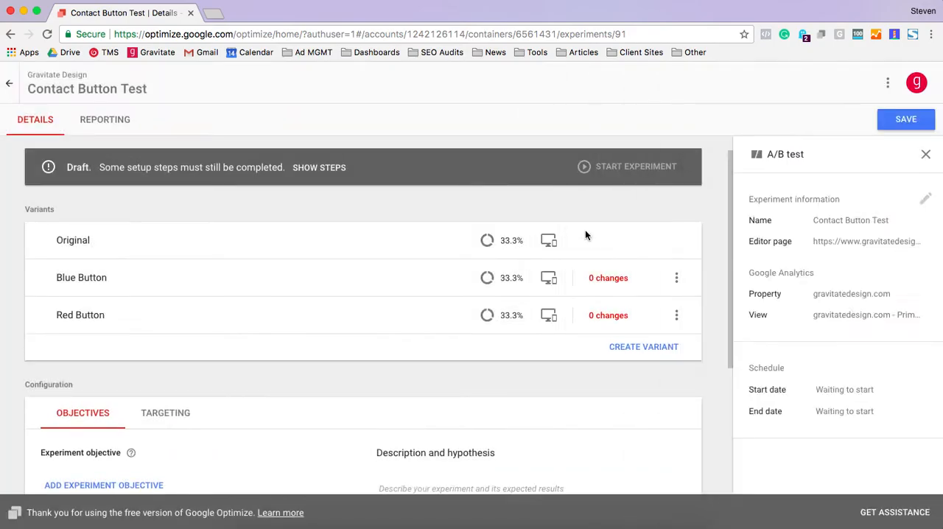
mouse_move(604, 315)
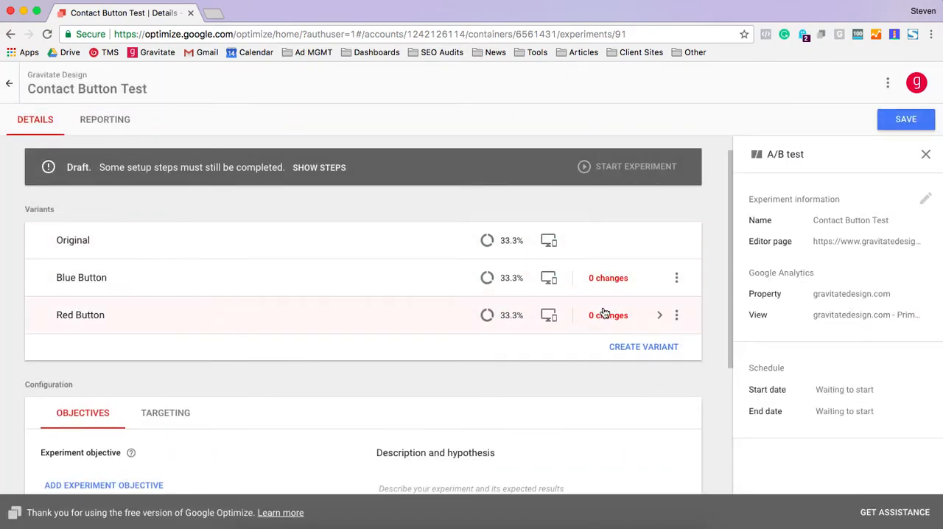
Step: Delete the Red Button variant, leaving Original and Blue Button at 50% each
click(675, 315)
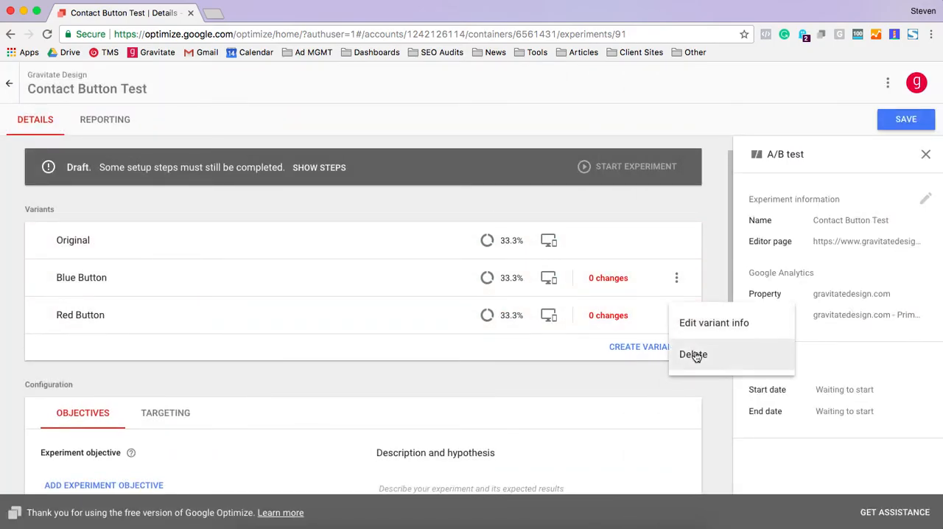
click(693, 354)
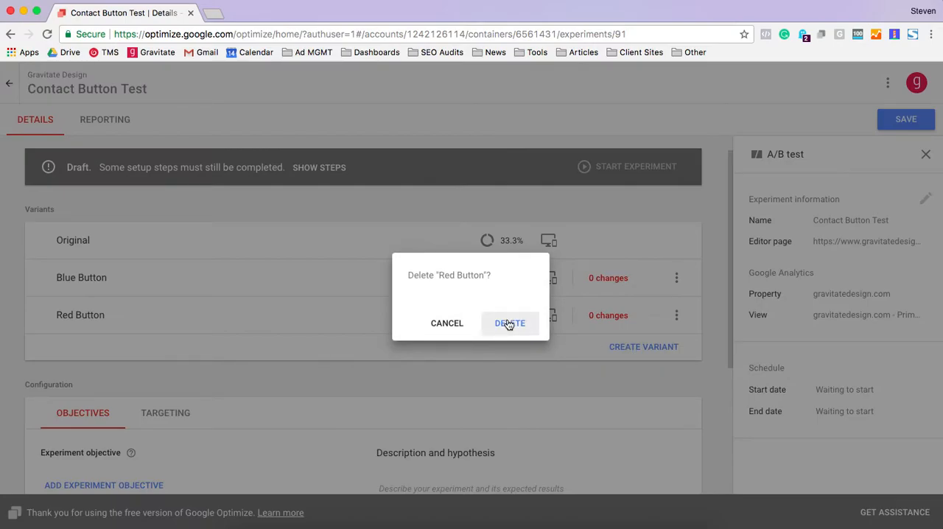
click(510, 323)
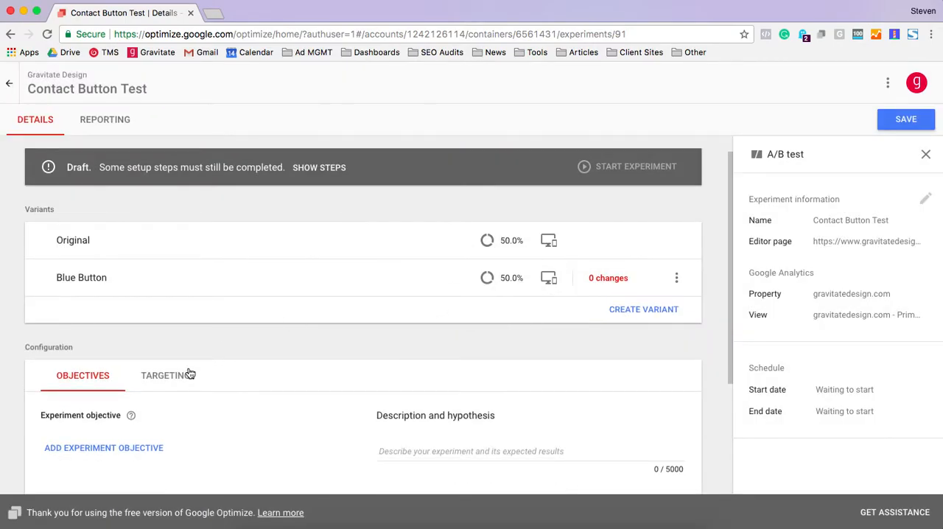
Step: In Targeting, try the visitor share at 50% and return it to 100%
click(165, 374)
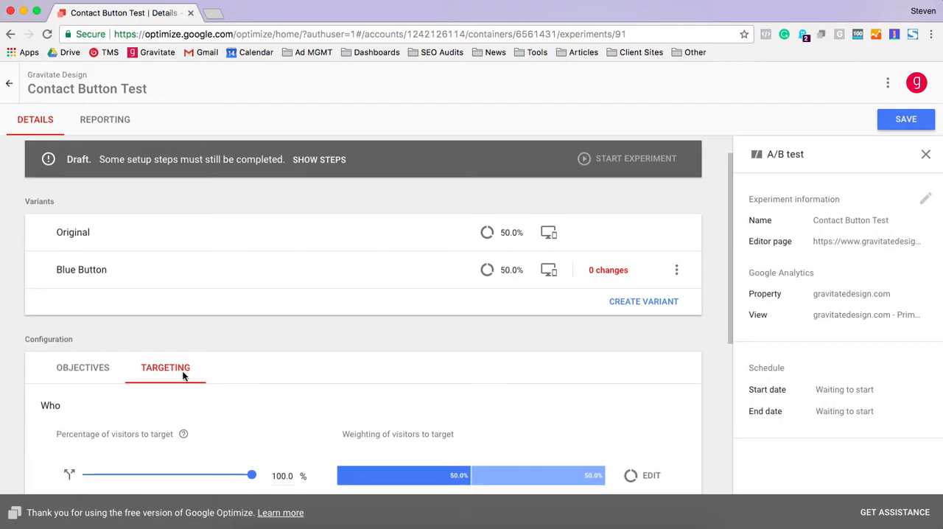
scroll(down, 3)
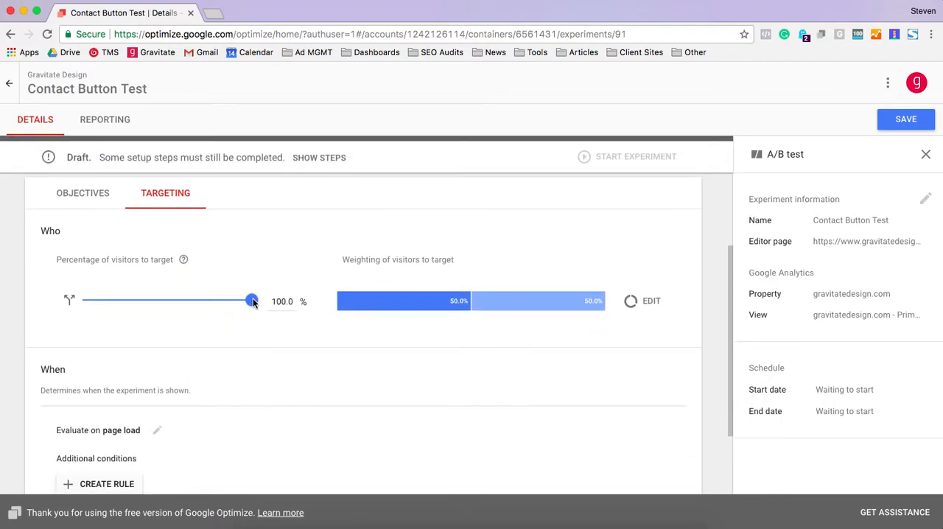
drag(254, 301, 171, 301)
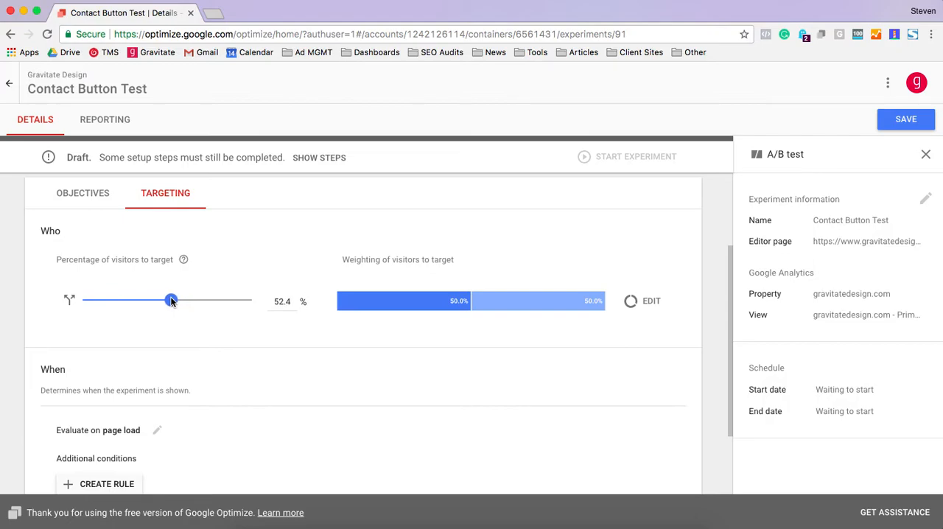
drag(171, 301, 168, 301)
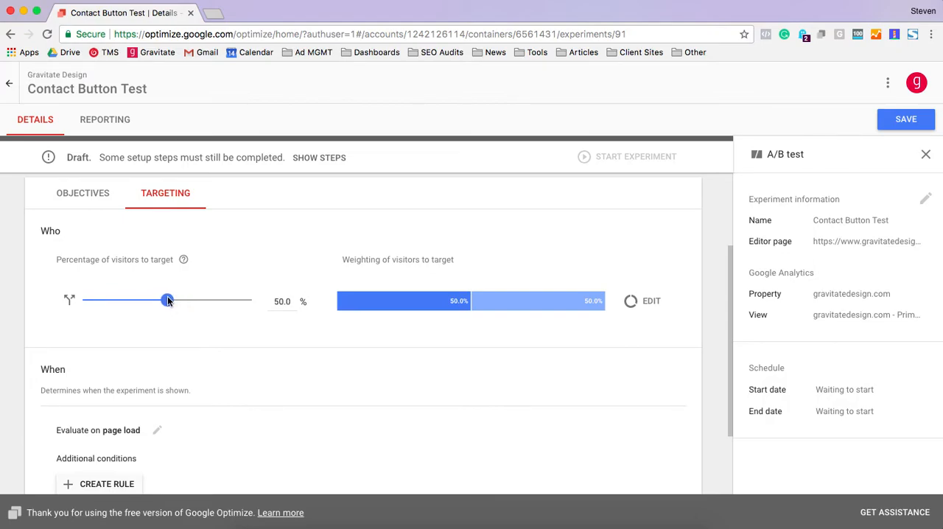
drag(168, 301, 252, 301)
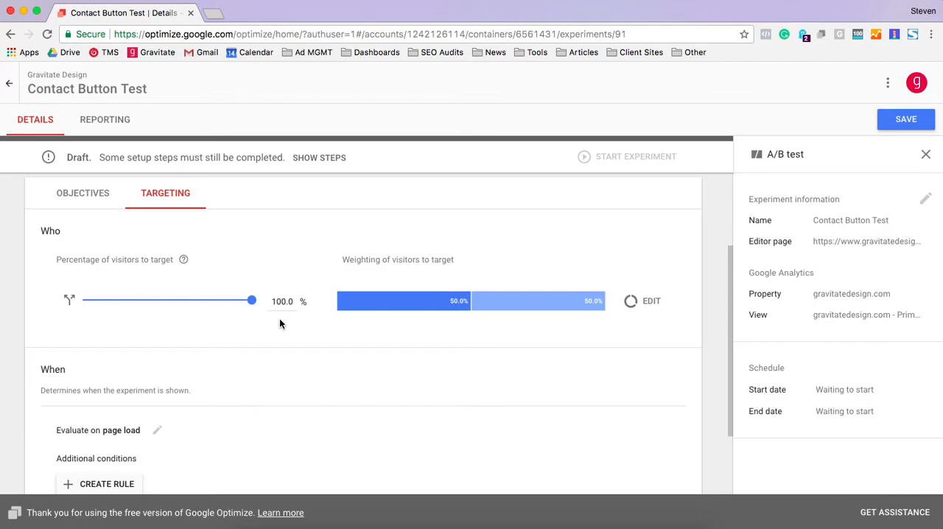
mouse_move(470, 261)
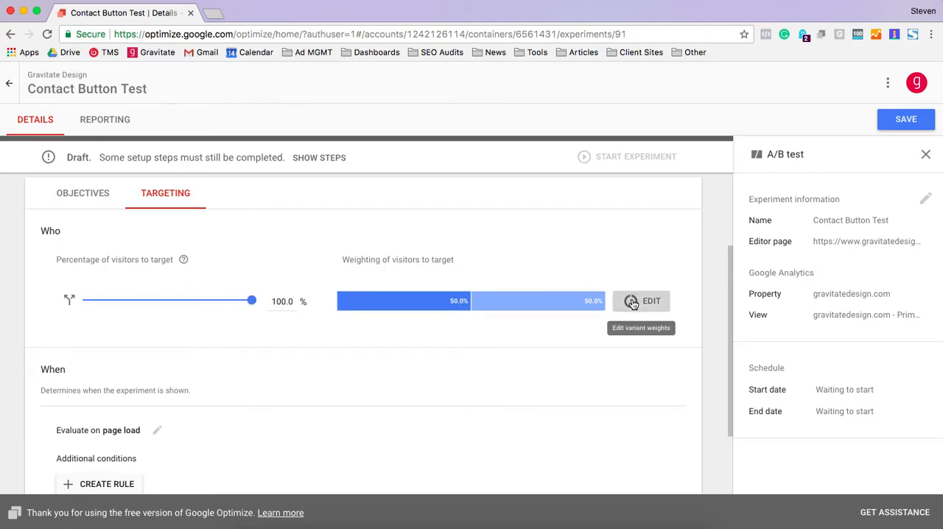
Step: View the variant weights and leave them unchanged at 50/50
click(651, 300)
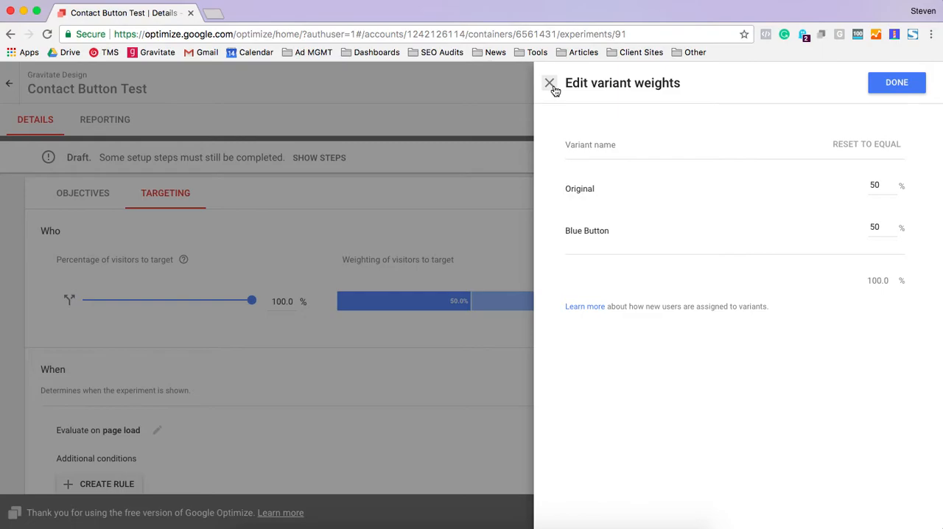
click(550, 83)
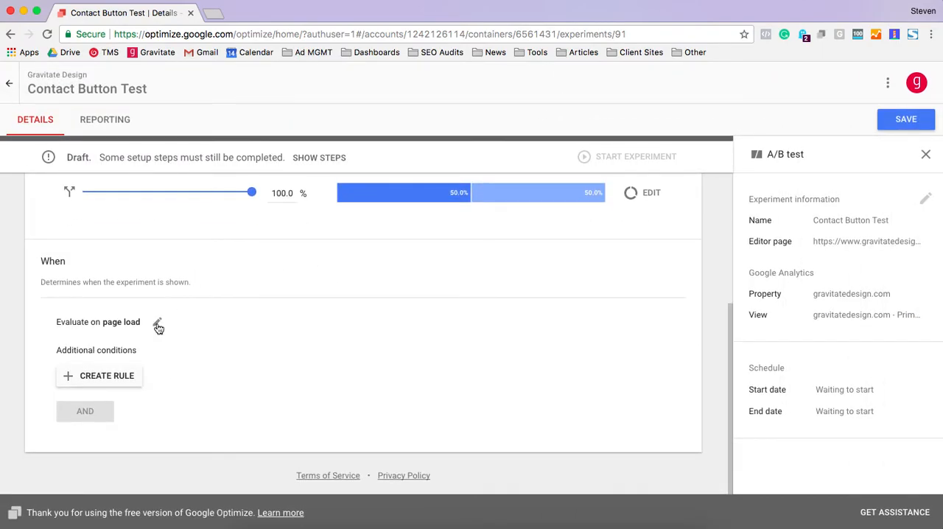
mouse_move(158, 326)
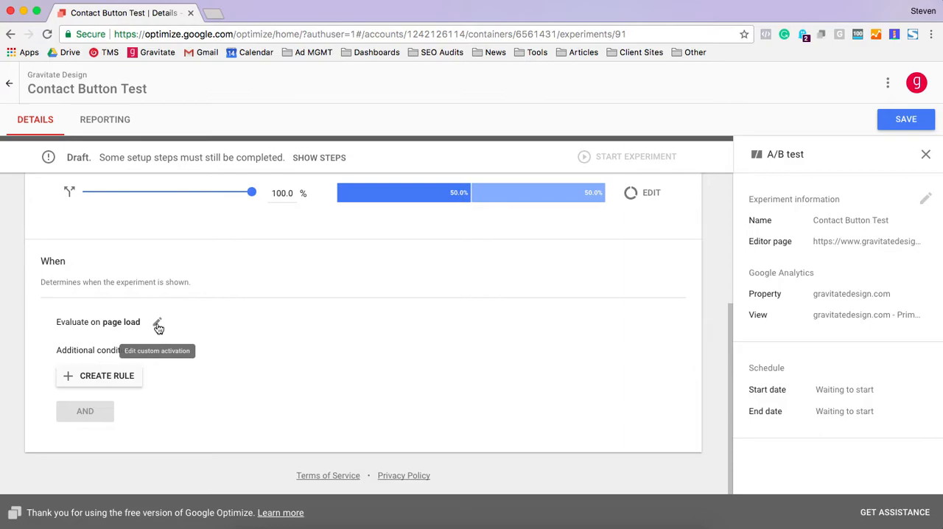
click(156, 321)
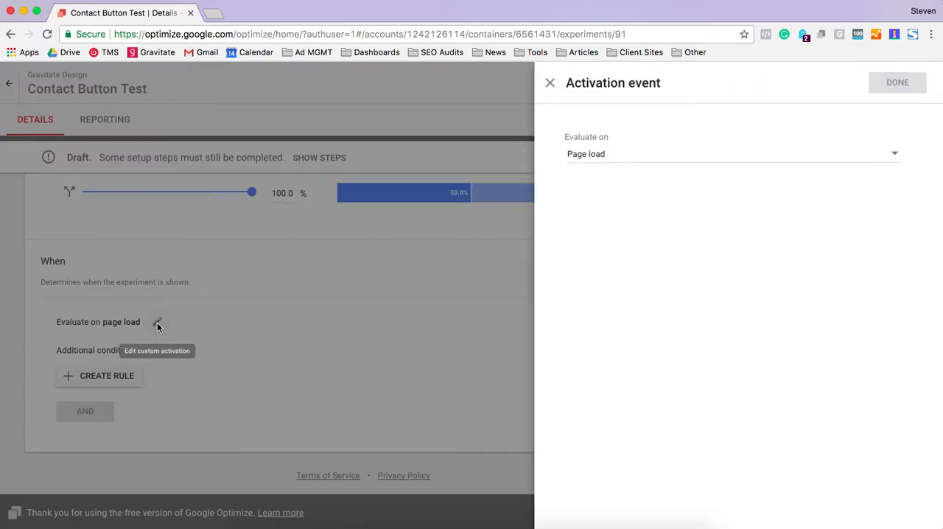
mouse_move(728, 161)
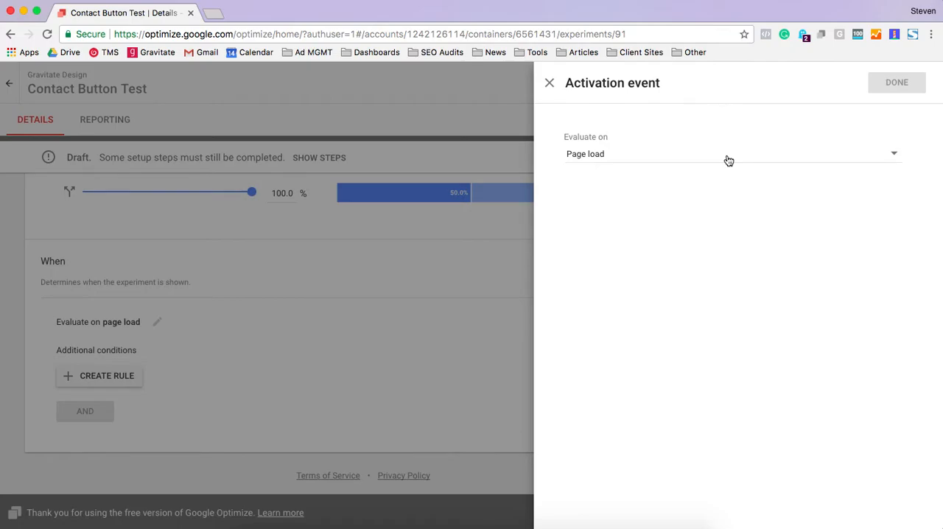
click(729, 153)
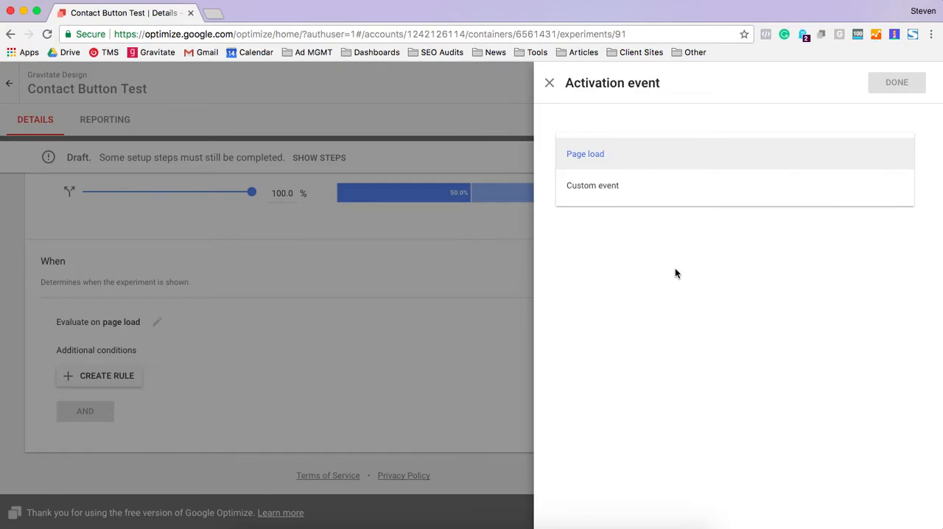
click(585, 153)
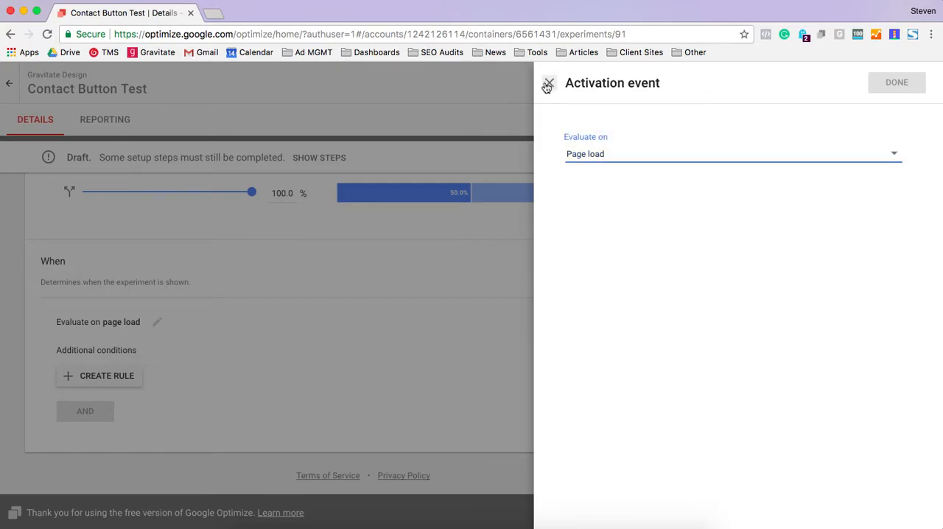
mouse_move(549, 83)
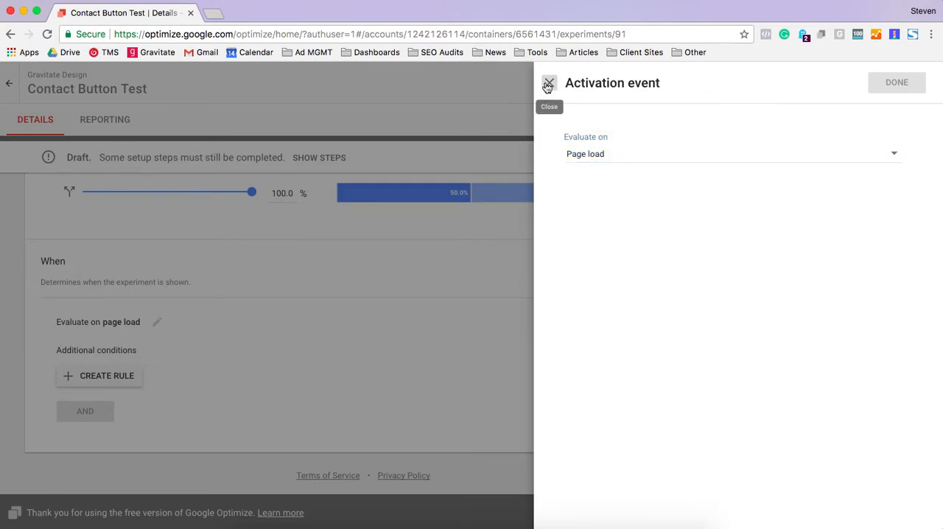
click(106, 376)
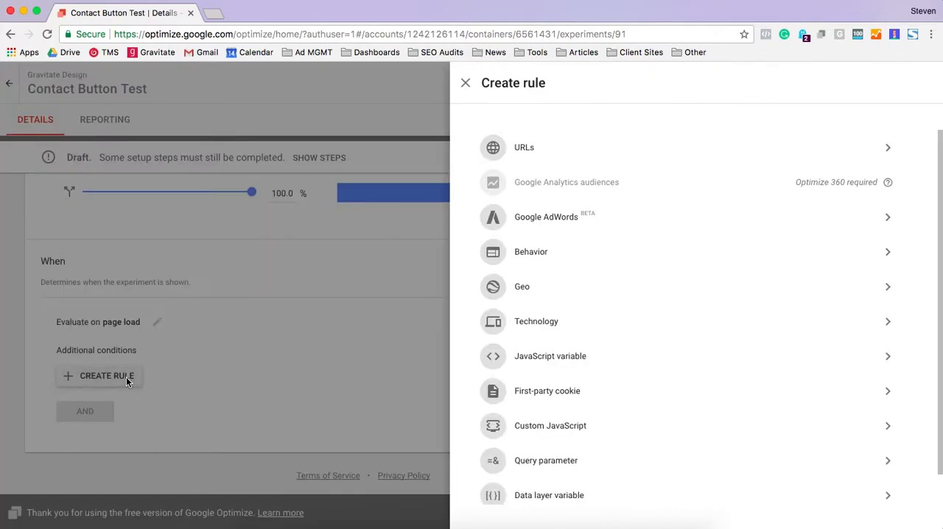
click(525, 146)
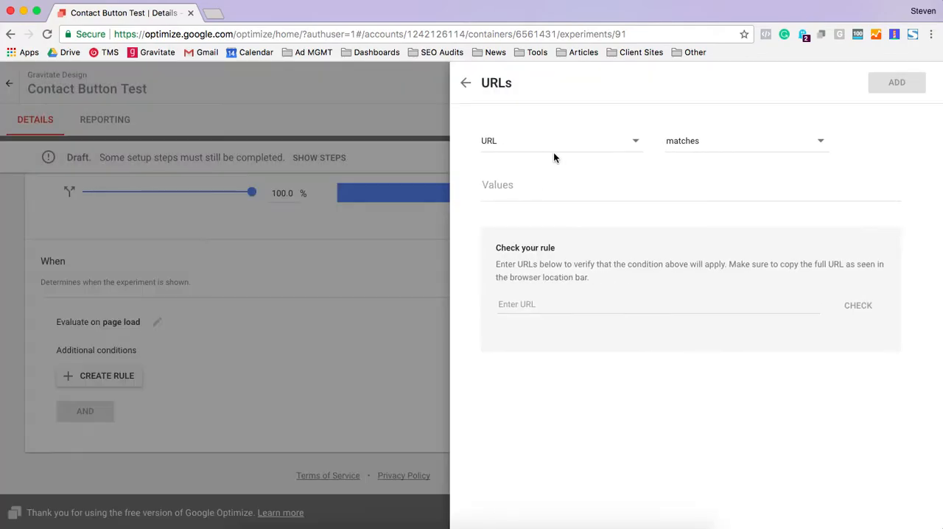
click(744, 142)
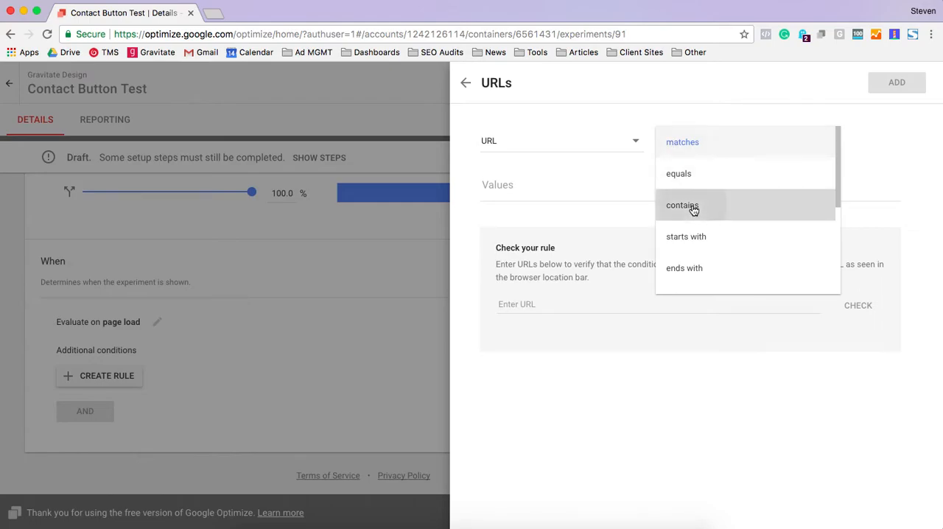
text(gravitatedesign)
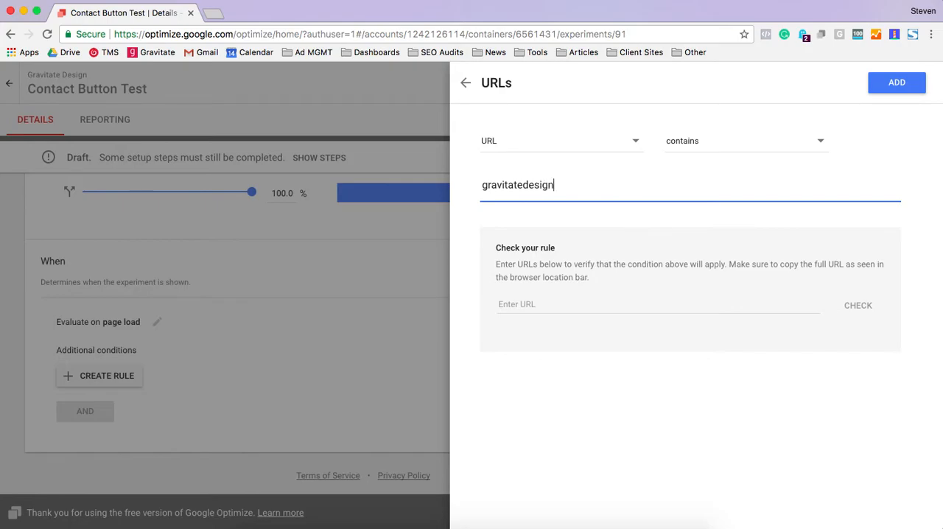
text(.com)
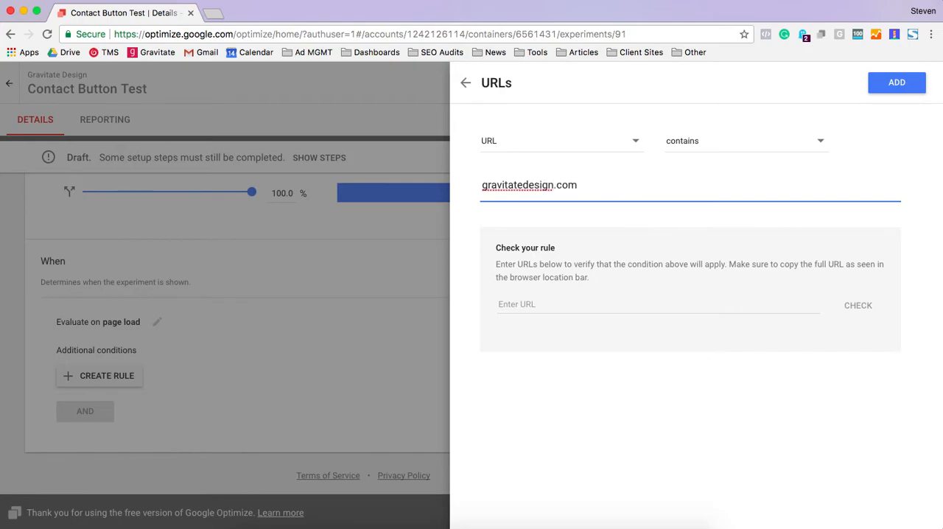
text(/cont)
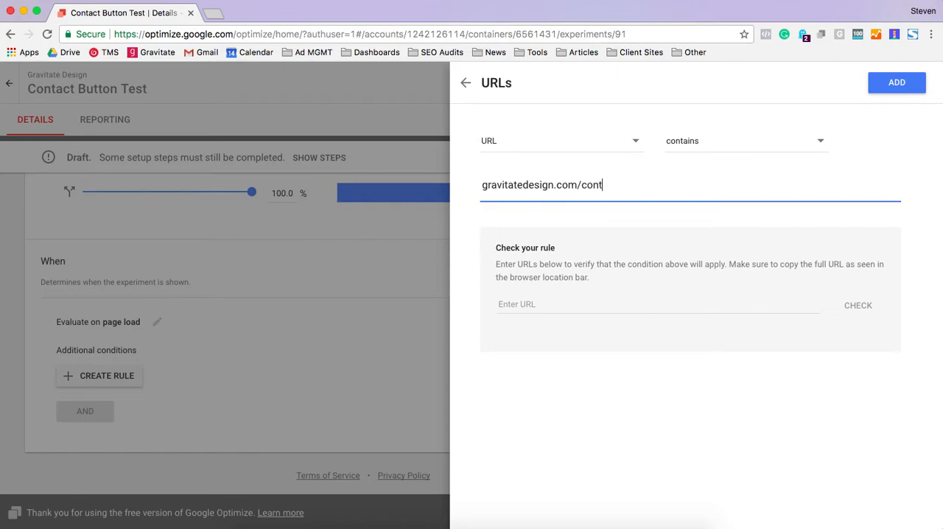
key(Backspace)
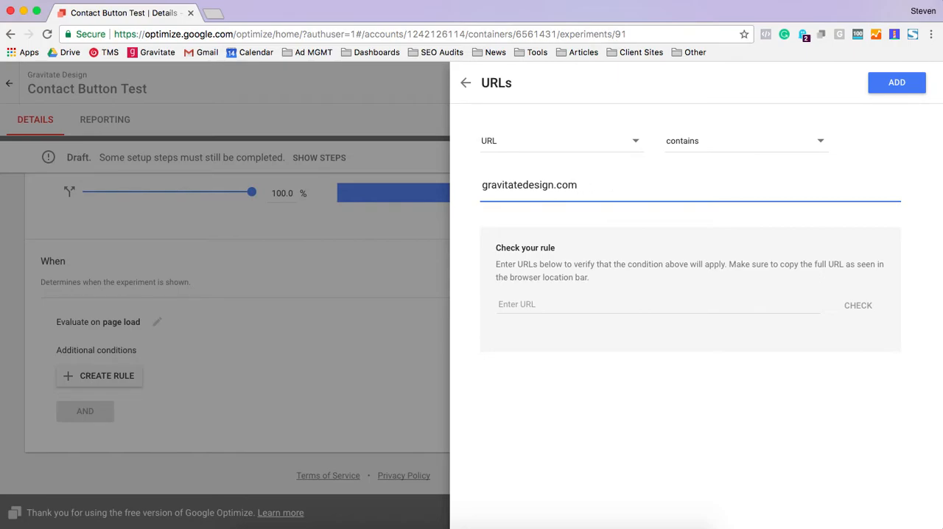
click(465, 83)
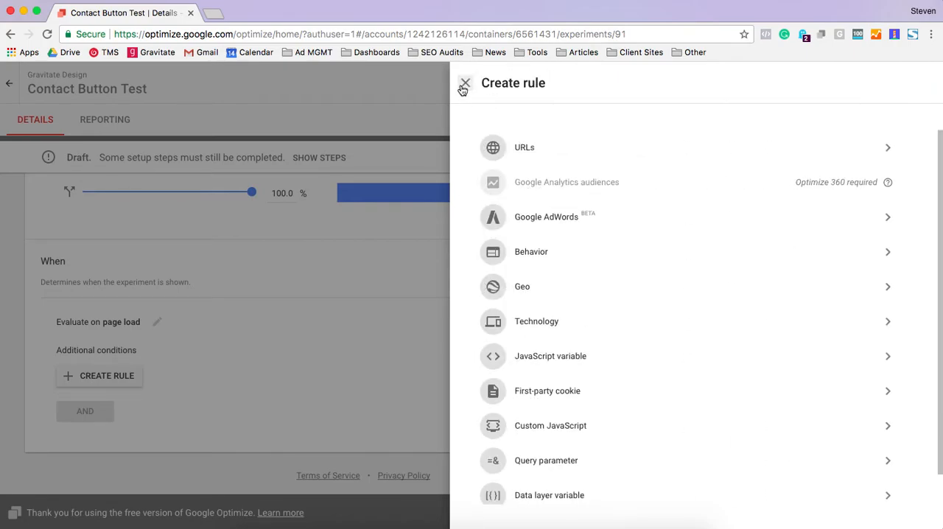
click(466, 82)
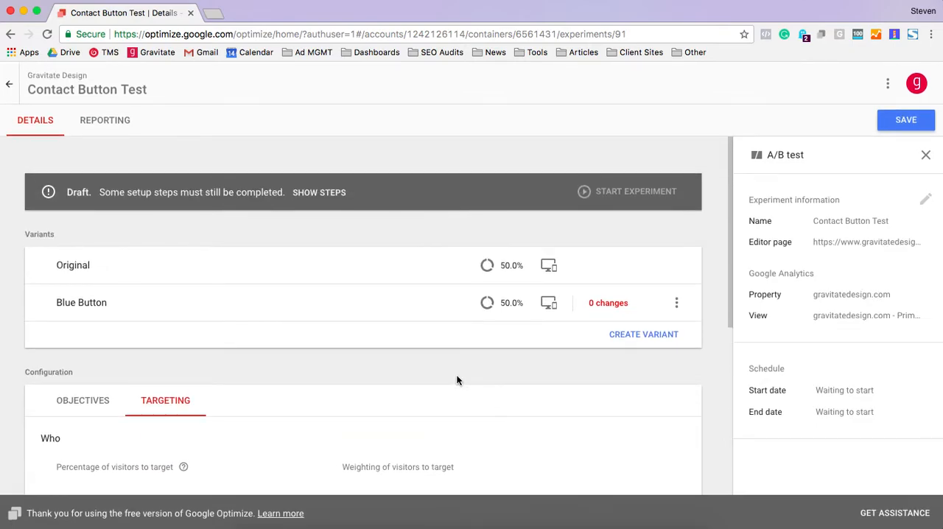
Step: Save and continue at the unsaved-changes prompt to reach the Blue Button visual editor
scroll(down, 3)
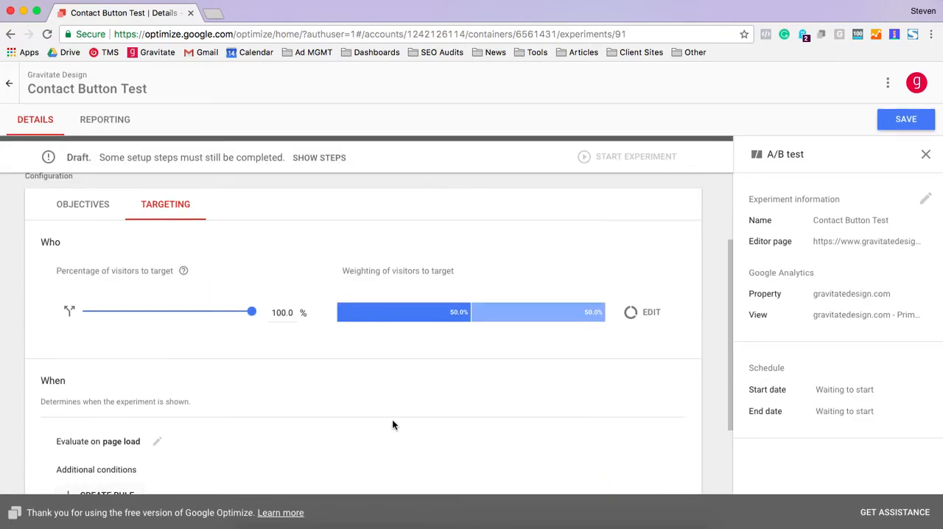
scroll(down, 3)
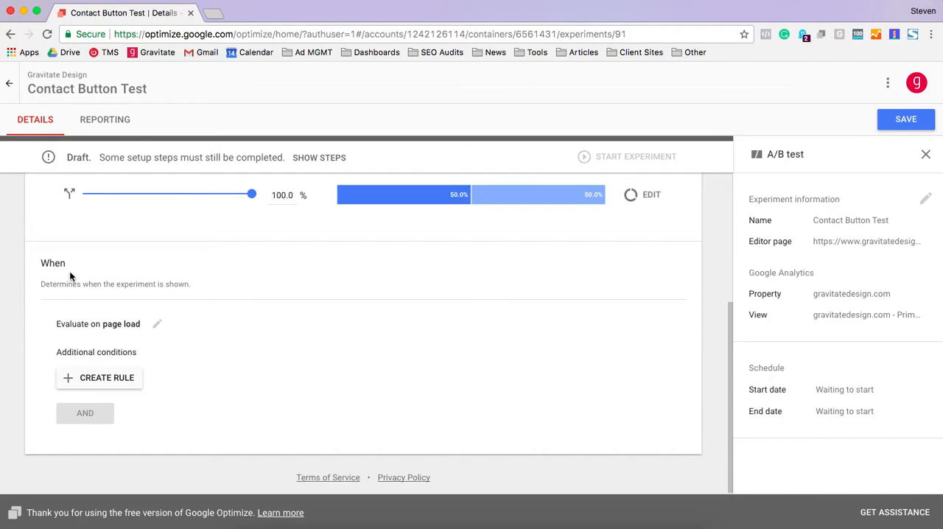
mouse_move(67, 430)
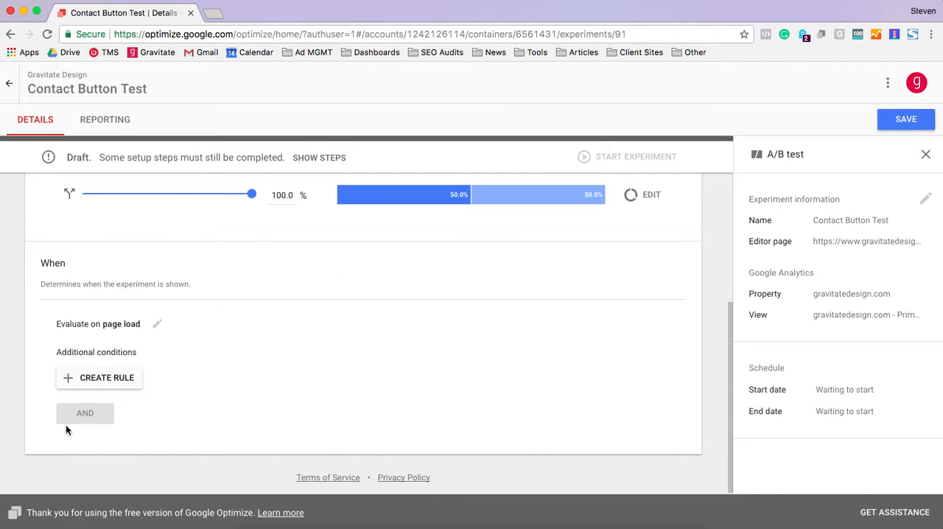
mouse_move(37, 380)
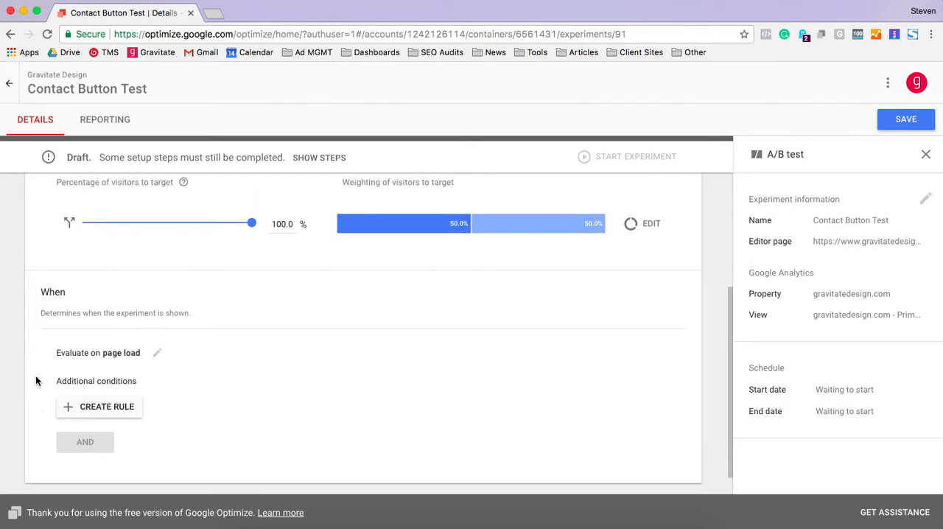
mouse_move(53, 274)
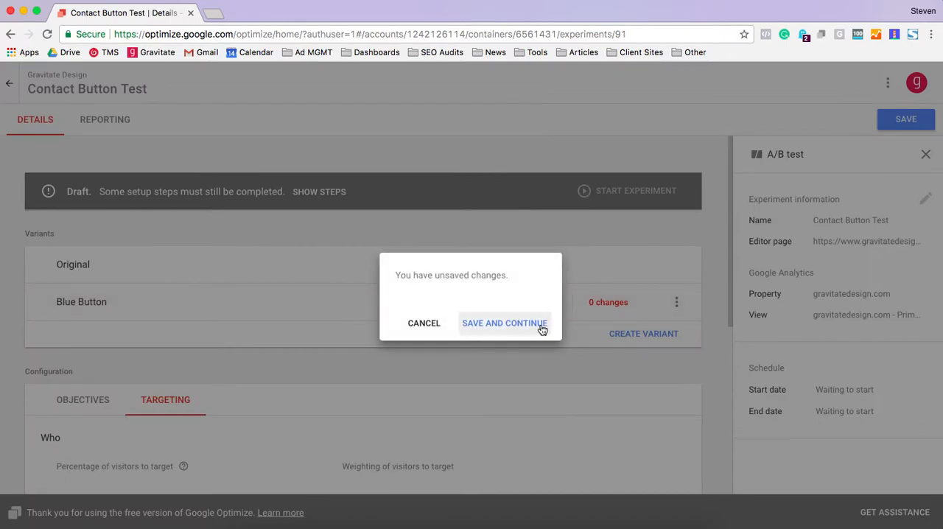
click(504, 323)
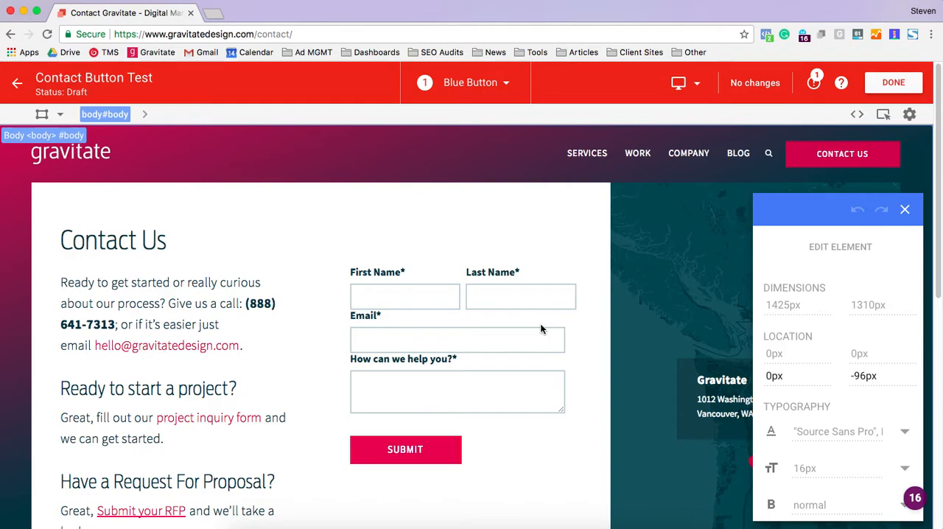
Step: Select the contact form's Submit button for editing
click(406, 450)
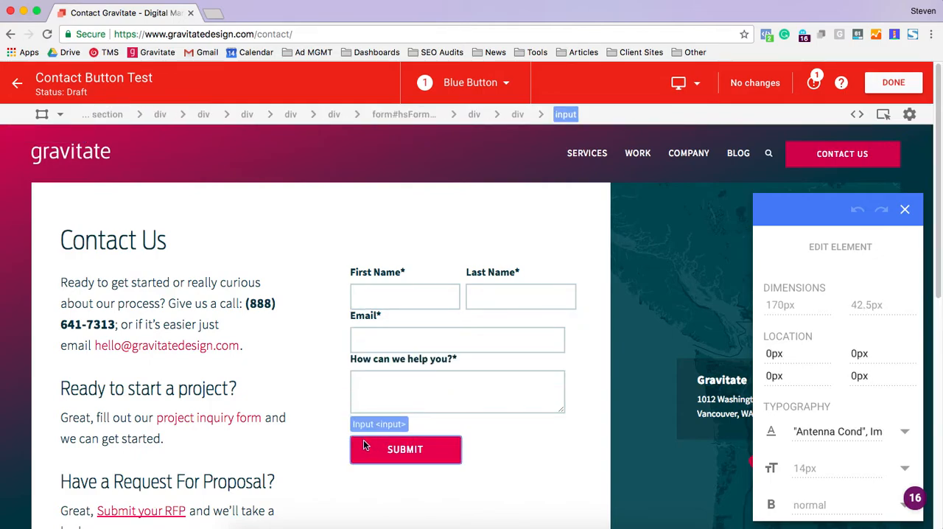
scroll(down, 3)
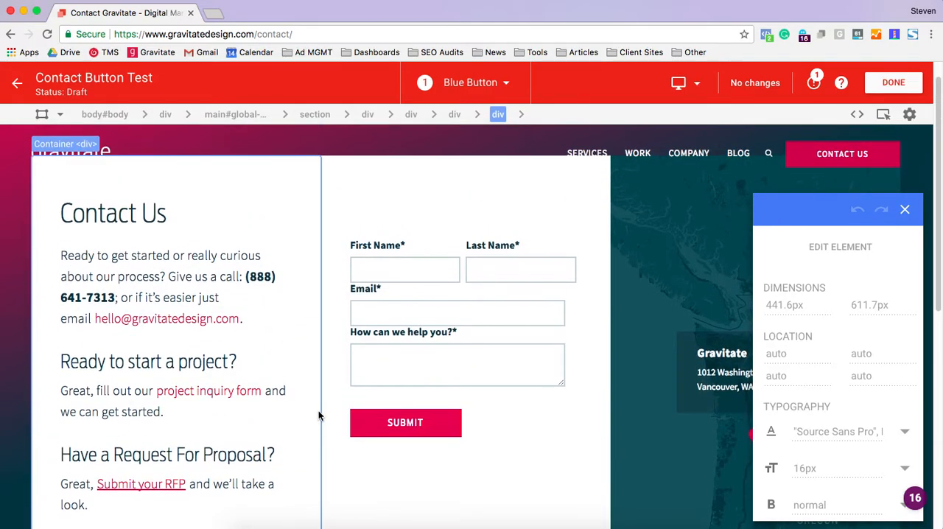
click(405, 422)
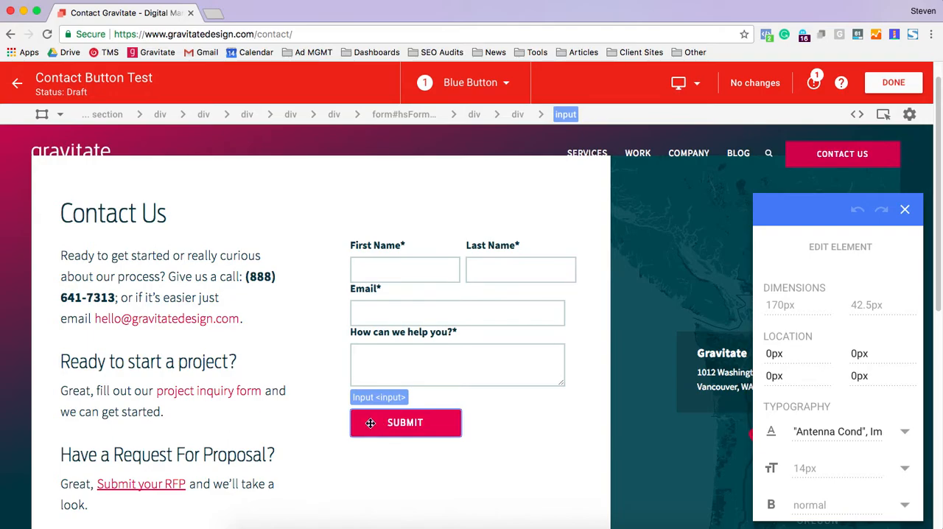
click(405, 421)
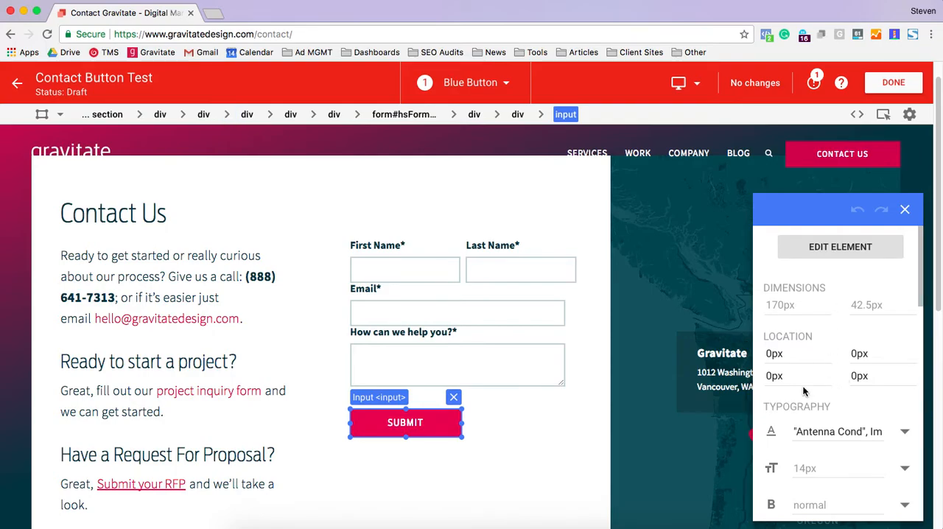
scroll(down, 3)
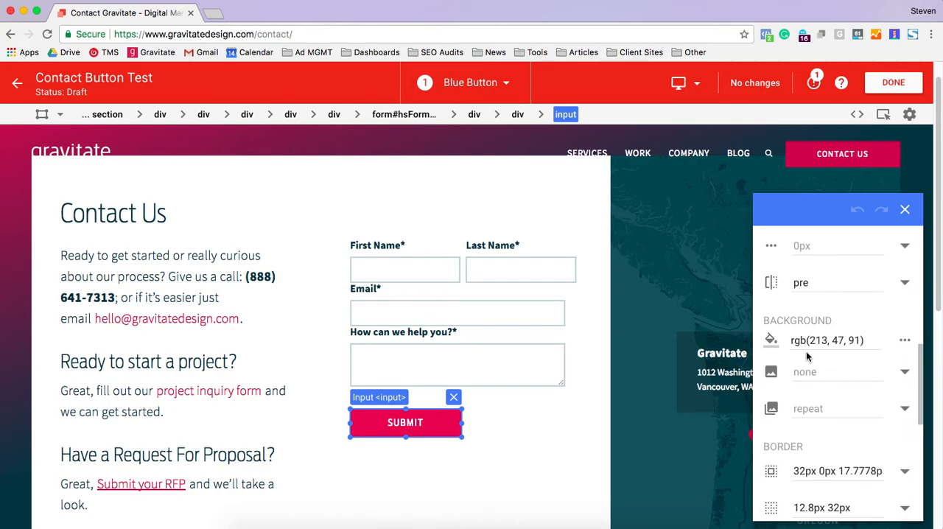
Step: Set the button's background colour to bright blue, about rgb(4, 127, 255)
click(771, 339)
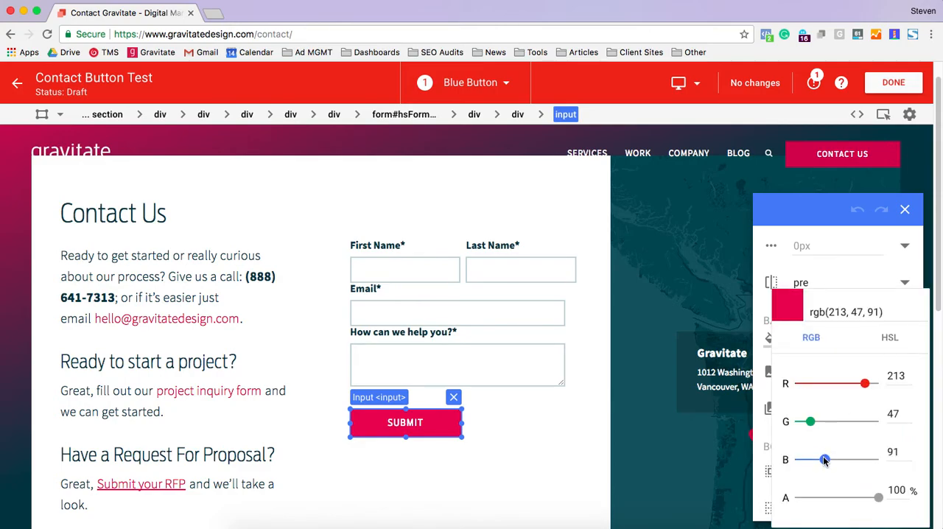
drag(824, 459, 879, 460)
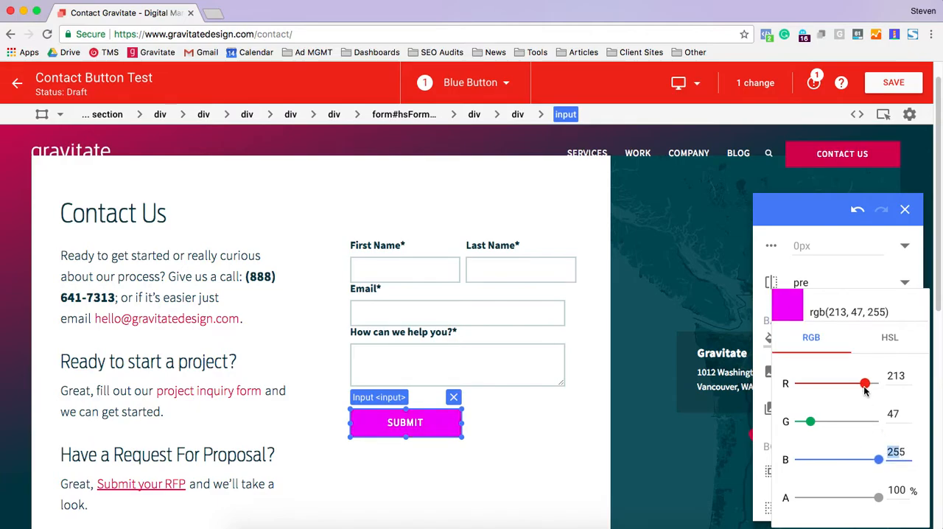
drag(865, 384, 794, 383)
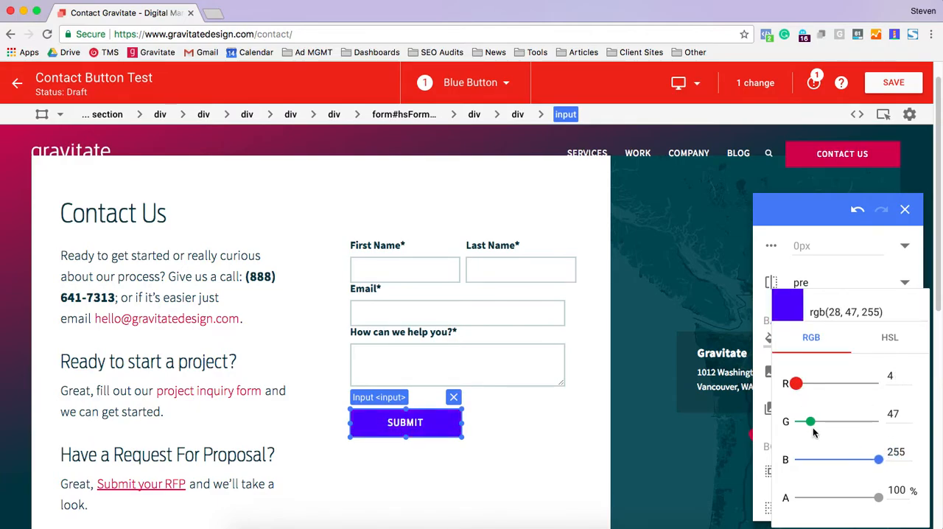
drag(811, 422, 832, 421)
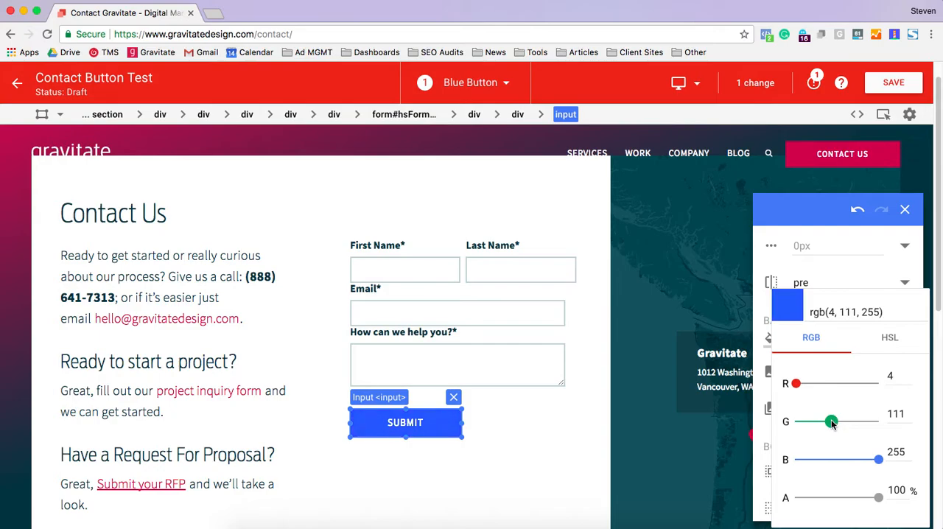
drag(831, 422, 837, 421)
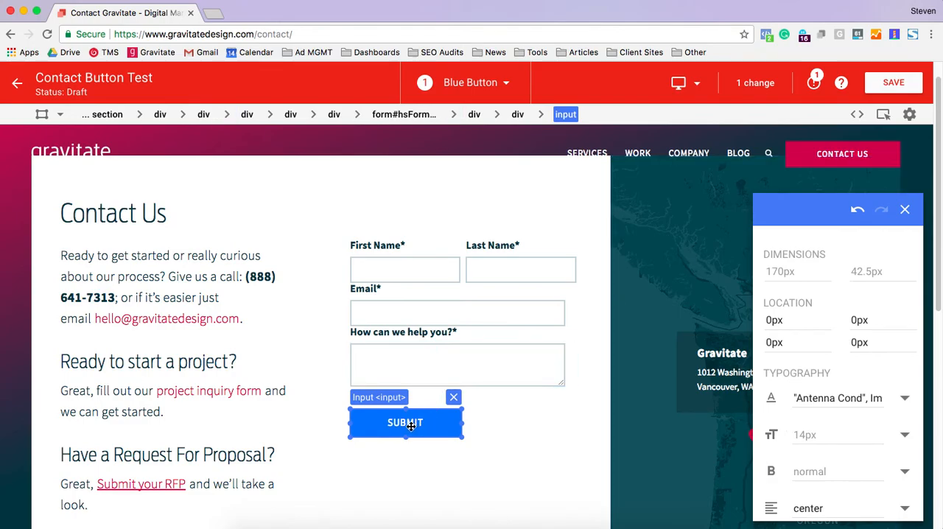
mouse_move(572, 423)
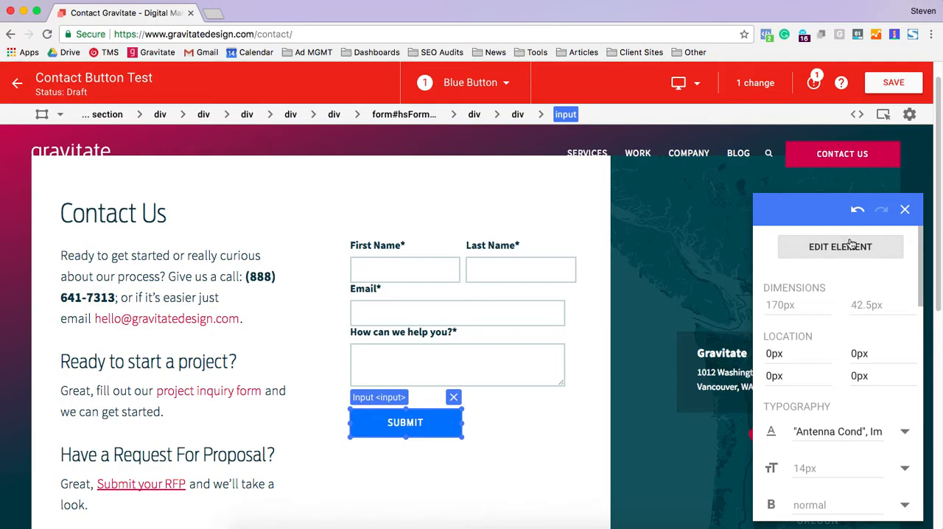
Step: Check the Submit button's HTML shows the blue background, then cancel
click(840, 248)
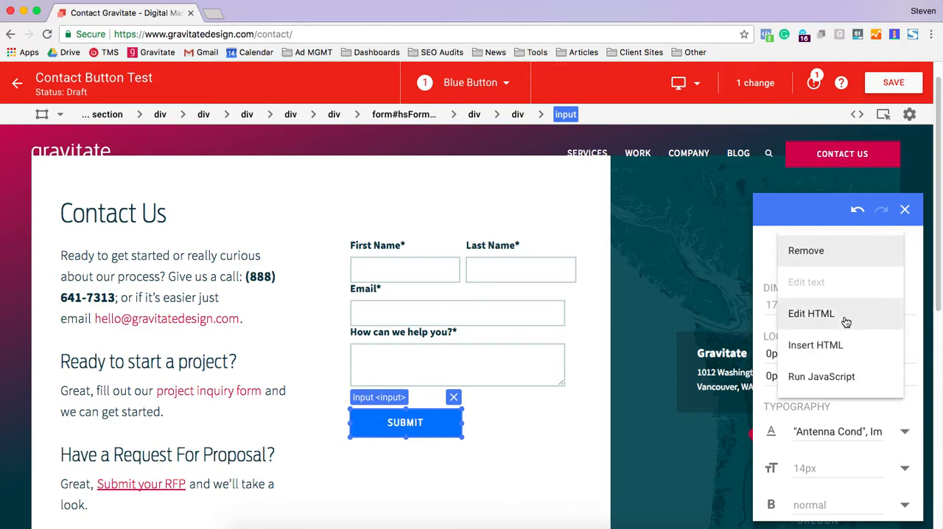
click(811, 314)
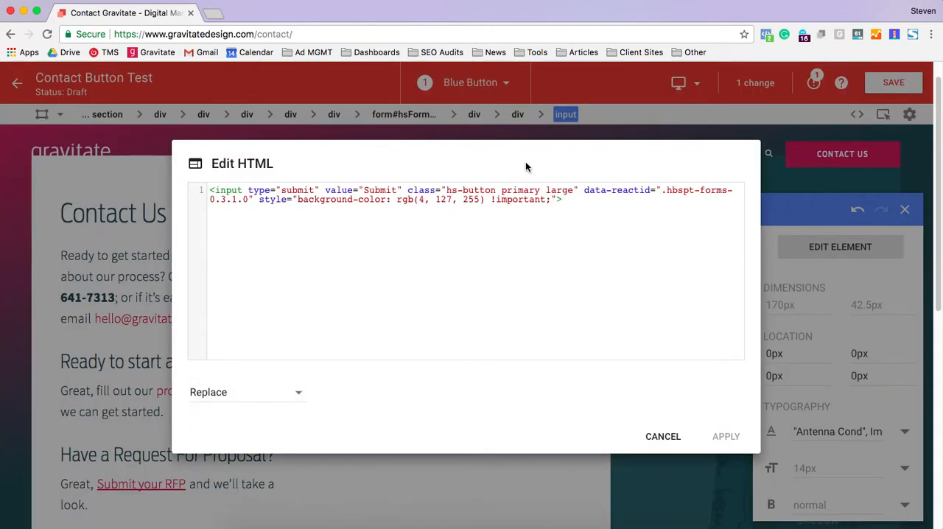
mouse_move(652, 368)
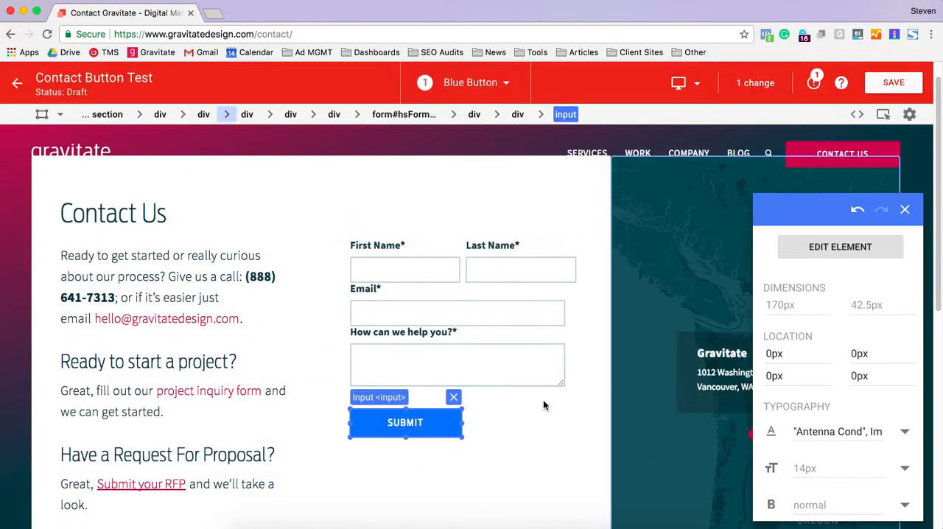
click(518, 115)
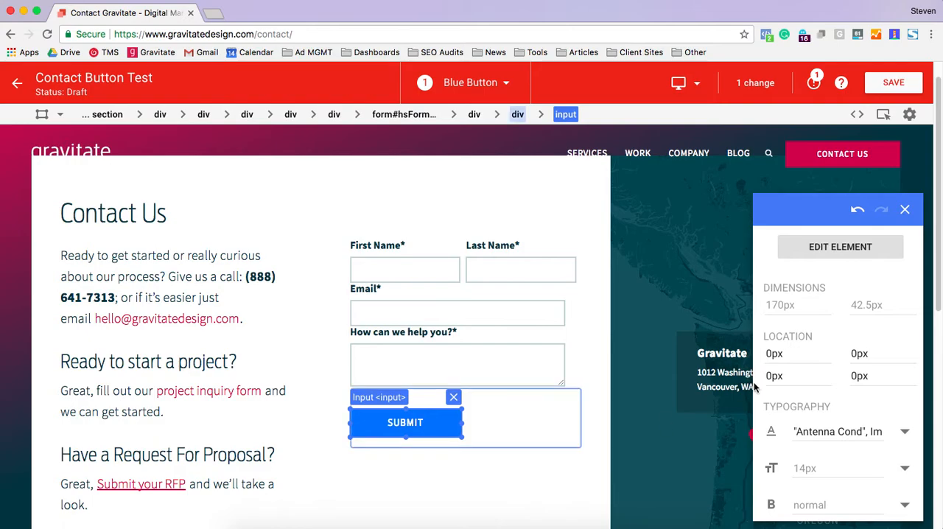
Step: Set the Submit label's typography alignment from center to right
scroll(down, 3)
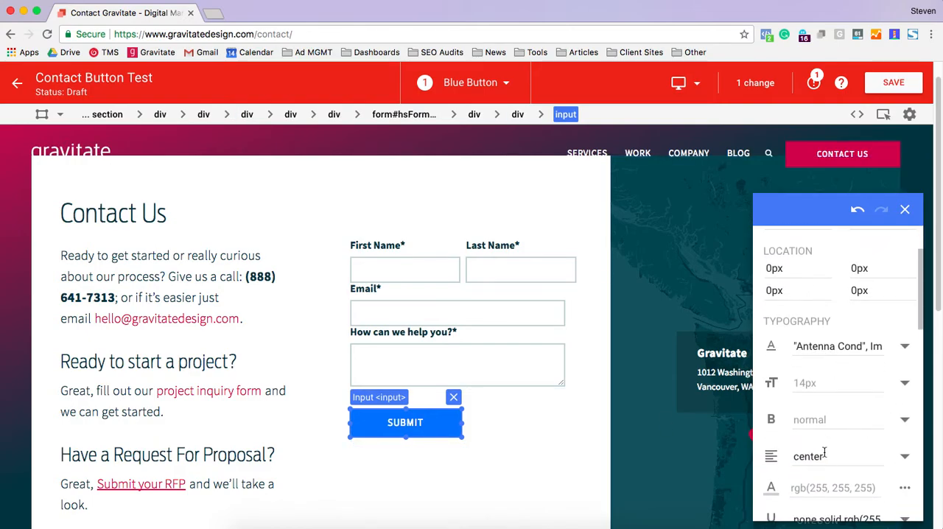
click(838, 456)
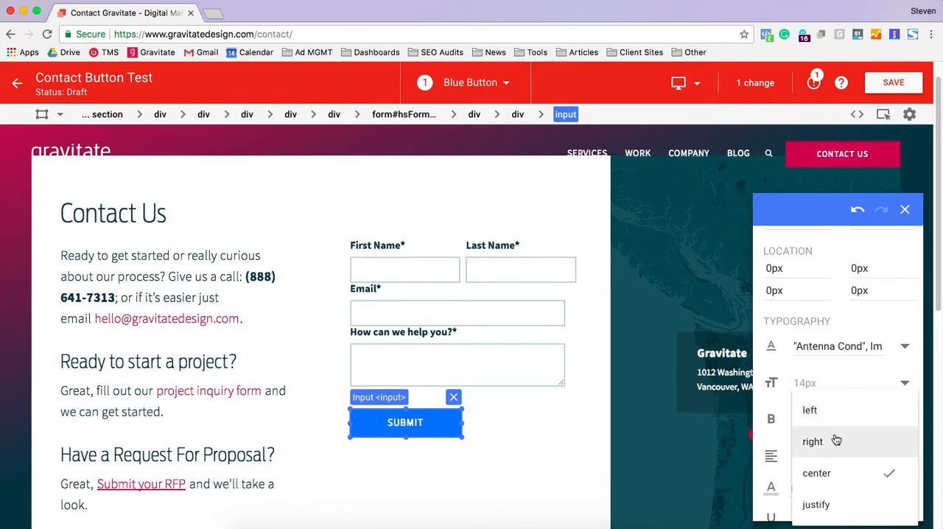
click(812, 441)
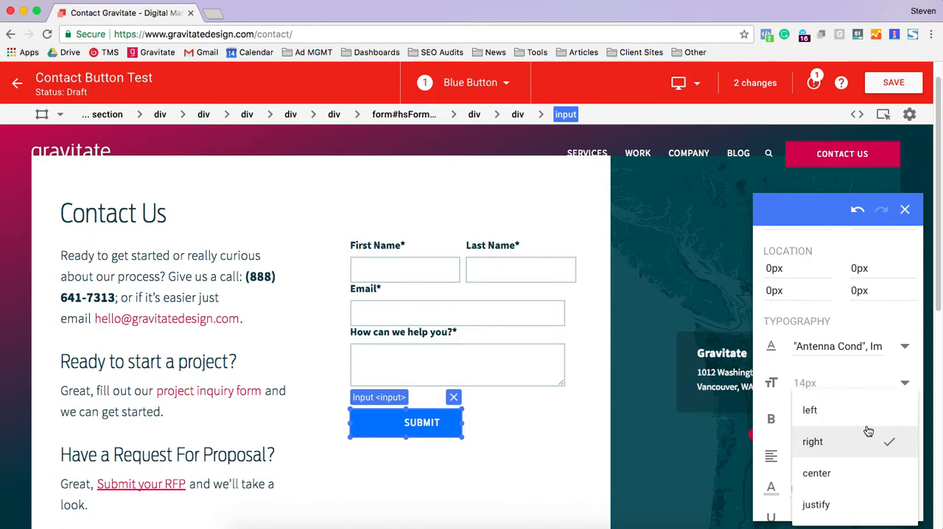
click(811, 409)
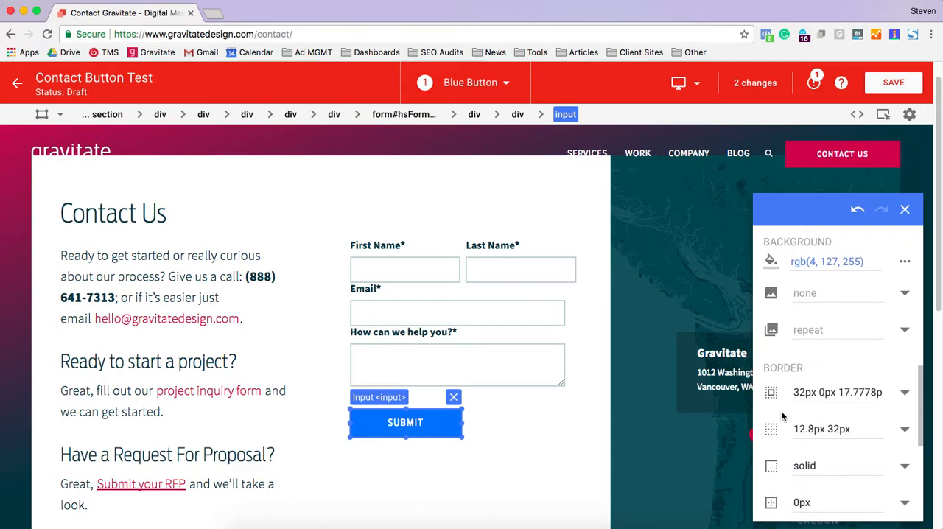
scroll(down, 3)
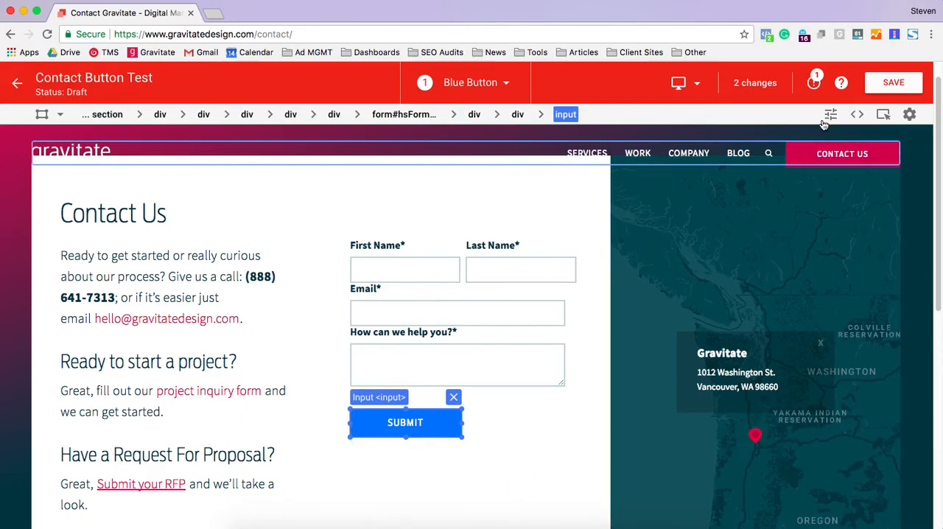
mouse_move(831, 115)
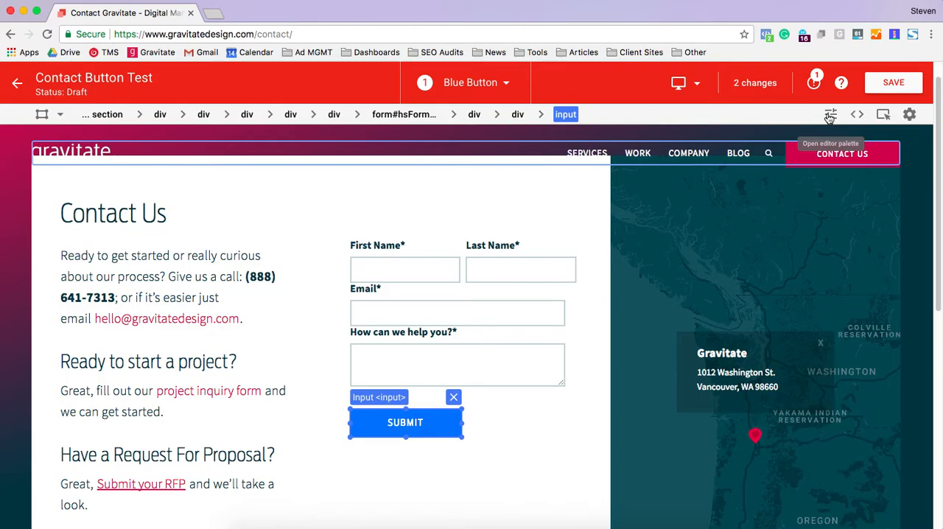
click(832, 115)
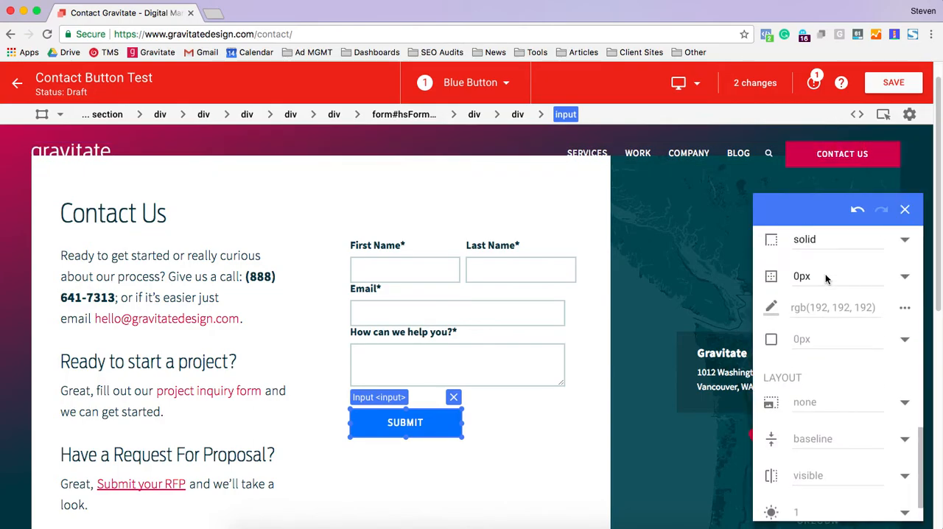
click(831, 115)
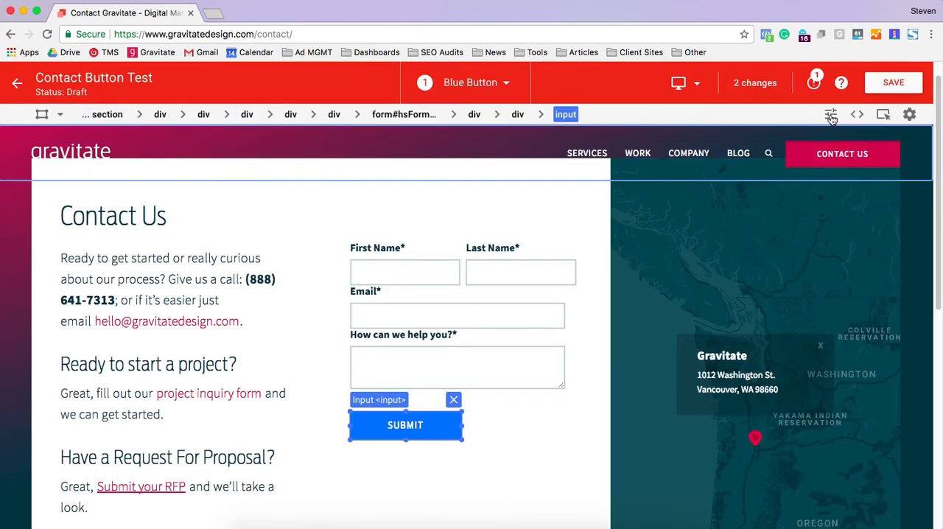
mouse_move(831, 115)
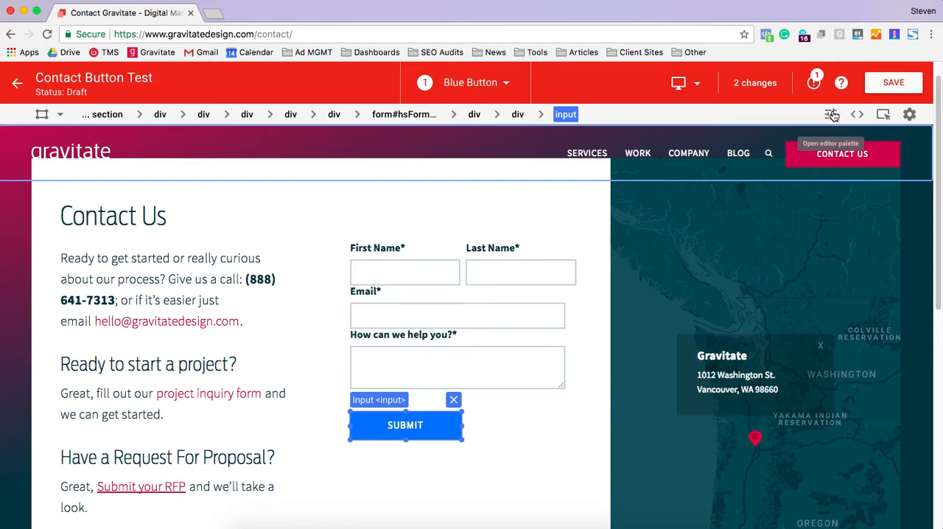
click(831, 115)
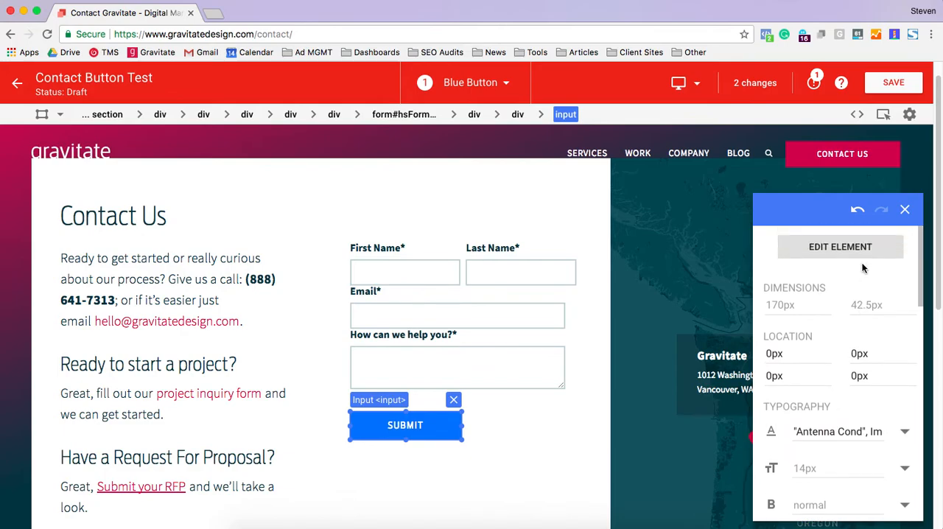
click(905, 209)
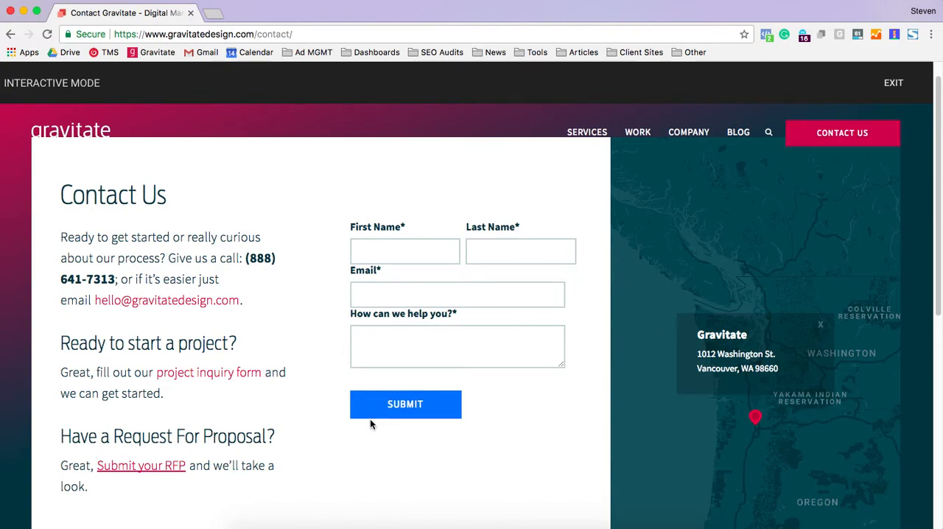
mouse_move(404, 401)
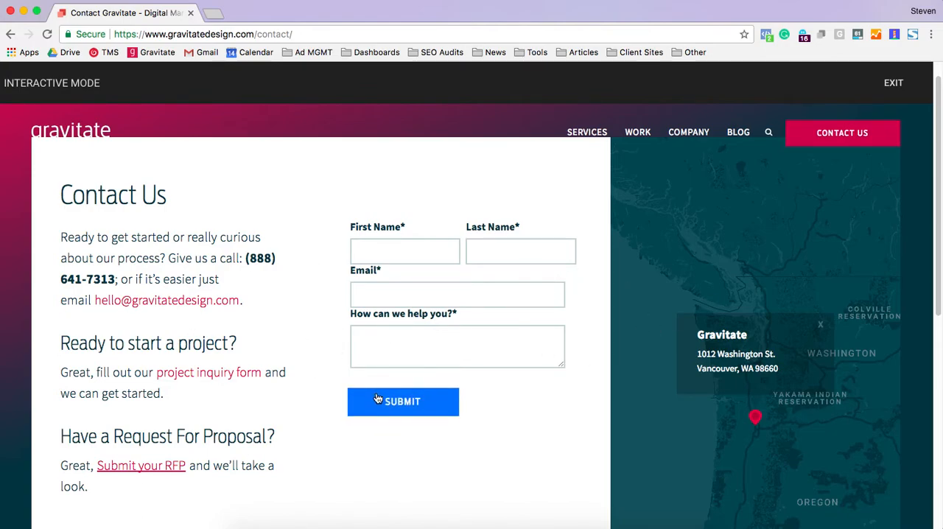
mouse_move(347, 345)
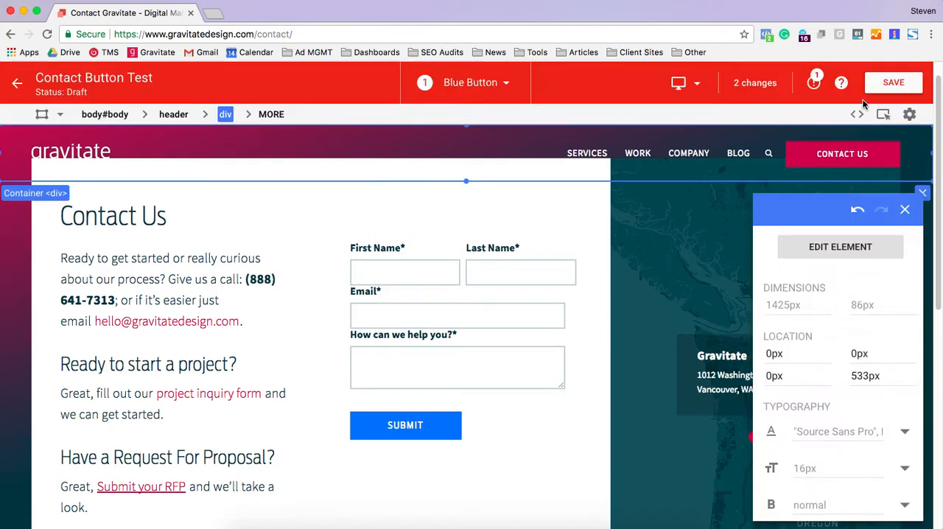
mouse_move(870, 130)
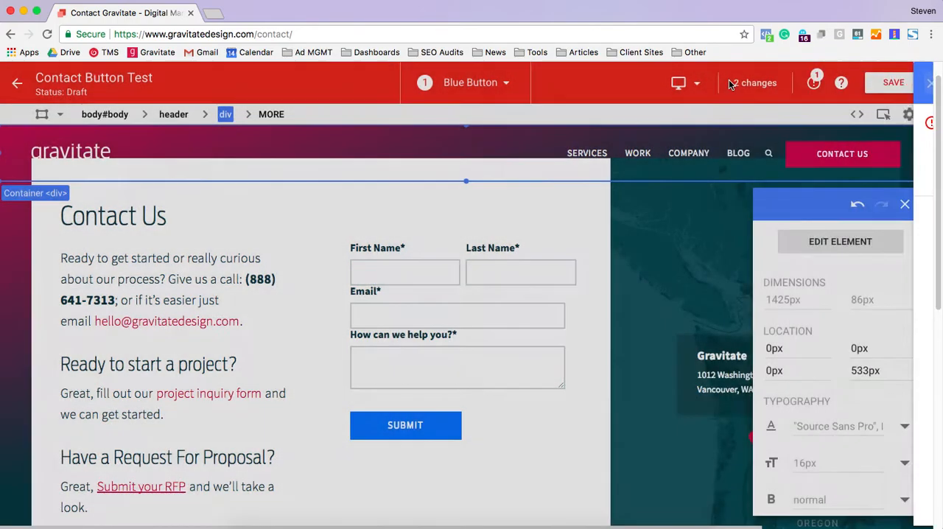
Step: Remove the alignment change from the Changes list and finish editing the variant
click(752, 83)
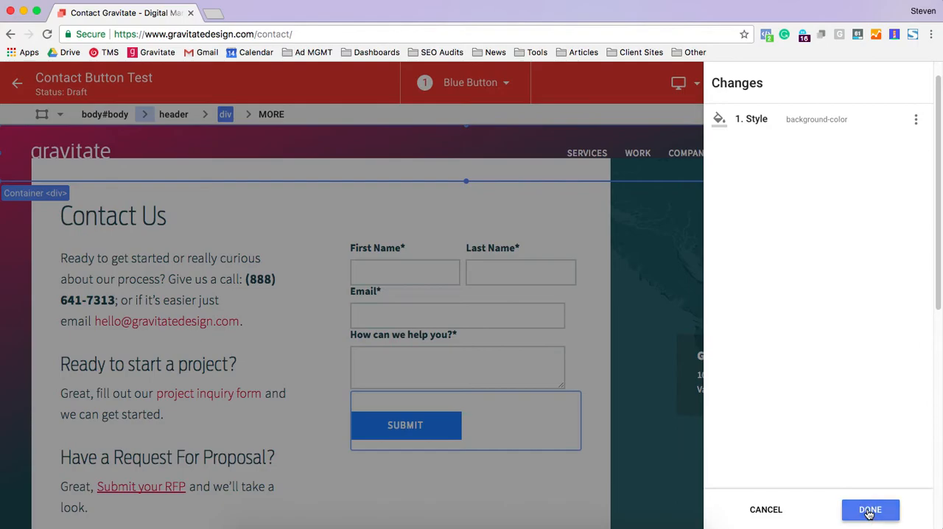
click(870, 510)
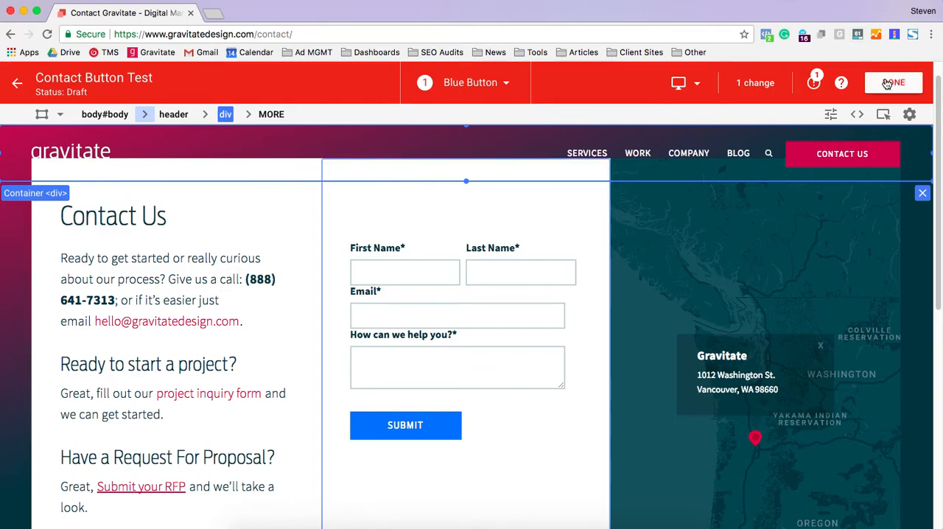
click(893, 82)
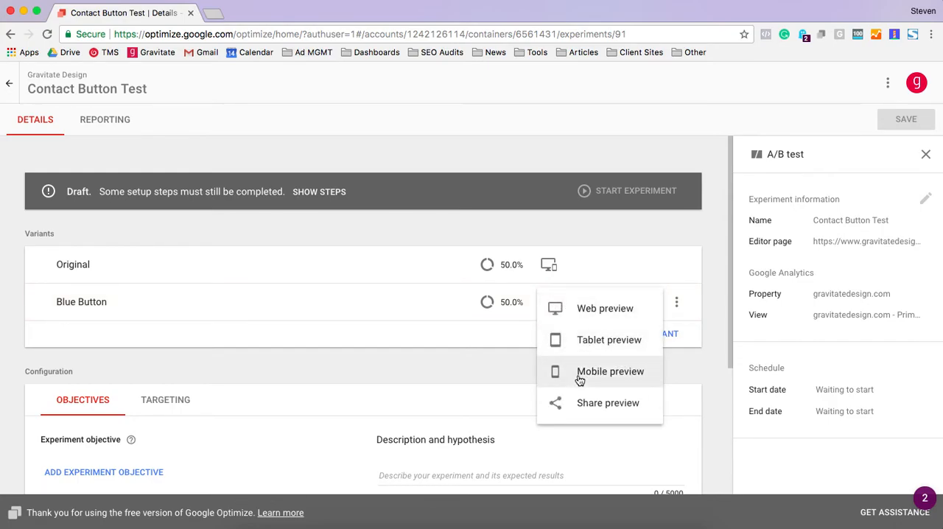
mouse_move(608, 403)
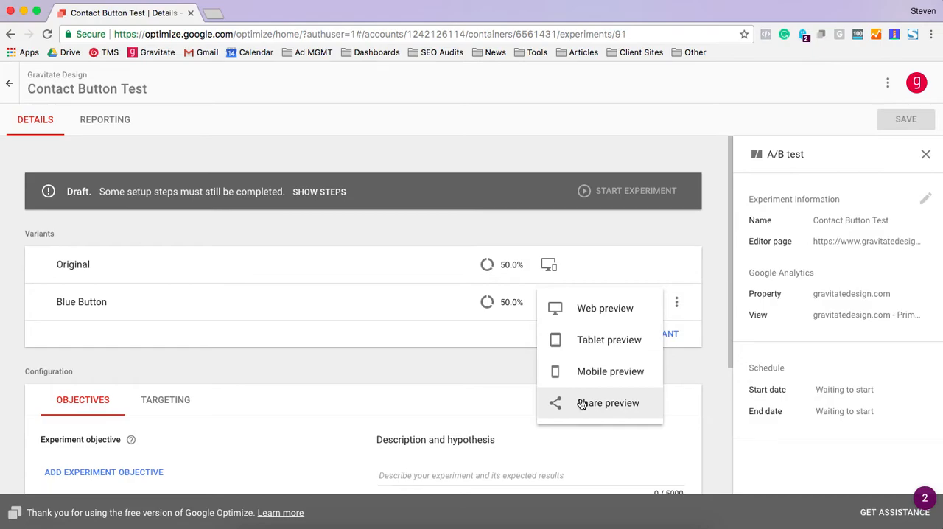
Step: Generate and dismiss the Blue Button shareable preview link, then reopen its preview choices
click(608, 403)
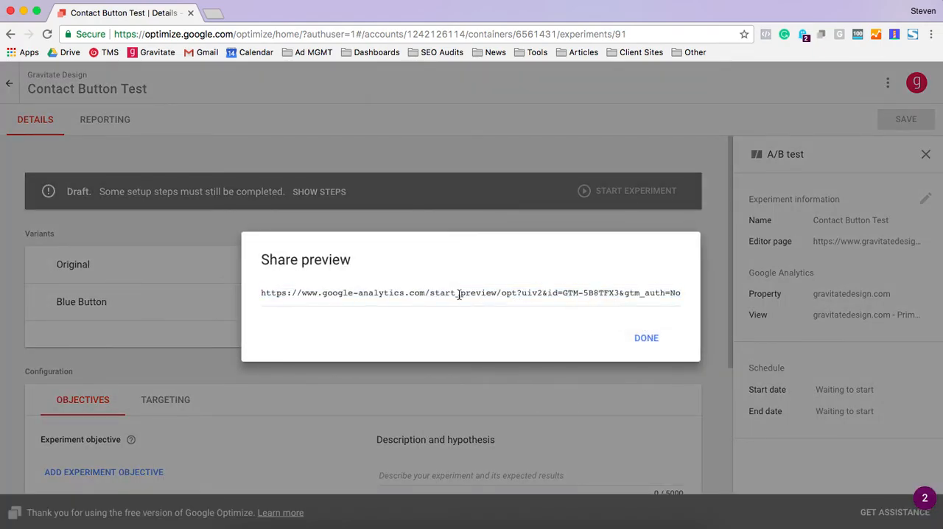
click(645, 337)
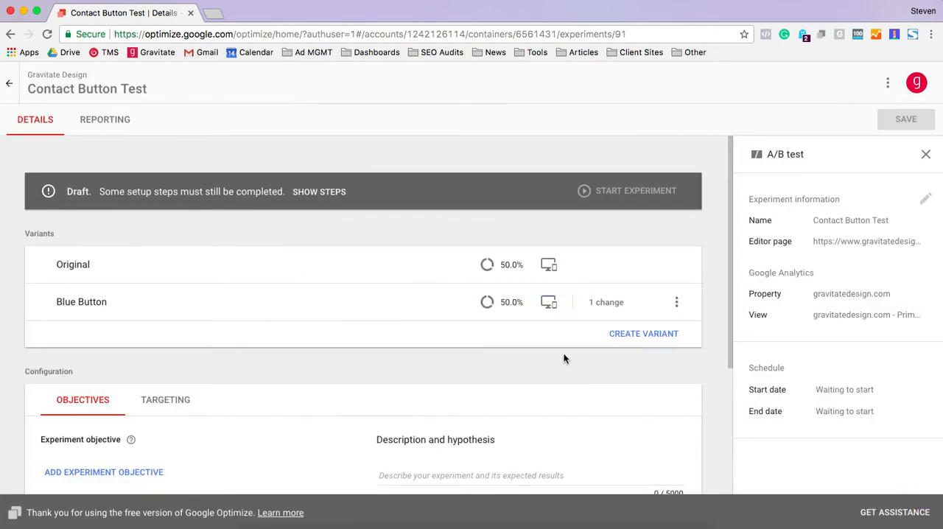
mouse_move(557, 303)
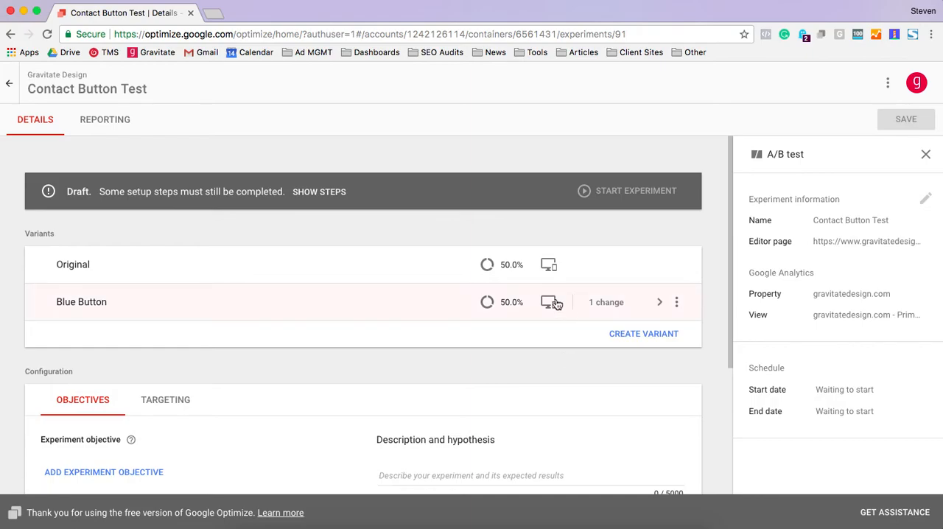
mouse_move(548, 302)
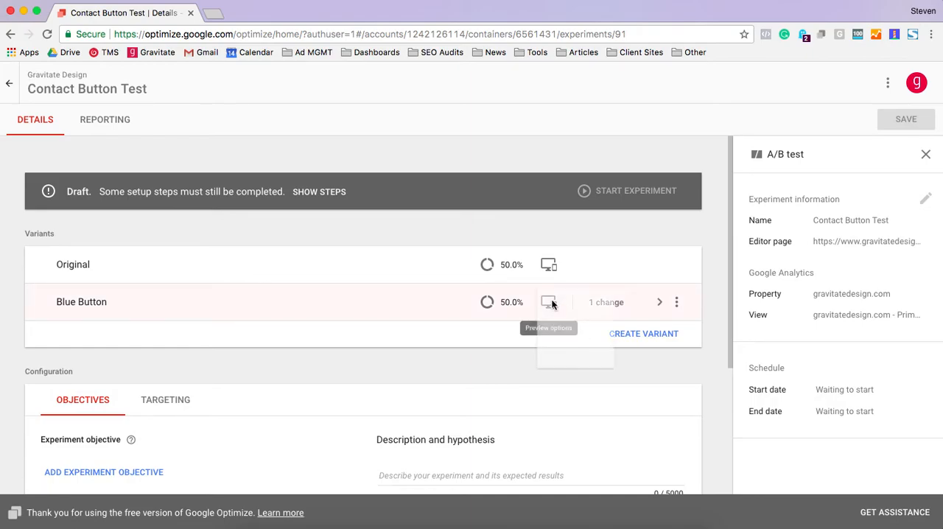
click(548, 302)
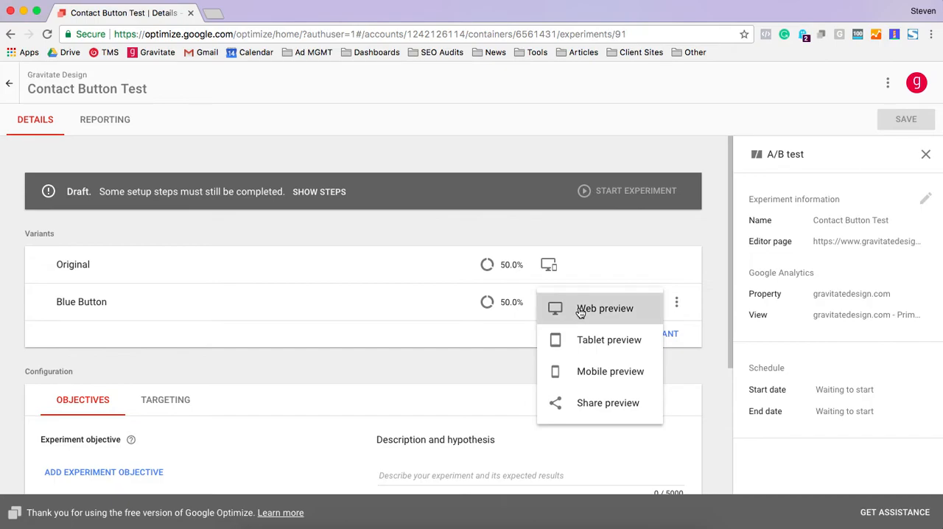
Step: Launch the Blue Button web preview, opening the live contact page with its red Submit button
click(604, 308)
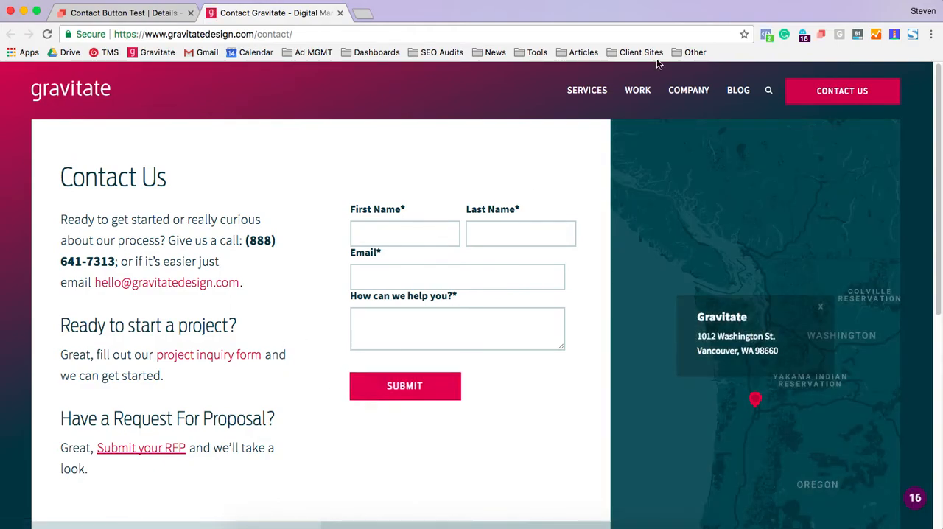
click(821, 34)
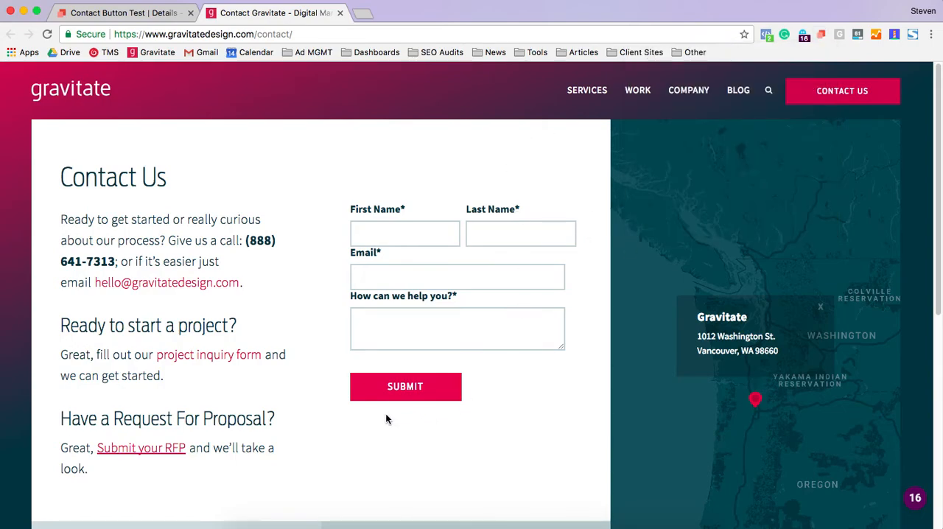
mouse_move(359, 366)
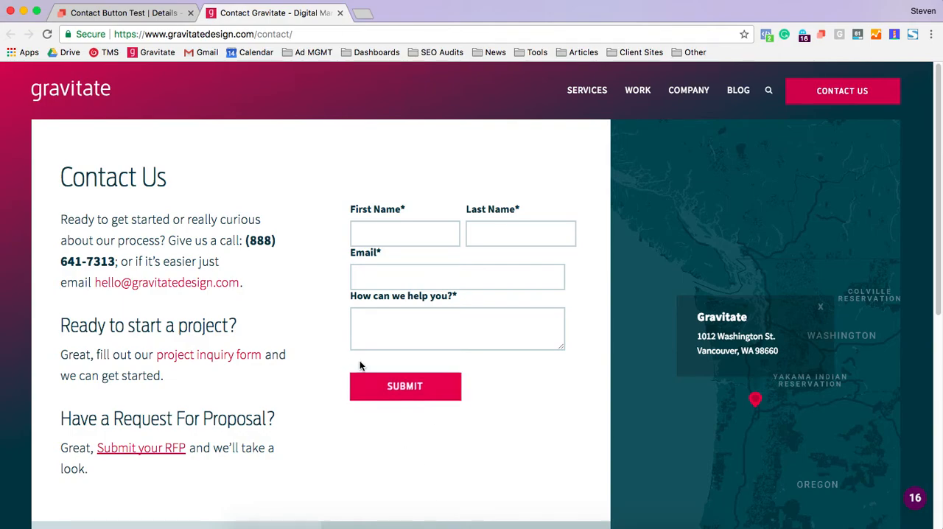
click(121, 11)
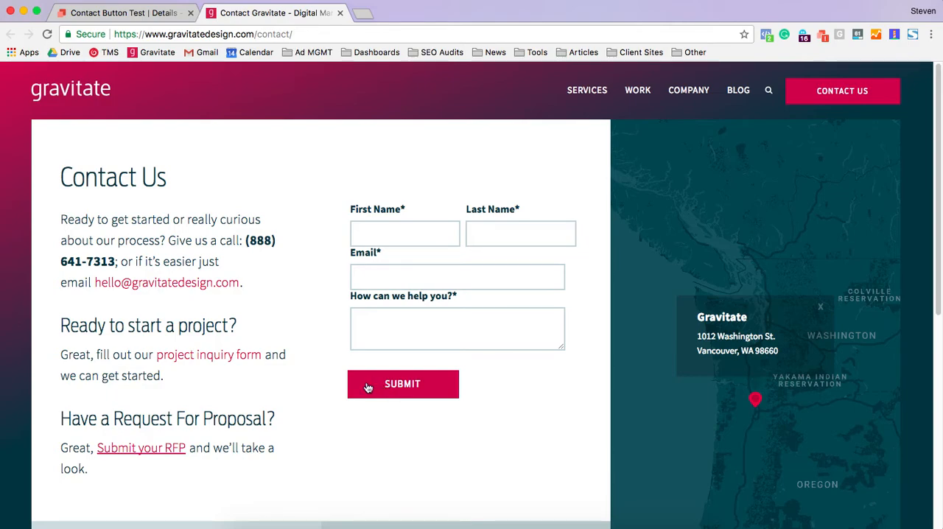
Step: Recolour the Submit button blue via DevTools styles, then reload from the Optimize extension to restore red
right_click(368, 387)
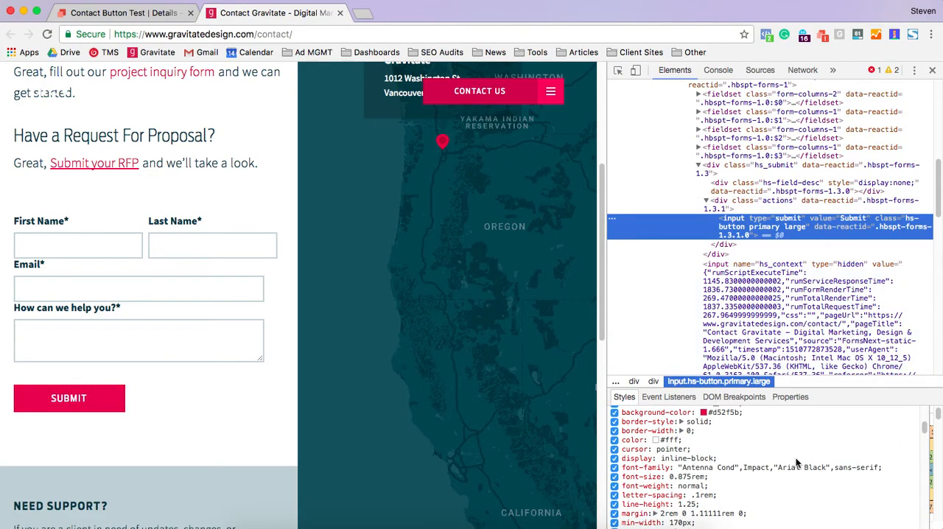
click(705, 413)
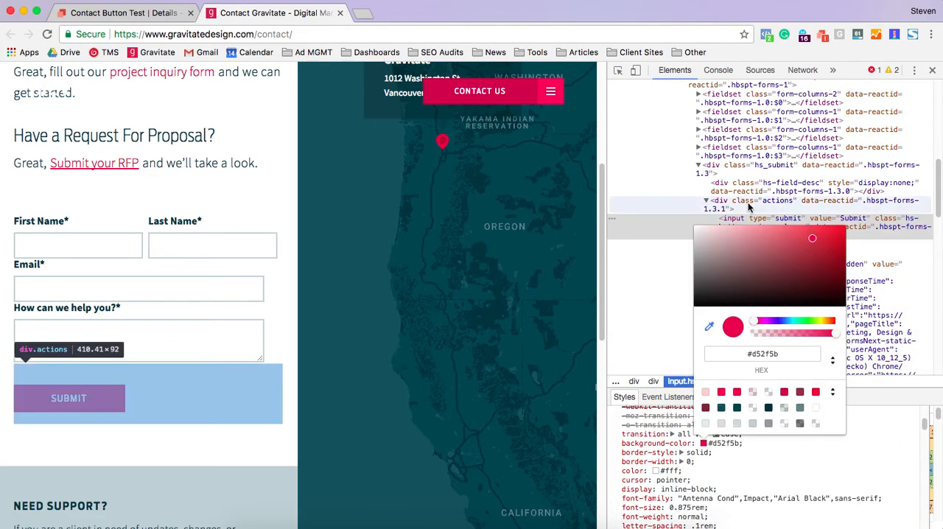
click(788, 262)
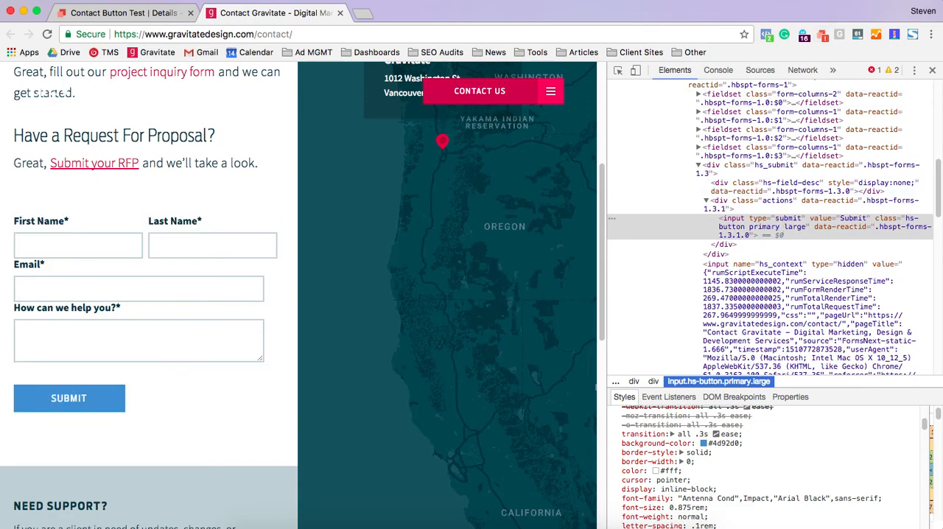
click(822, 35)
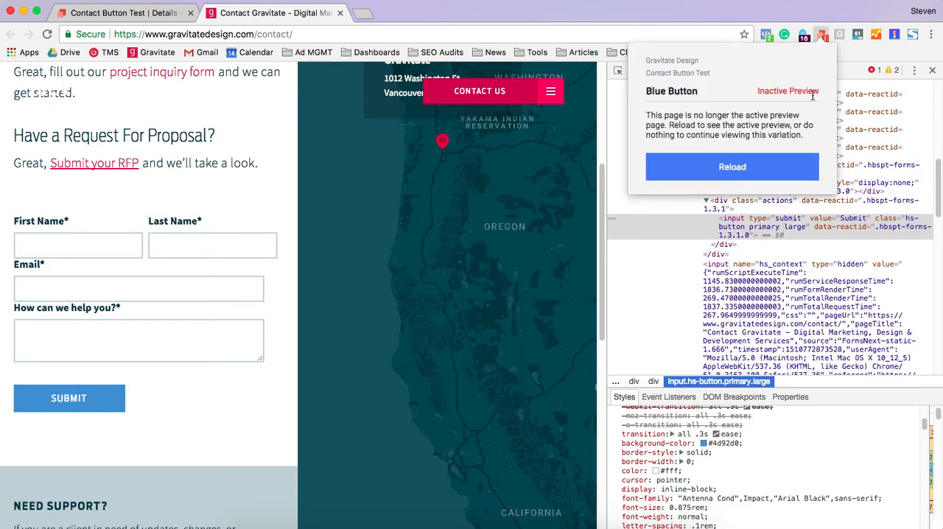
click(732, 166)
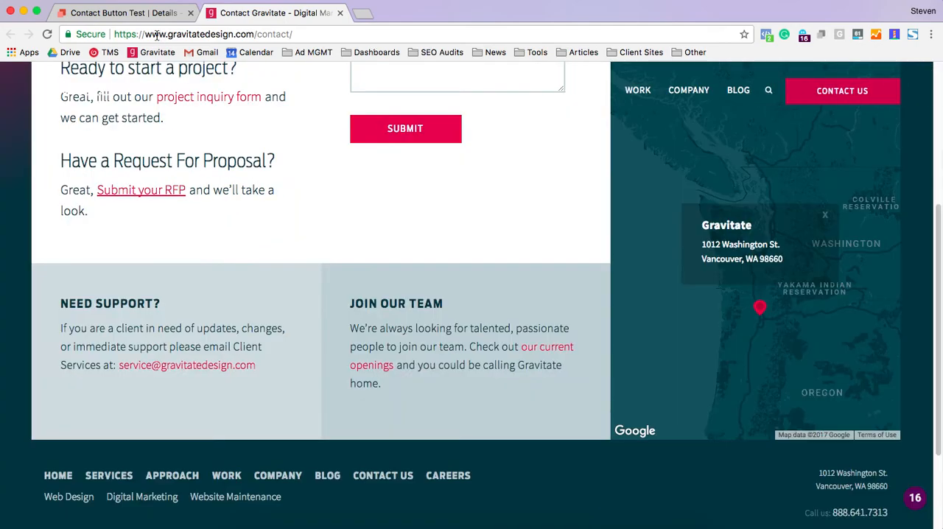
Step: Colour the first Contact Us paragraph rgb(175,162,0) mustard and save the variant
click(121, 11)
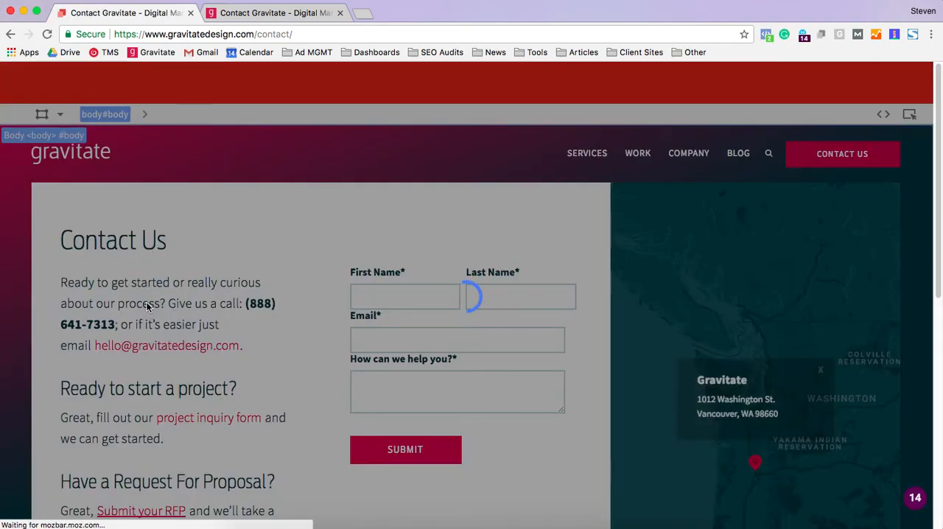
click(147, 314)
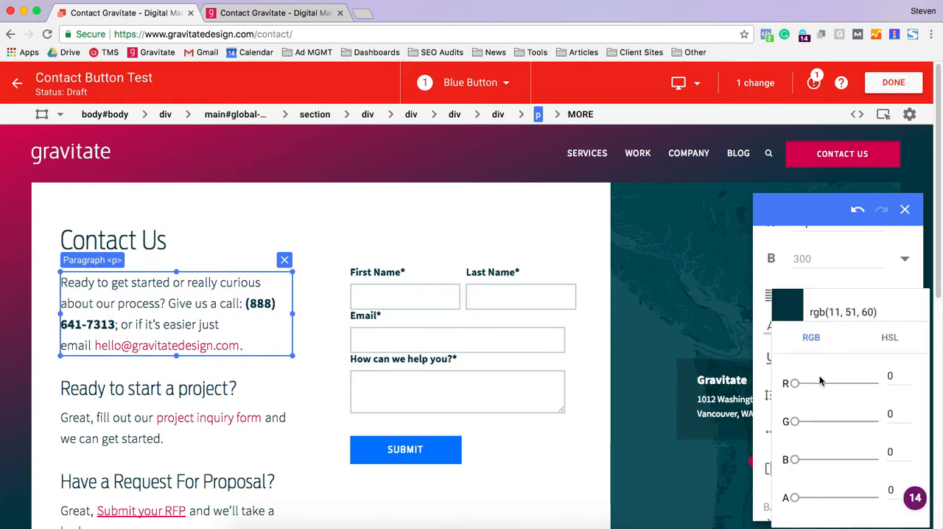
drag(796, 383, 875, 383)
text(255)
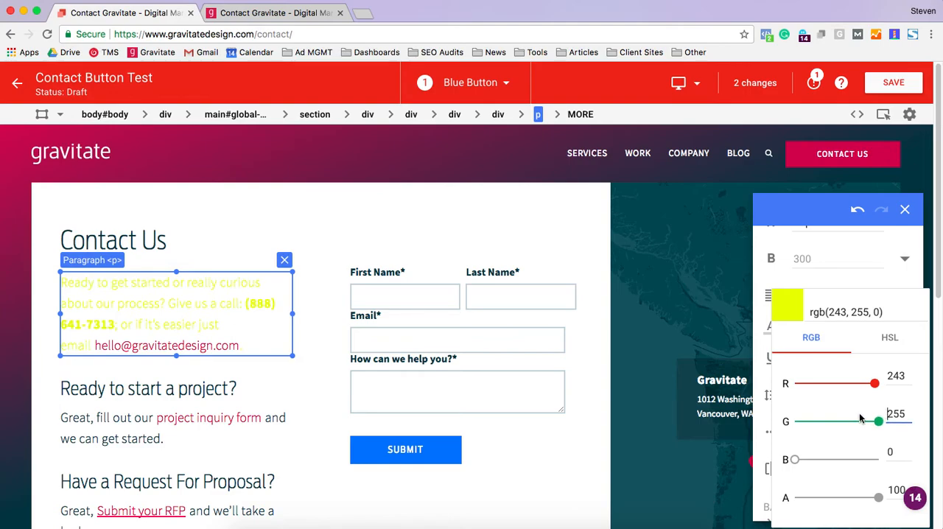
drag(877, 421, 849, 422)
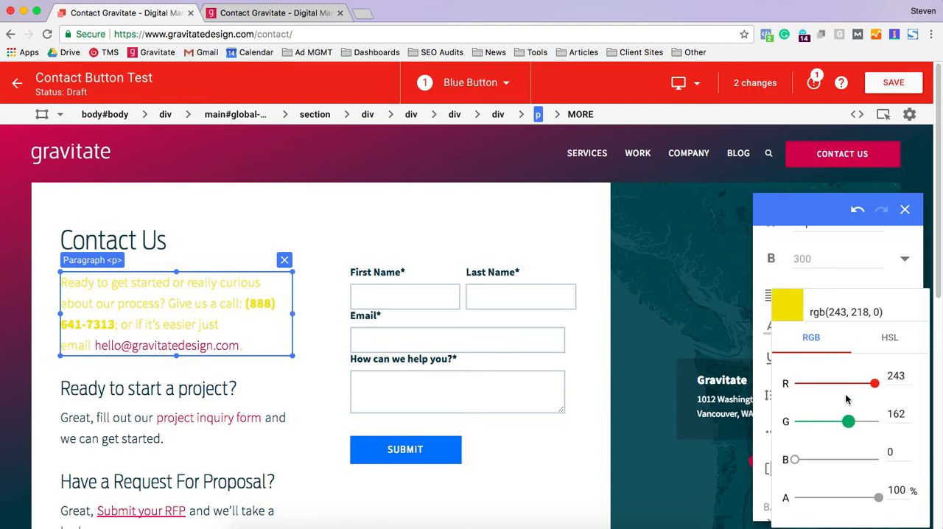
drag(875, 383, 852, 383)
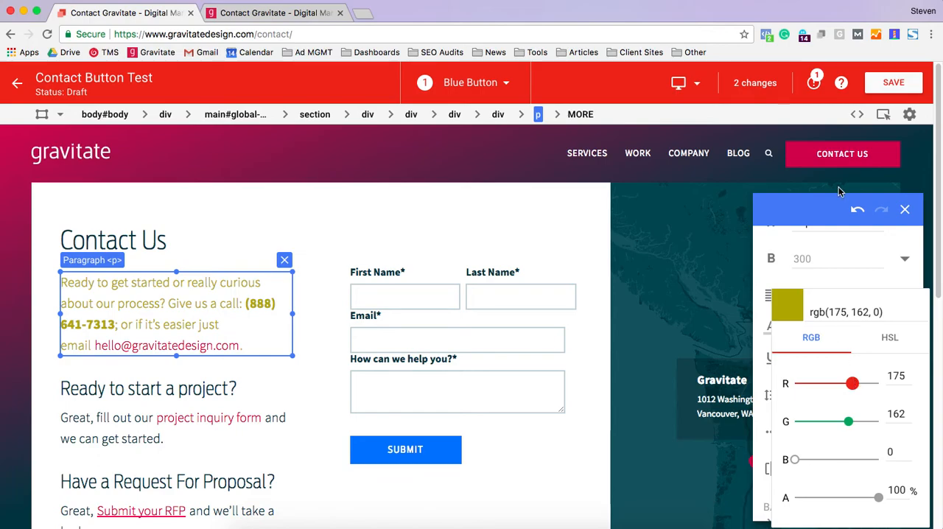
click(893, 83)
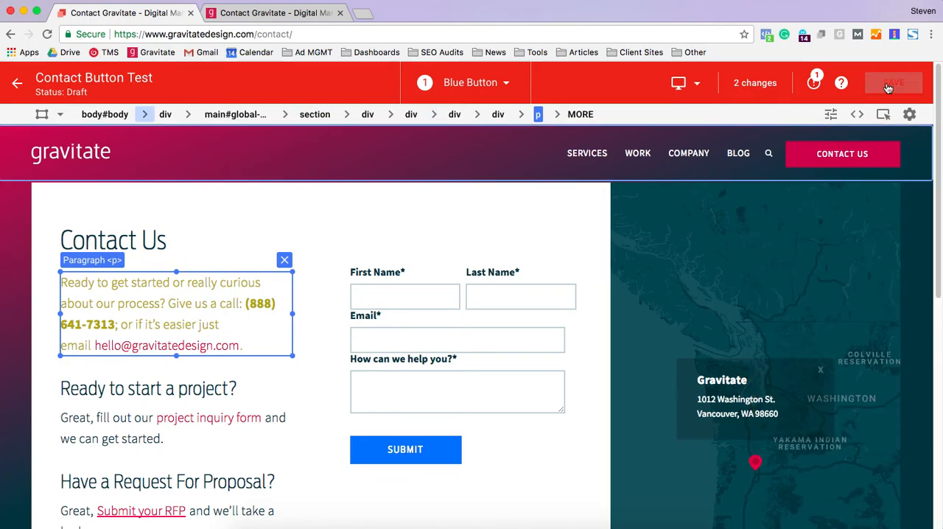
click(893, 82)
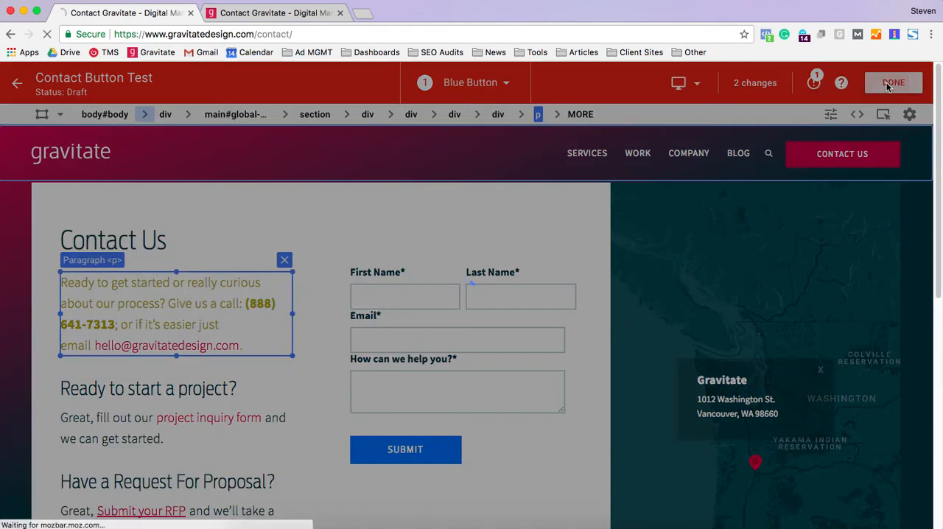
click(894, 82)
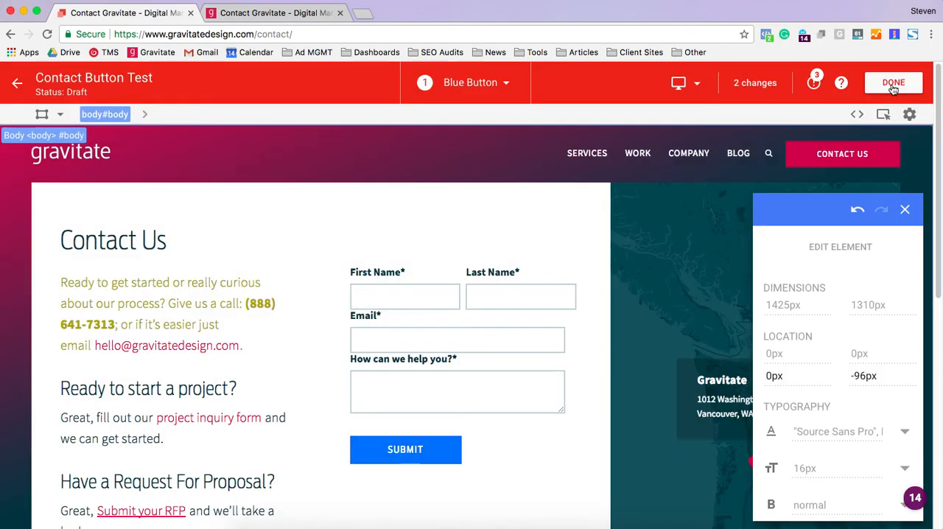
Step: From the experiment details, launch a fresh Blue Button web preview showing the mustard paragraph
click(894, 83)
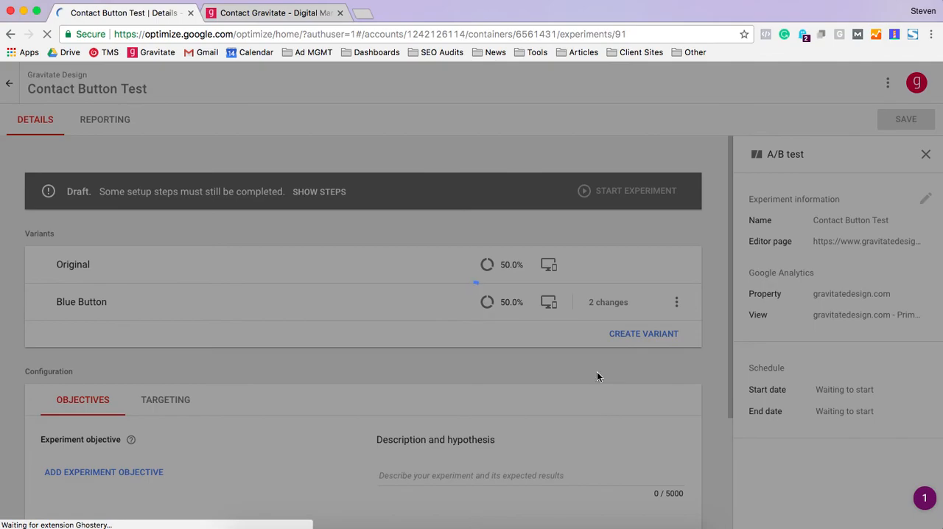
click(548, 302)
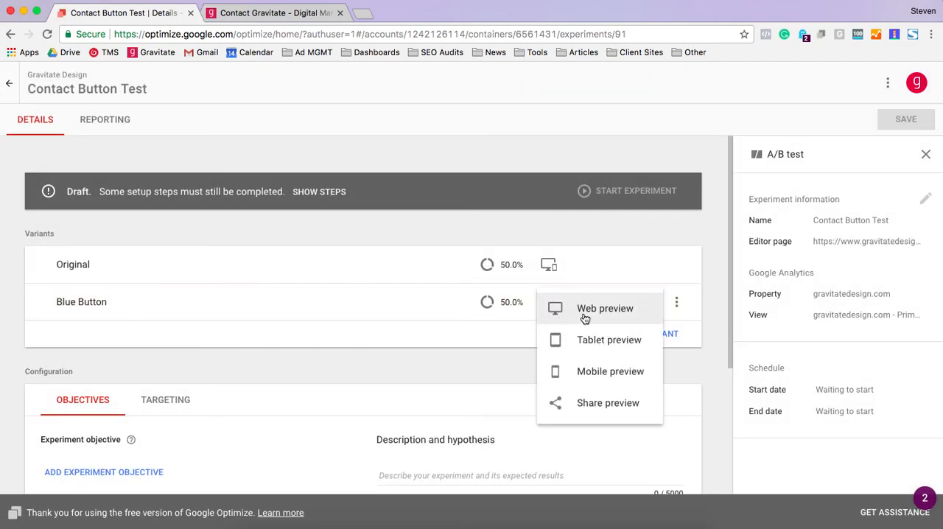
click(604, 308)
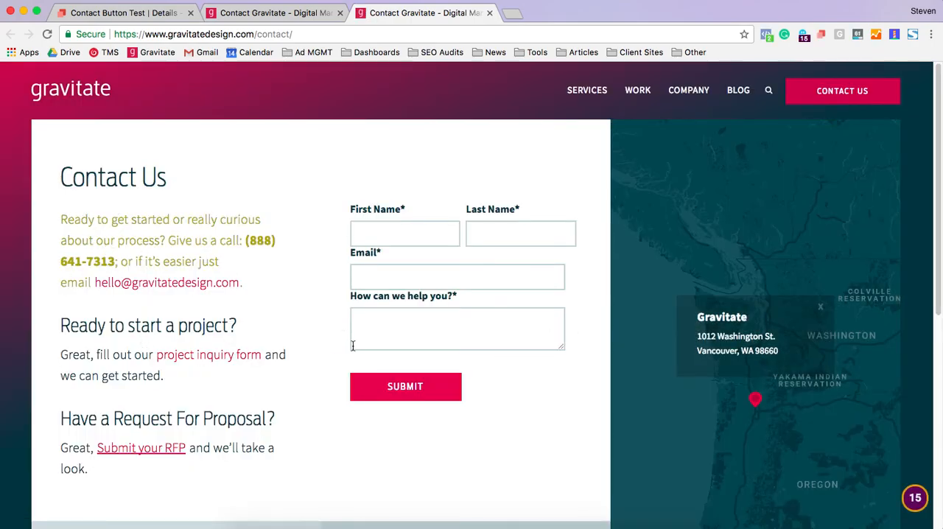
mouse_move(321, 348)
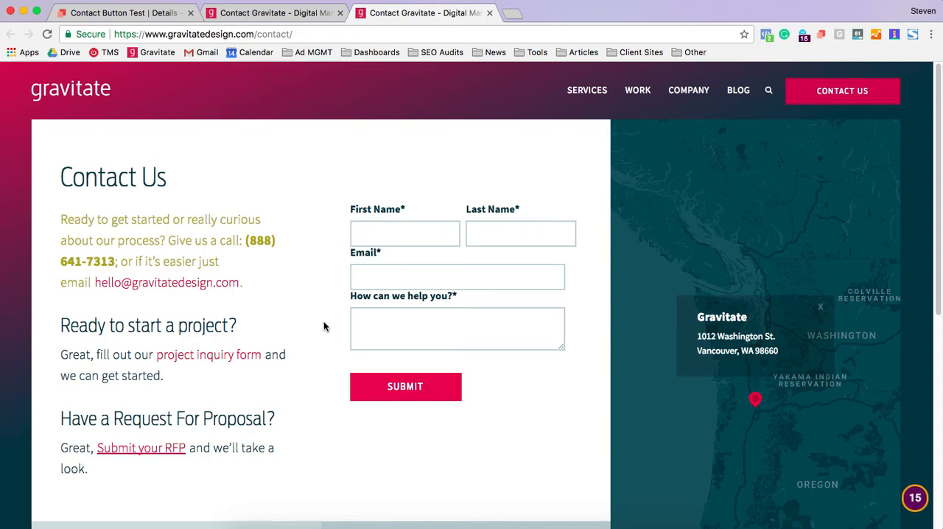
mouse_move(402, 383)
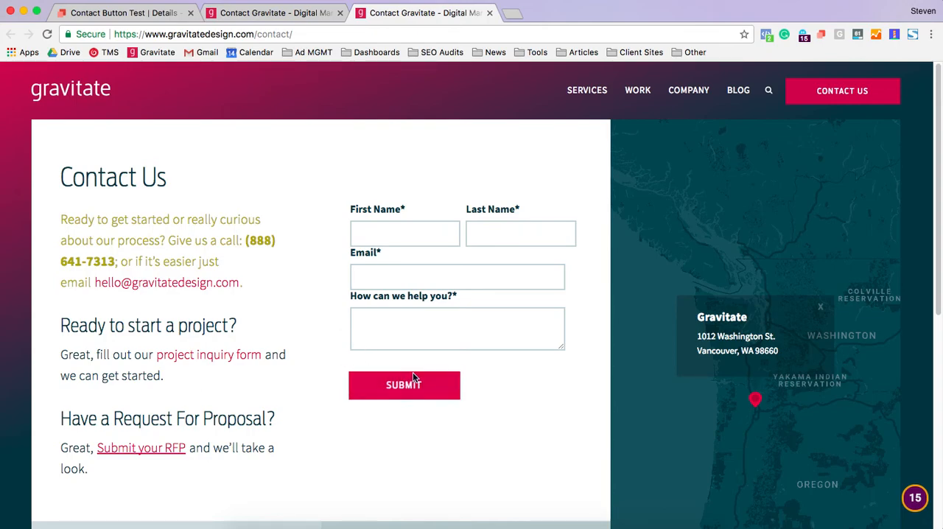
mouse_move(298, 392)
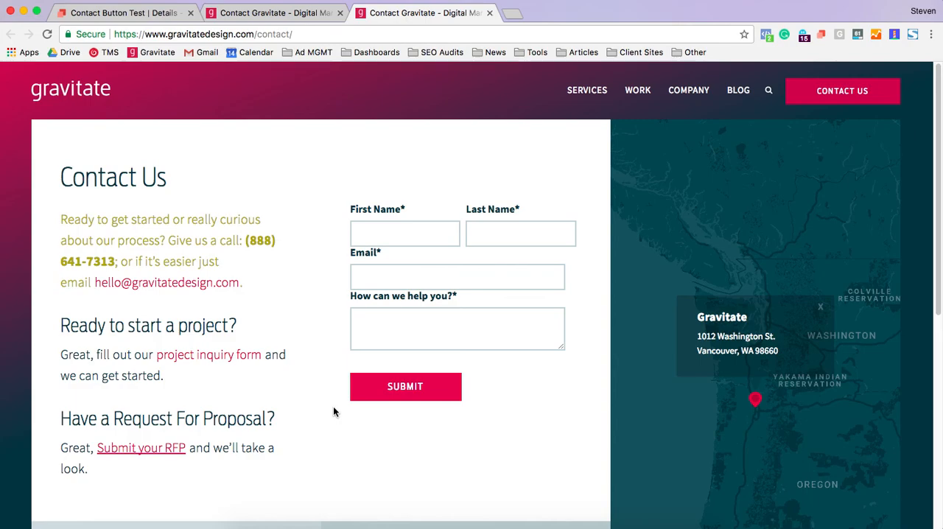
mouse_move(243, 103)
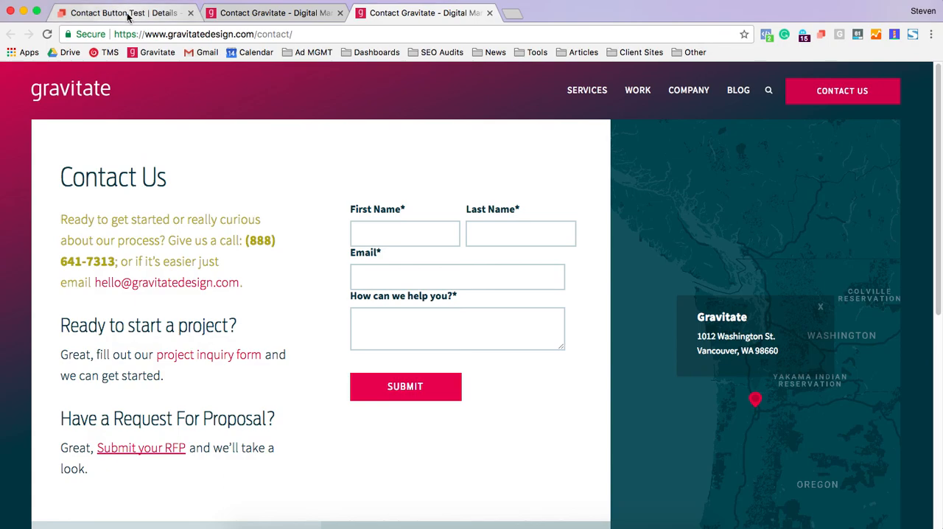
Step: Switch back to the Contact Button Test experiment details tab
click(118, 12)
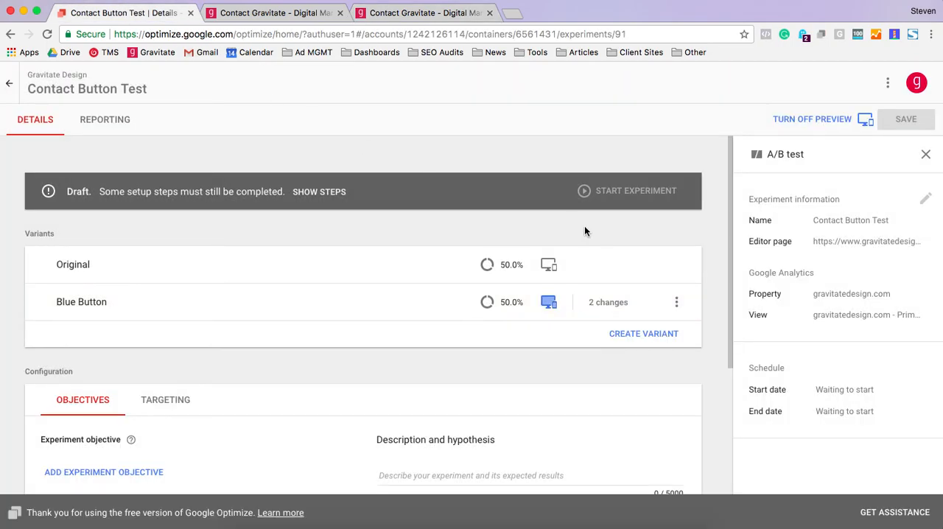